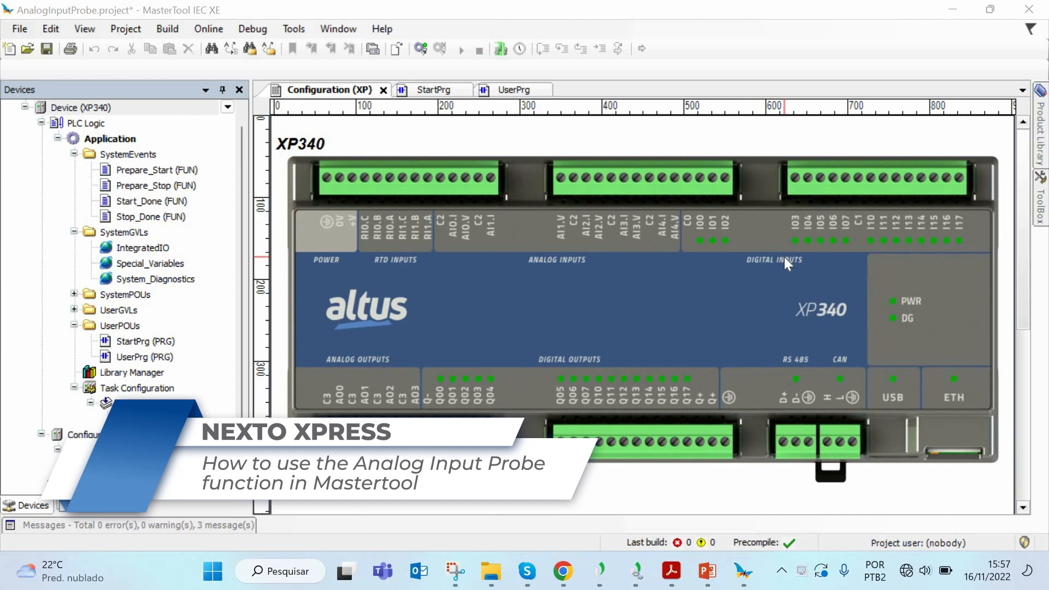
Show the XP340 wiring slide (AO0 looped to AI0.I, AO1 to AI0.V), then minimize PowerPoint
{"action": "left_click", "coordinate": [90, 404]}
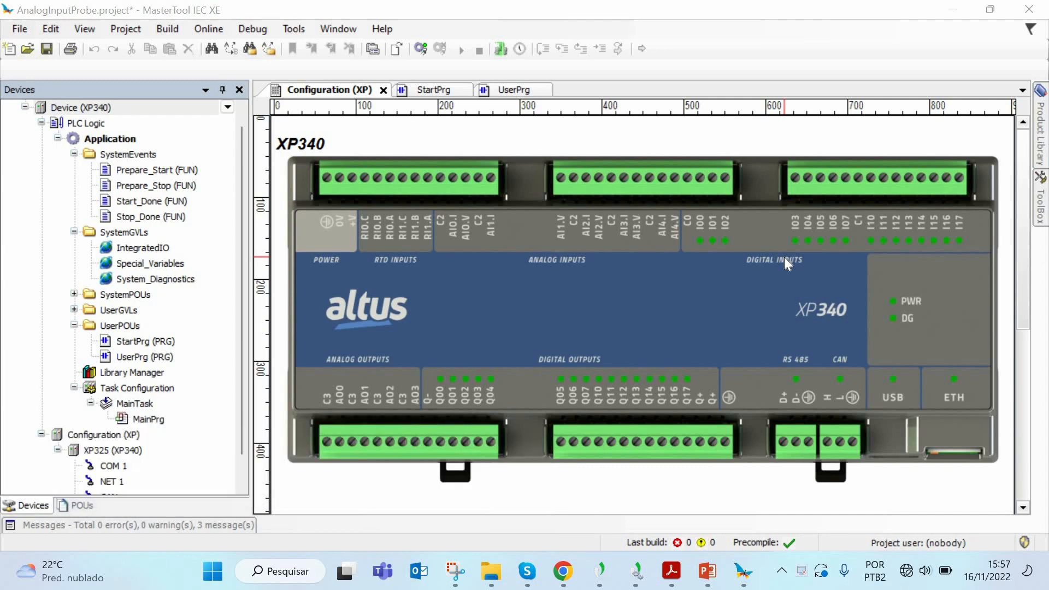
{"action": "mouse_move", "coordinate": [602, 177]}
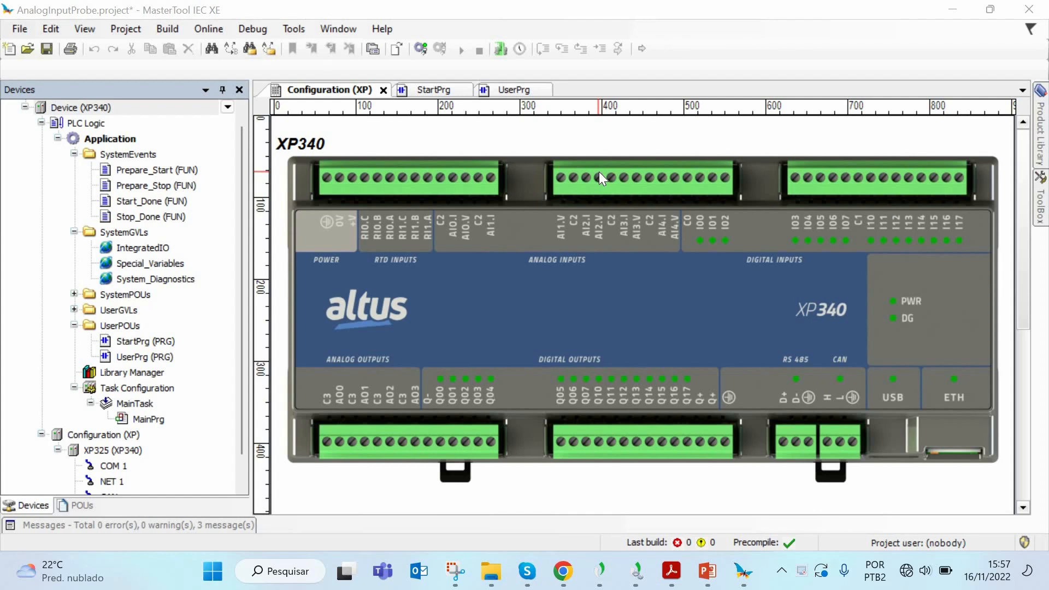
{"action": "mouse_move", "coordinate": [601, 186]}
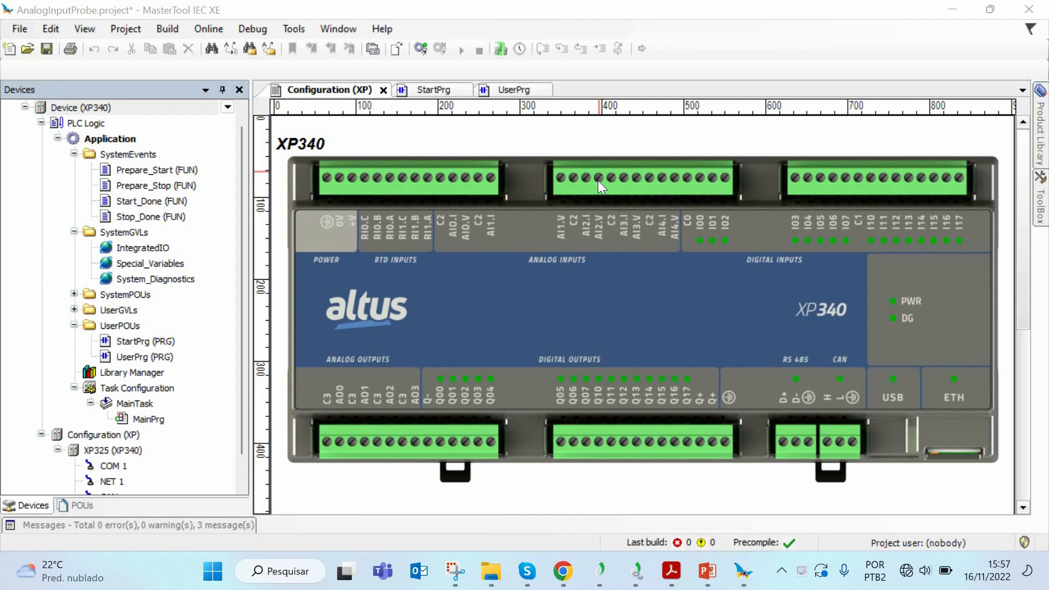
{"action": "mouse_move", "coordinate": [522, 194]}
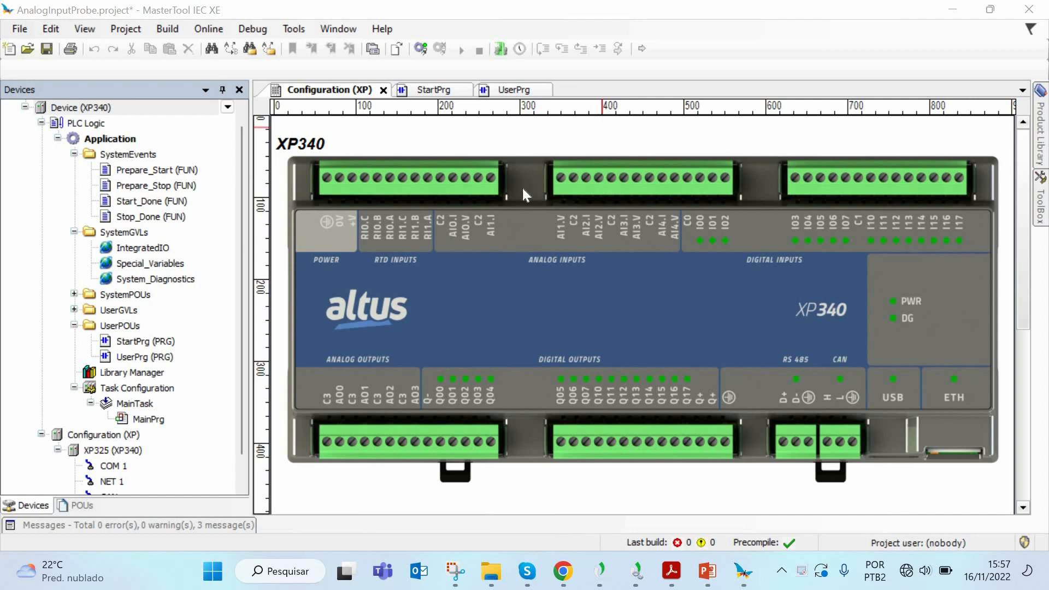
{"action": "mouse_move", "coordinate": [455, 234]}
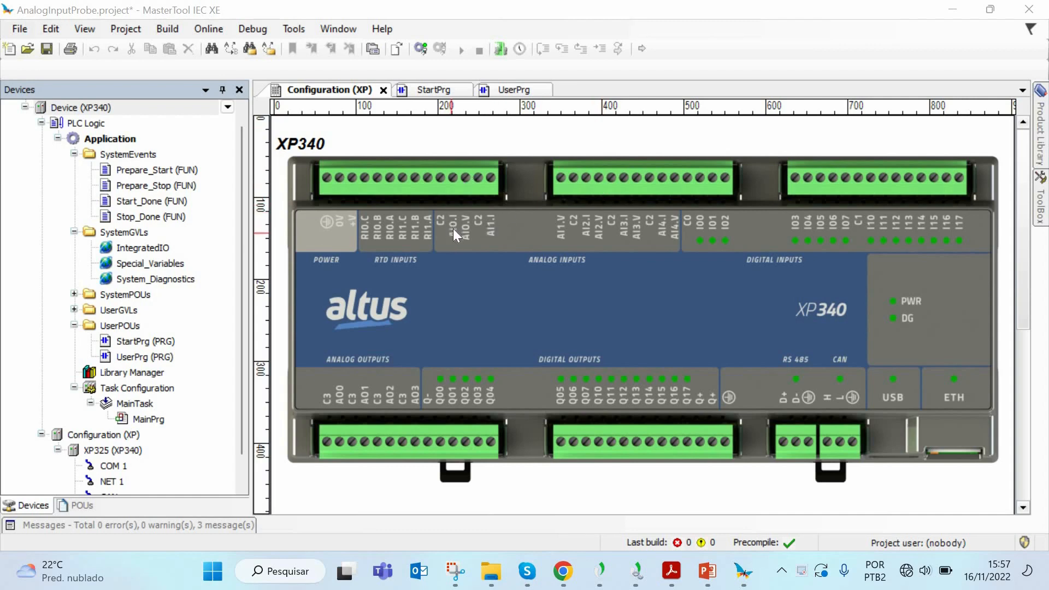
{"action": "mouse_move", "coordinate": [469, 243]}
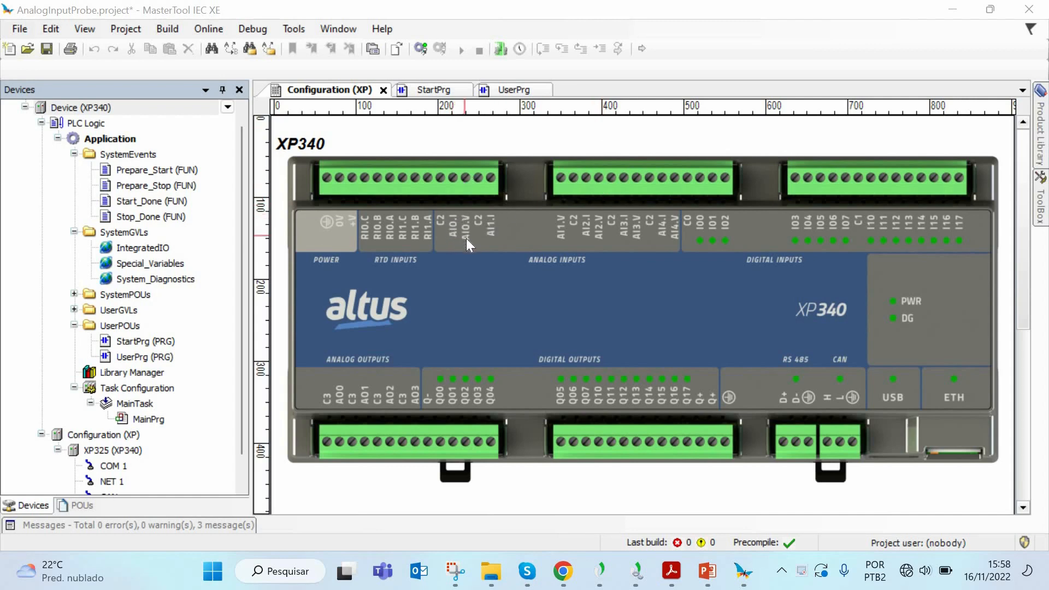
{"action": "mouse_move", "coordinate": [462, 256]}
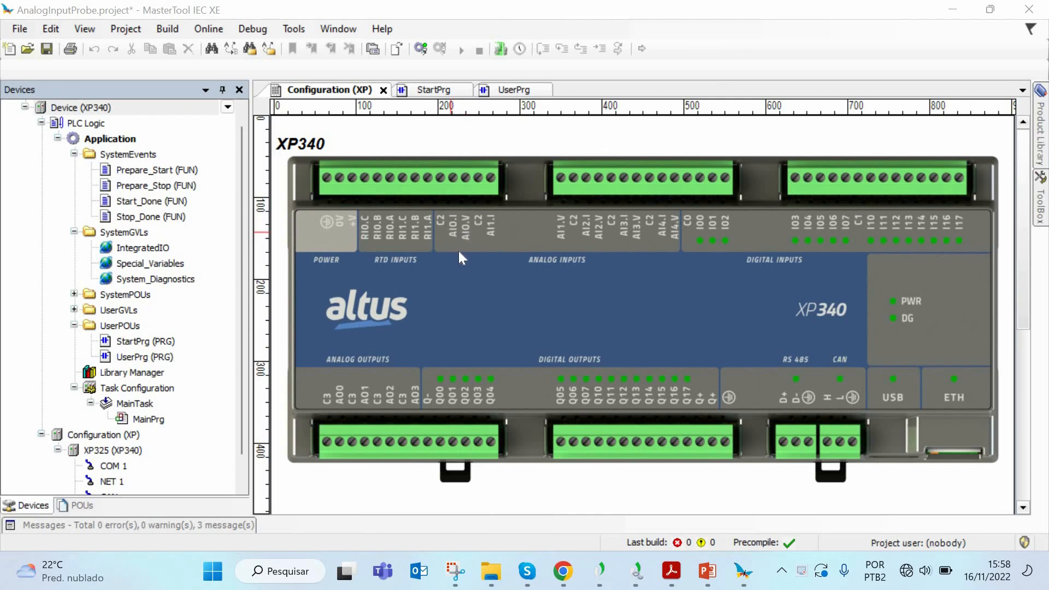
{"action": "mouse_move", "coordinate": [454, 239]}
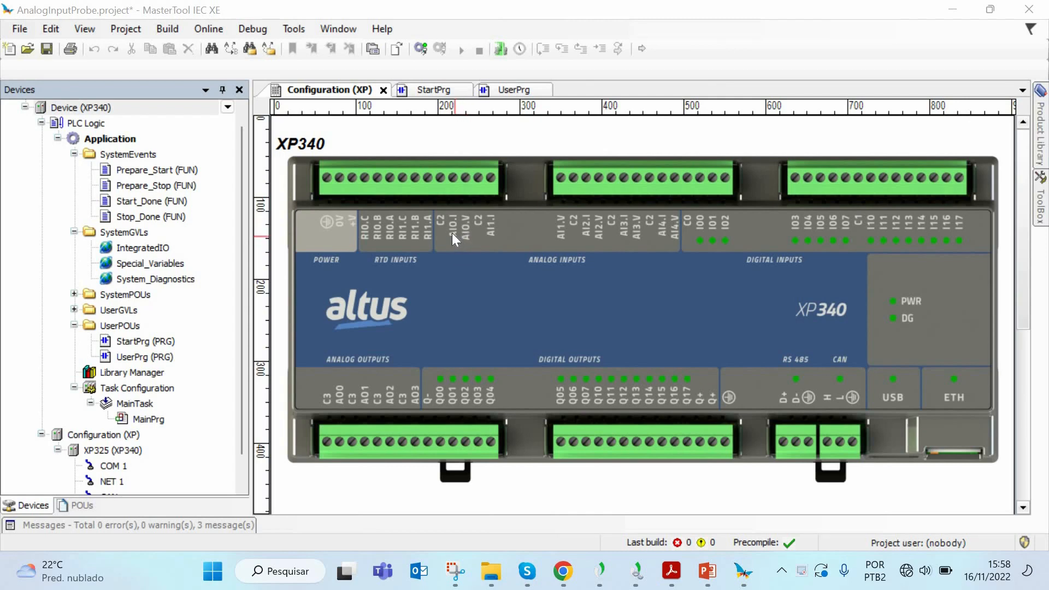
{"action": "mouse_move", "coordinate": [454, 234]}
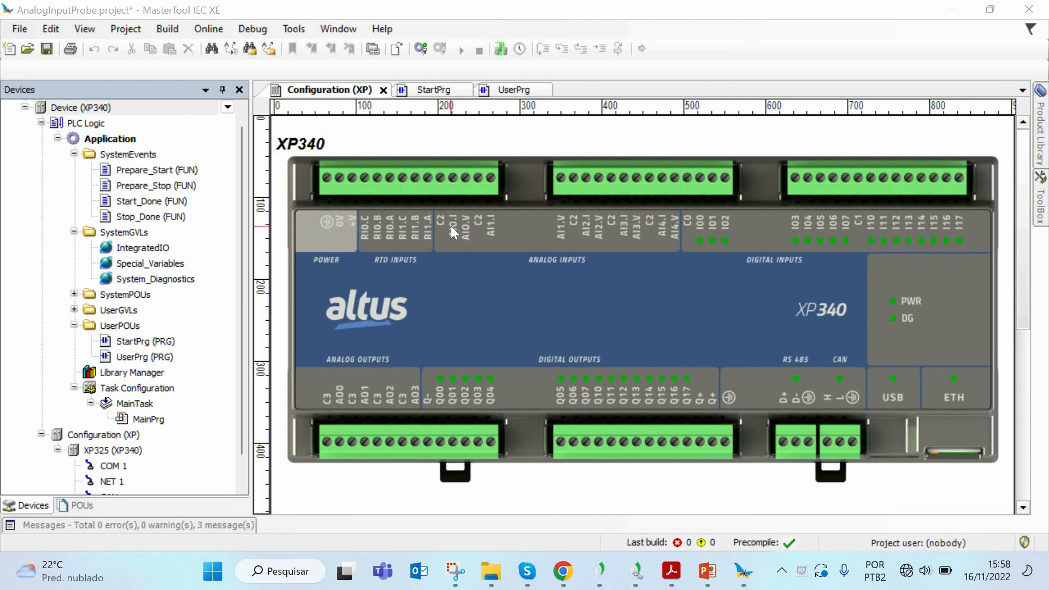
{"action": "mouse_move", "coordinate": [467, 191]}
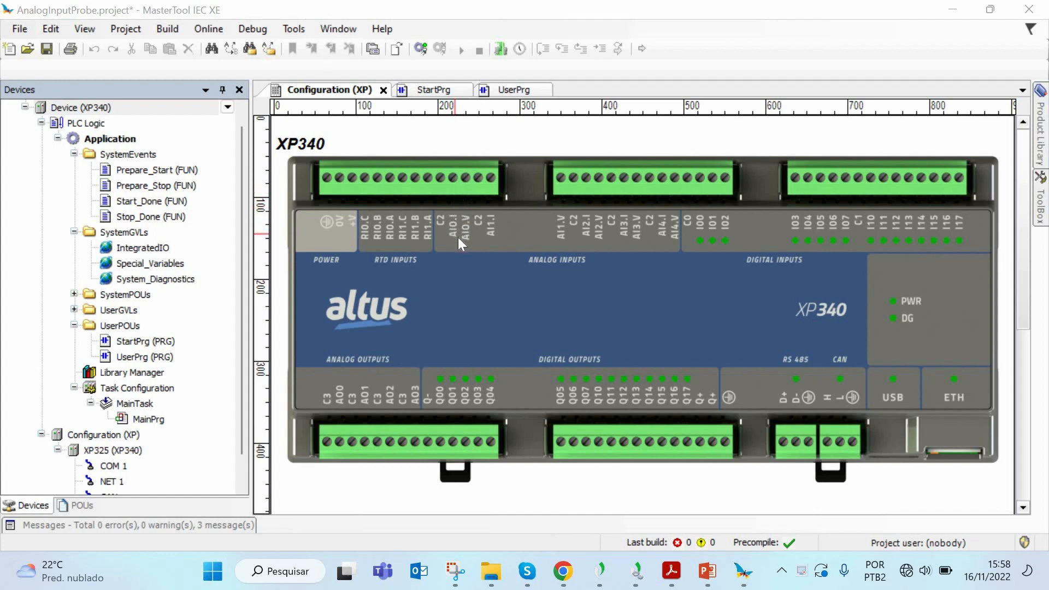
{"action": "mouse_move", "coordinate": [469, 243]}
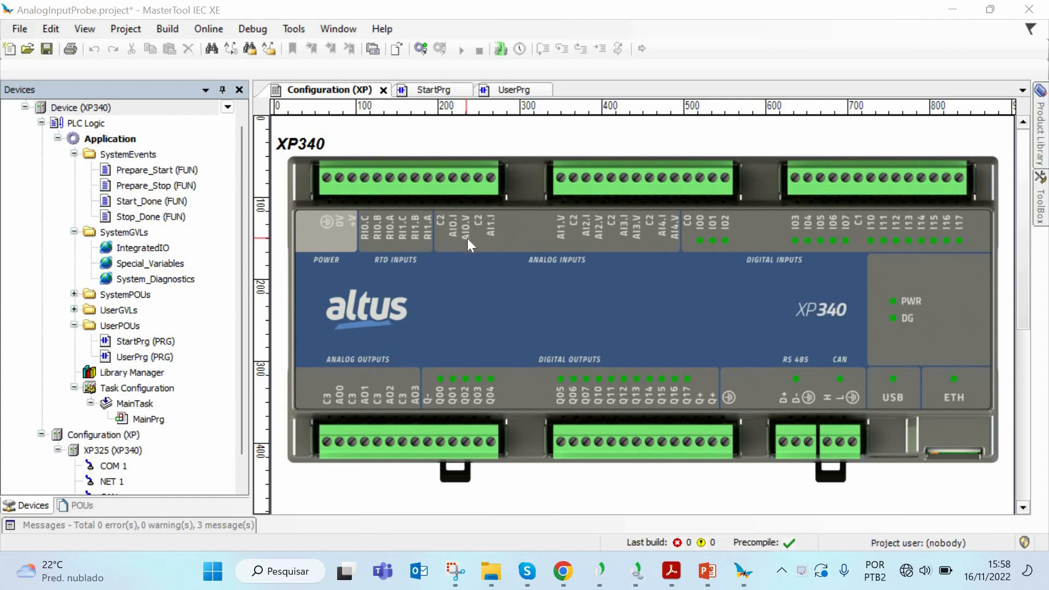
{"action": "mouse_move", "coordinate": [476, 227]}
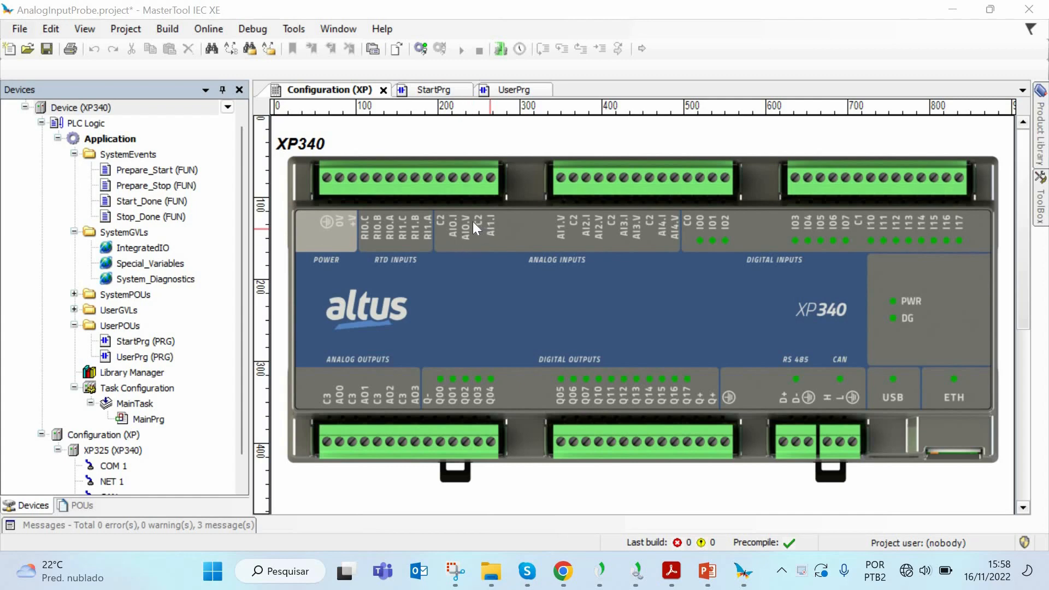
{"action": "mouse_move", "coordinate": [469, 237]}
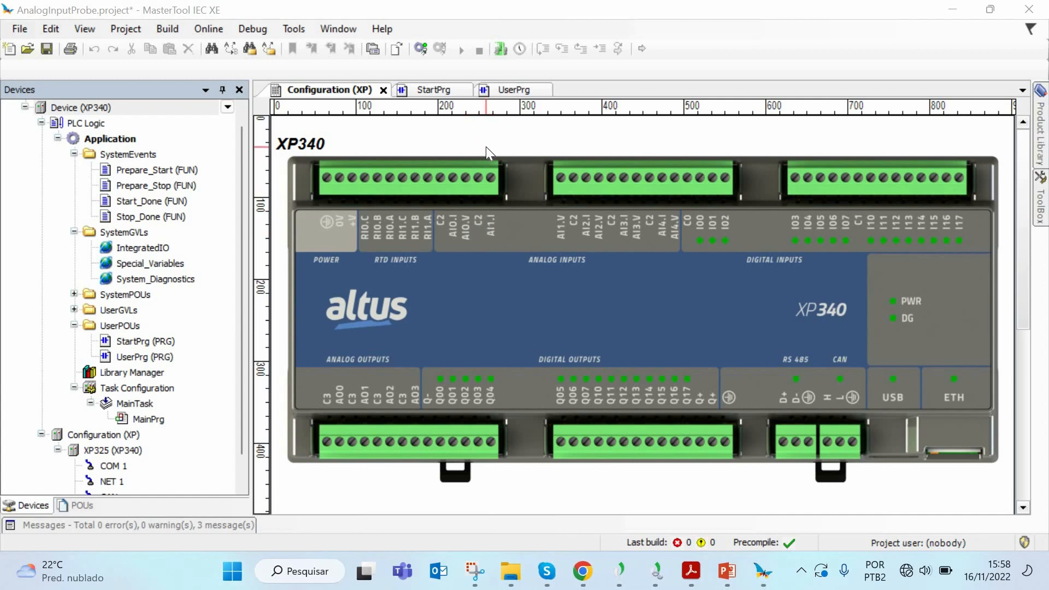
{"action": "mouse_move", "coordinate": [498, 147]}
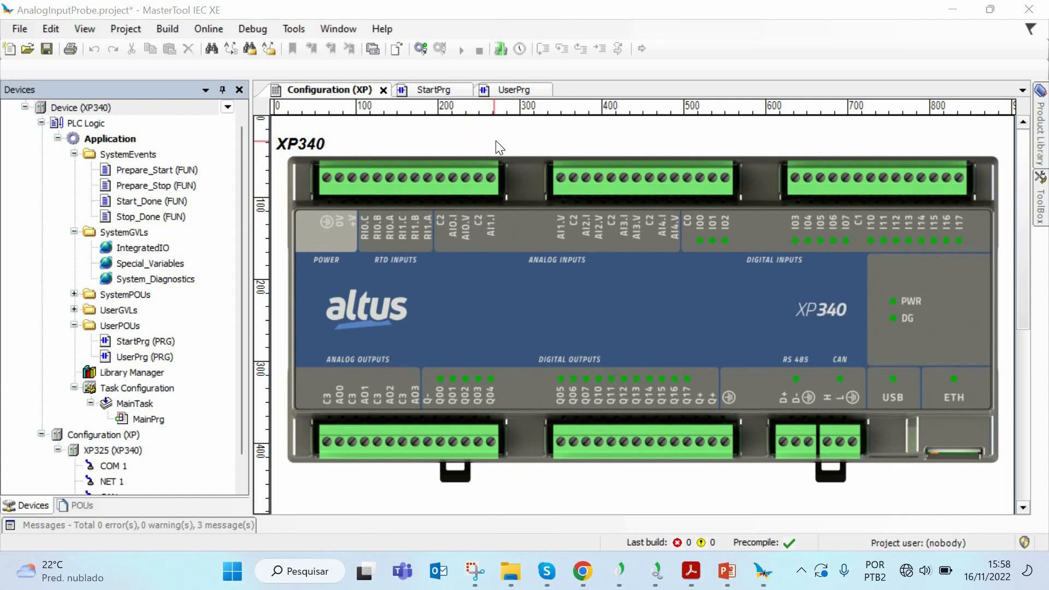
{"action": "mouse_move", "coordinate": [334, 385]}
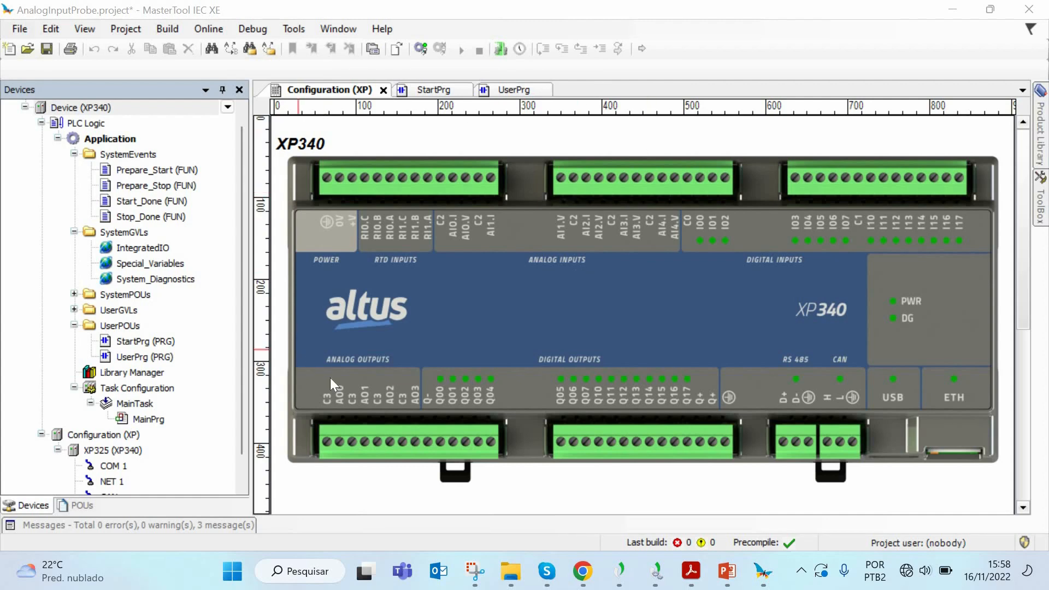
{"action": "mouse_move", "coordinate": [333, 371]}
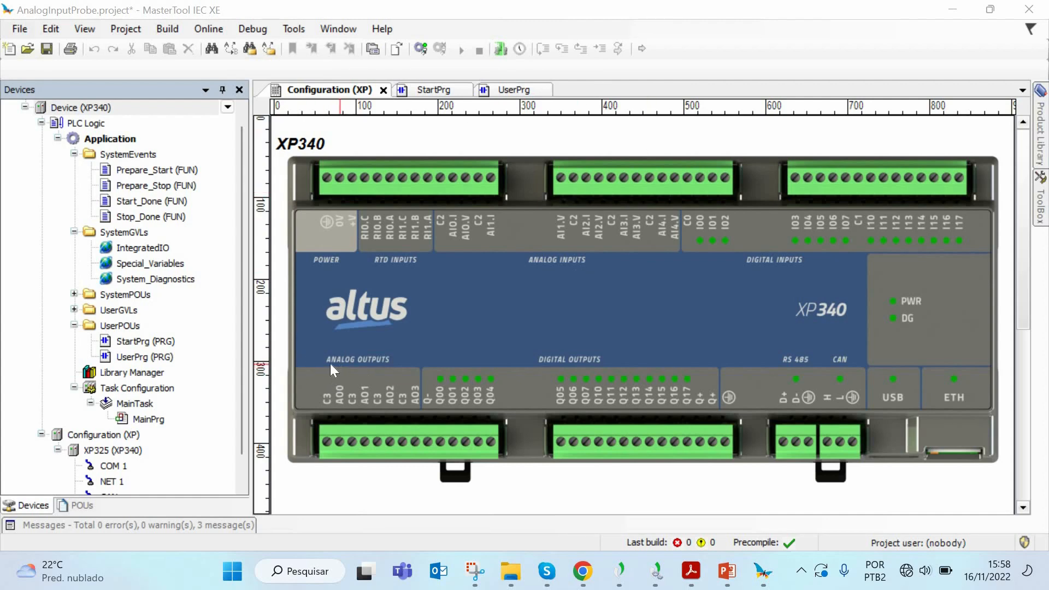
{"action": "mouse_move", "coordinate": [322, 383]}
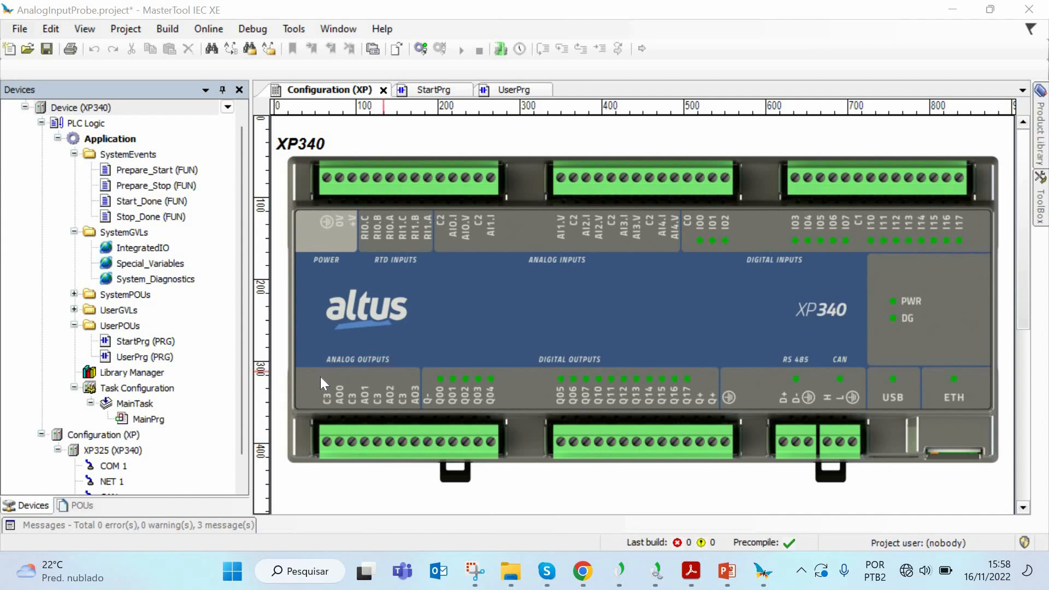
{"action": "mouse_move", "coordinate": [370, 375]}
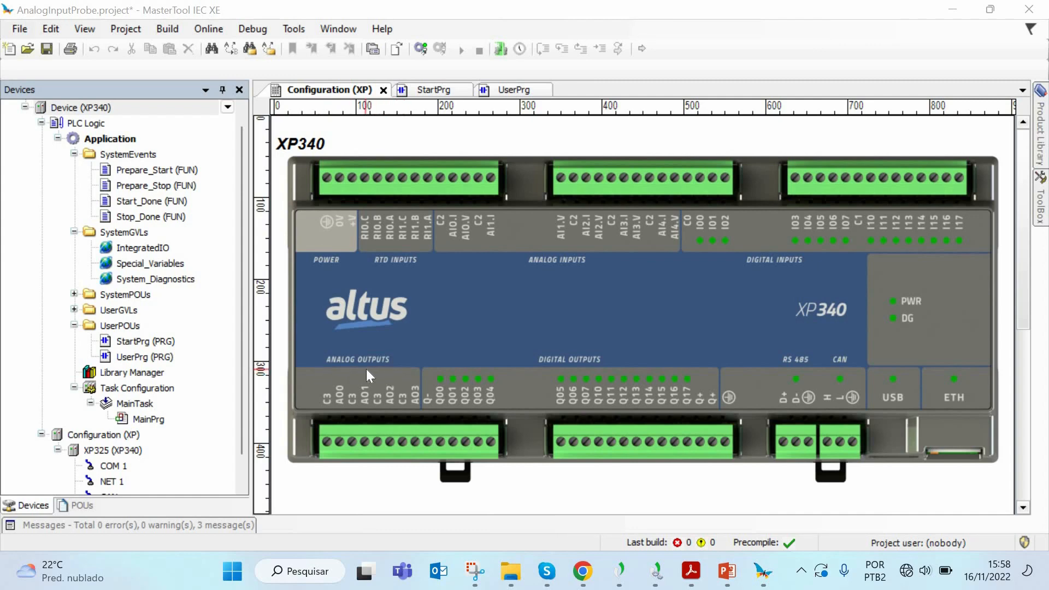
{"action": "mouse_move", "coordinate": [353, 461]}
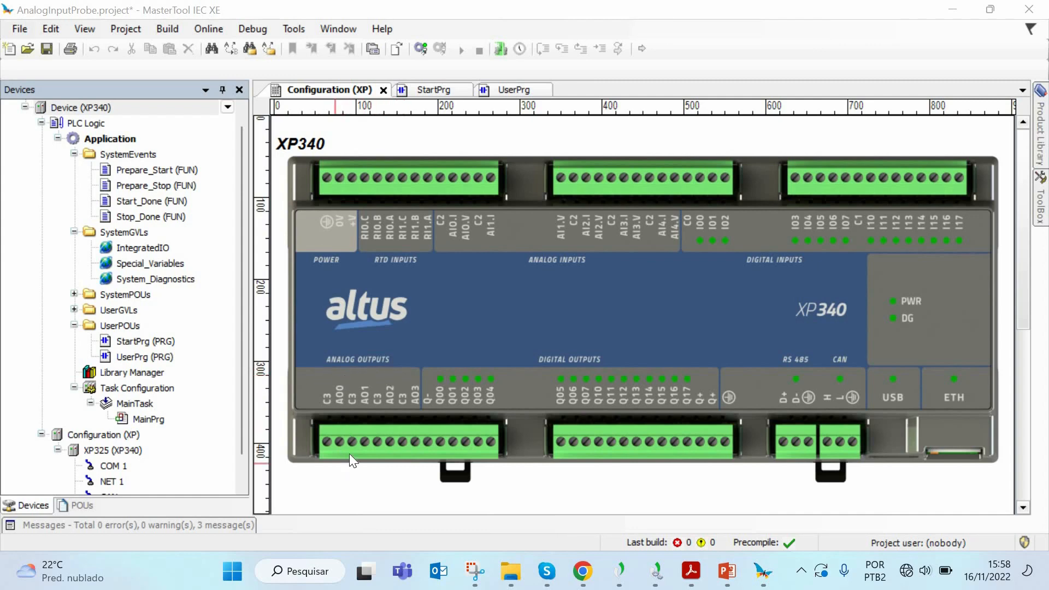
{"action": "mouse_move", "coordinate": [373, 448]}
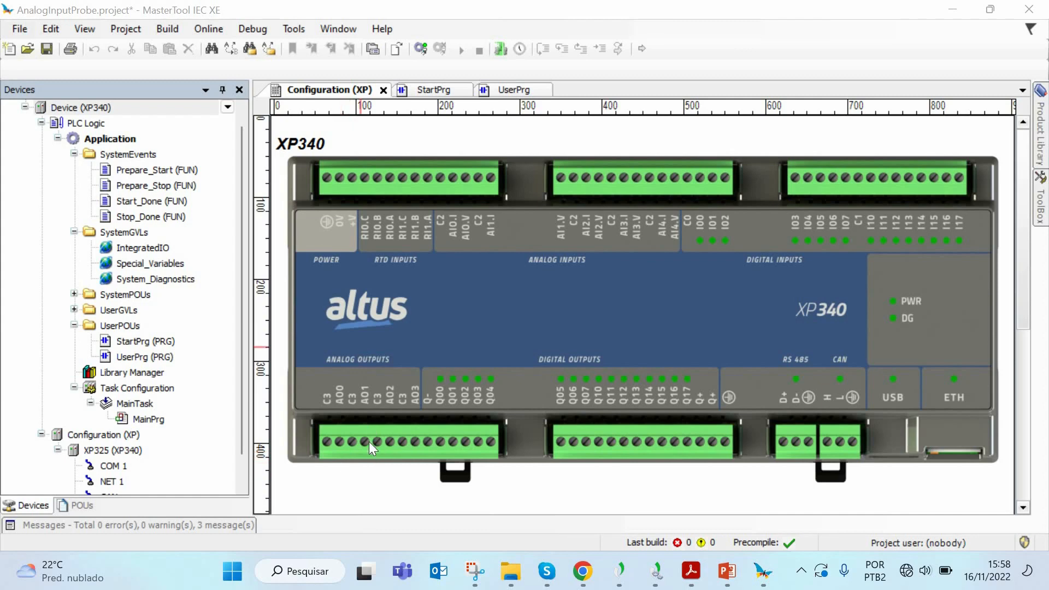
{"action": "mouse_move", "coordinate": [397, 410]}
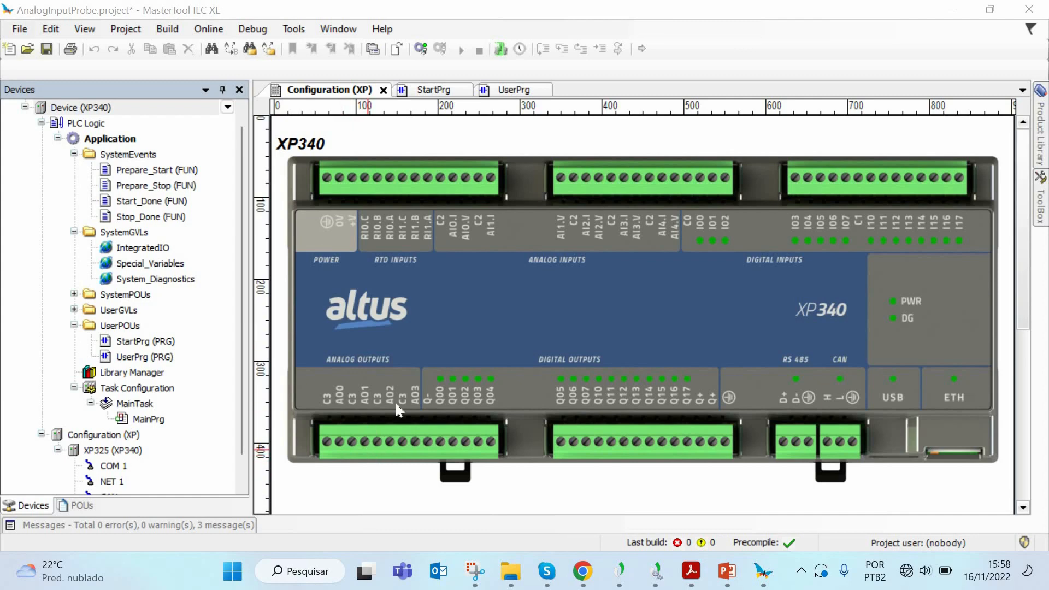
{"action": "left_click", "coordinate": [726, 571]}
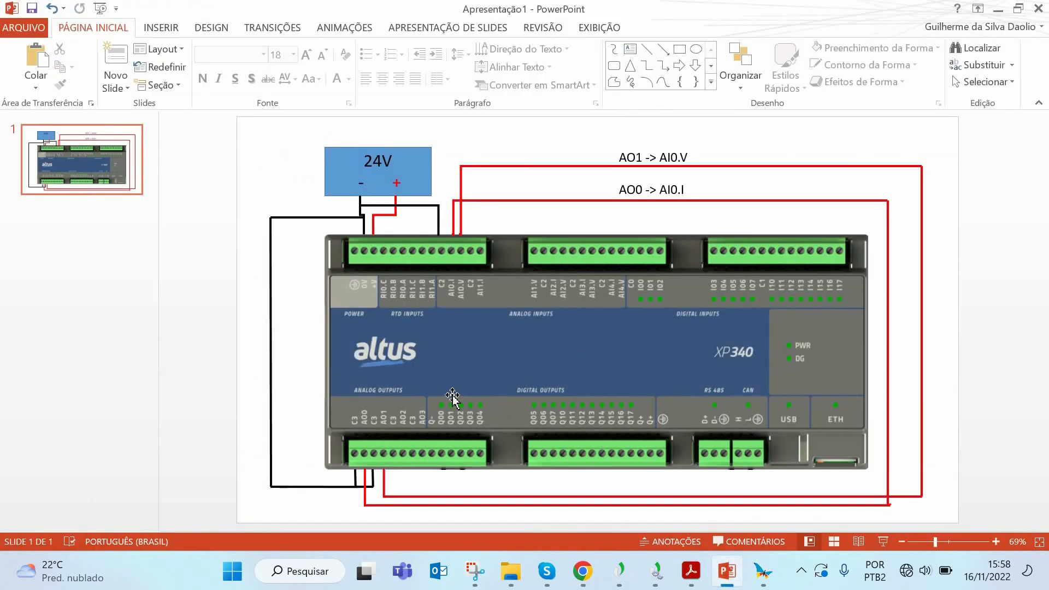
{"action": "mouse_move", "coordinate": [366, 425]}
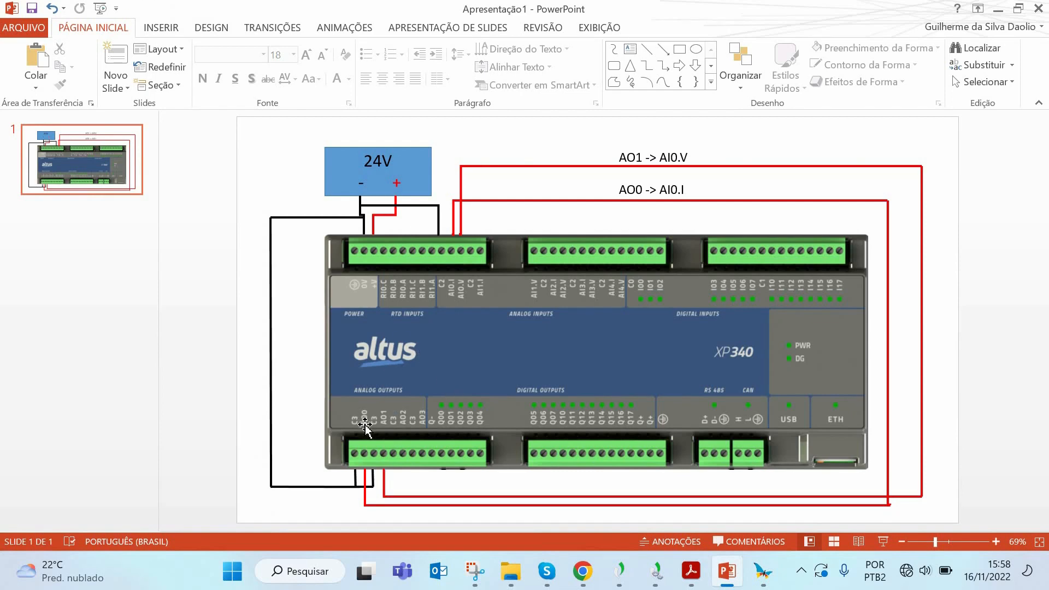
{"action": "mouse_move", "coordinate": [375, 429]}
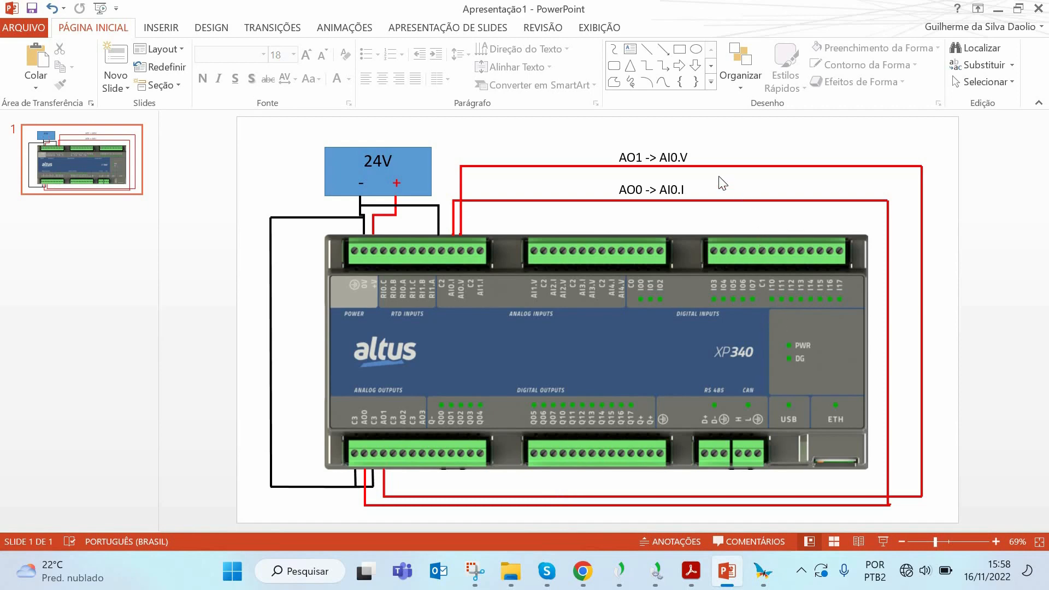
{"action": "mouse_move", "coordinate": [375, 413]}
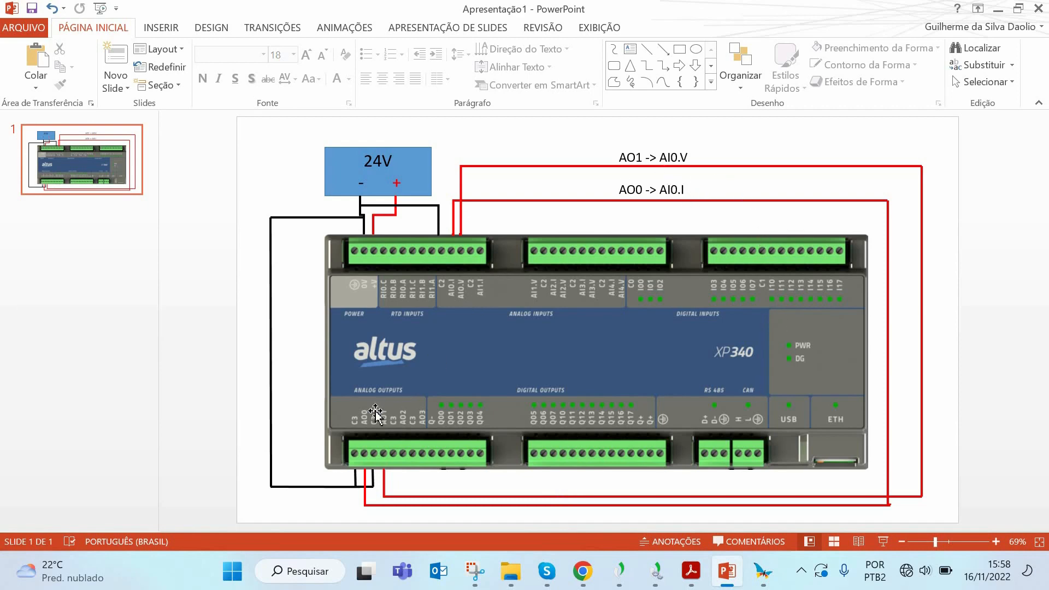
{"action": "mouse_move", "coordinate": [367, 425]}
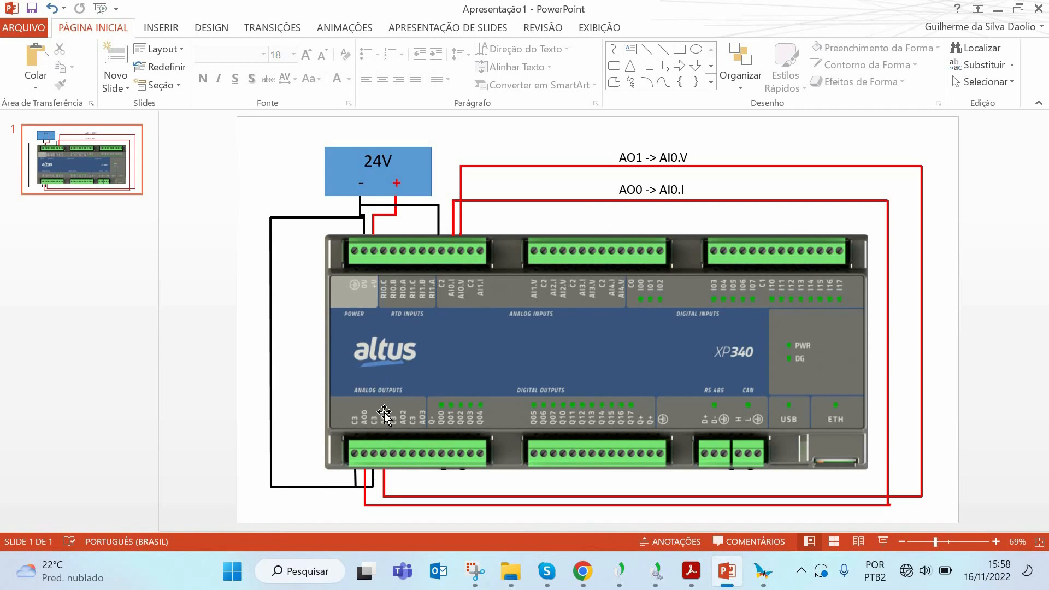
{"action": "mouse_move", "coordinate": [391, 426]}
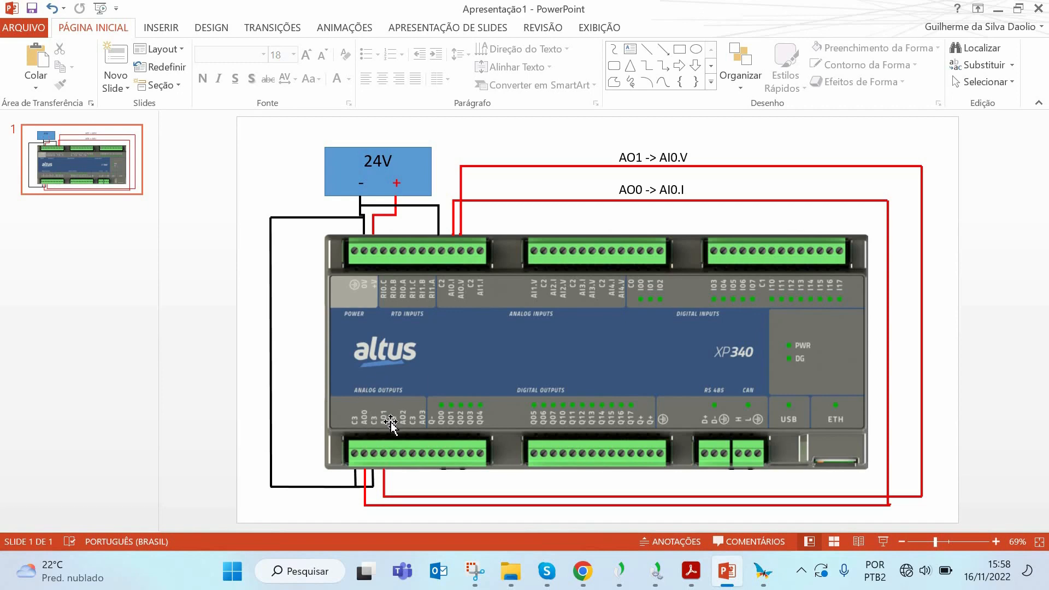
{"action": "mouse_move", "coordinate": [495, 435]}
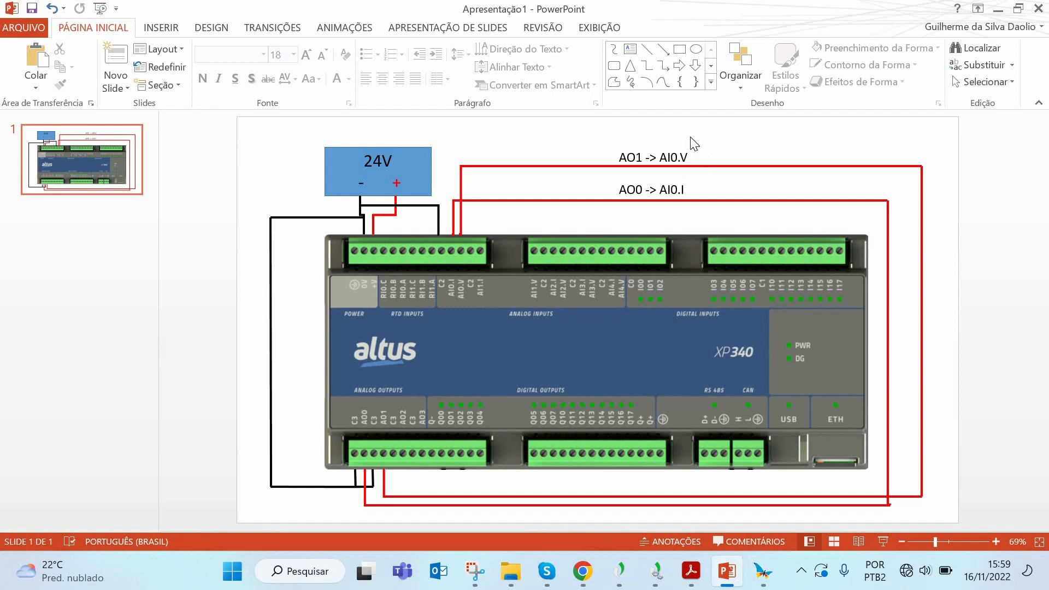
{"action": "mouse_move", "coordinate": [668, 161]}
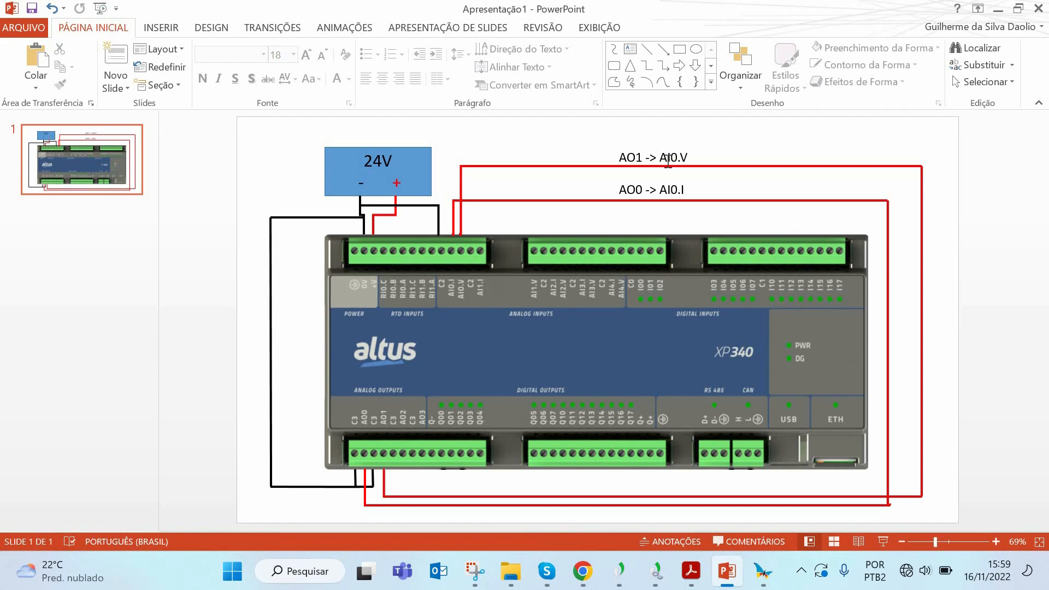
{"action": "mouse_move", "coordinate": [461, 220]}
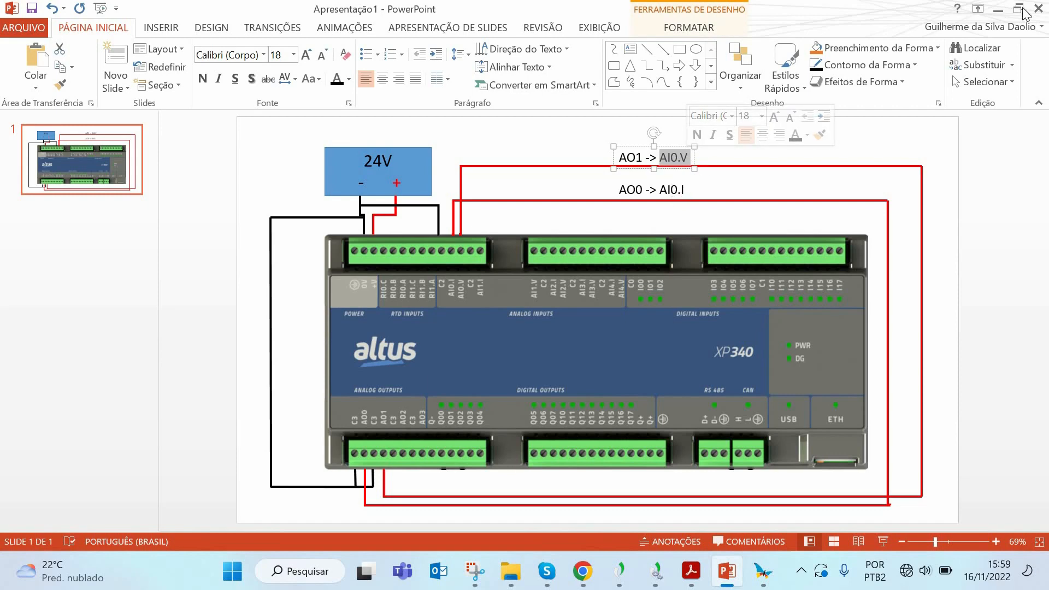
{"action": "left_click", "coordinate": [762, 571]}
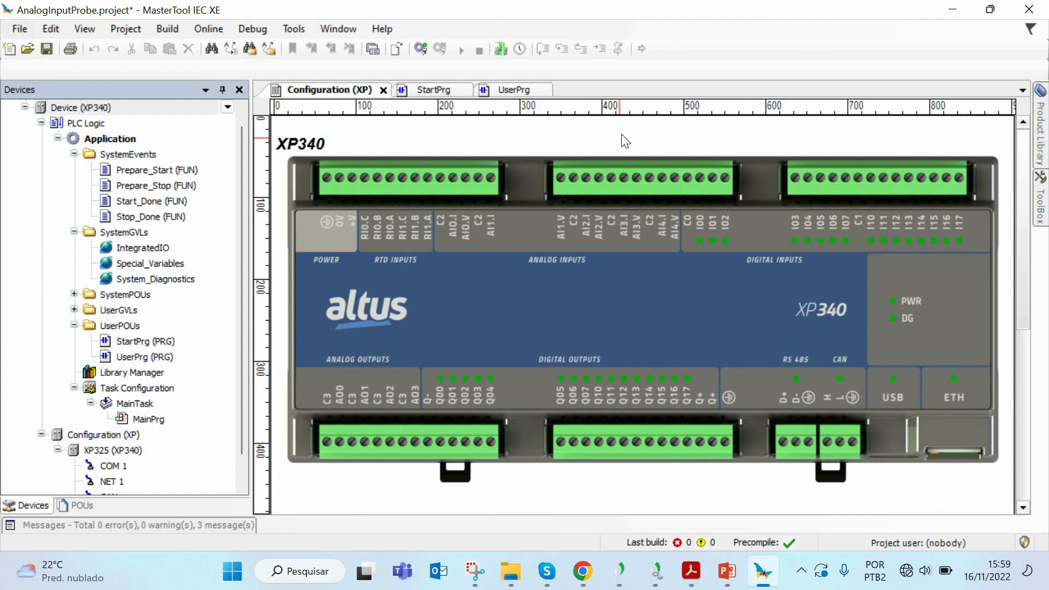
{"action": "mouse_move", "coordinate": [610, 135]}
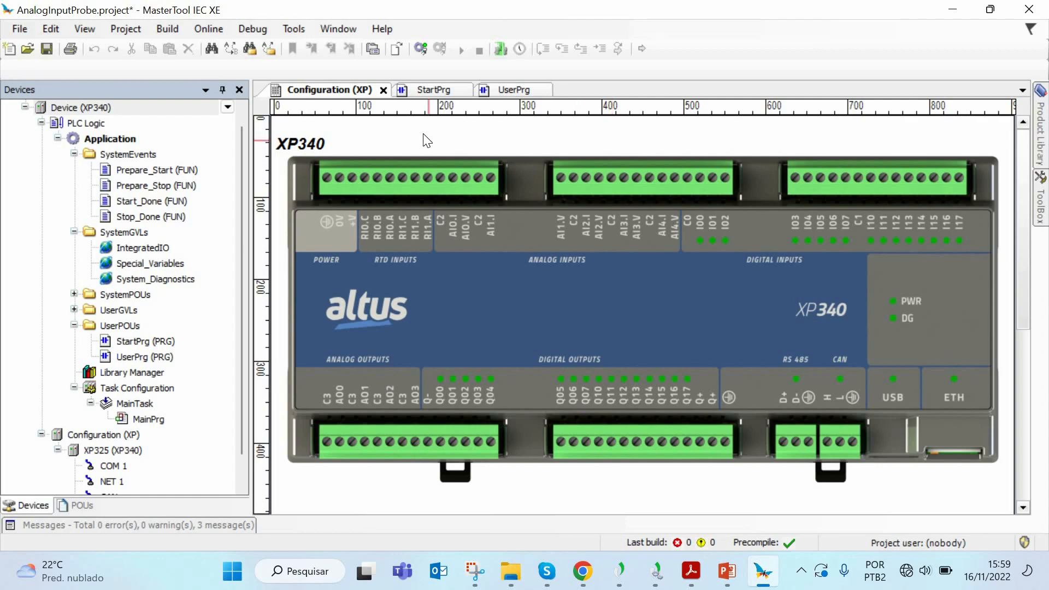
{"action": "mouse_move", "coordinate": [429, 145]}
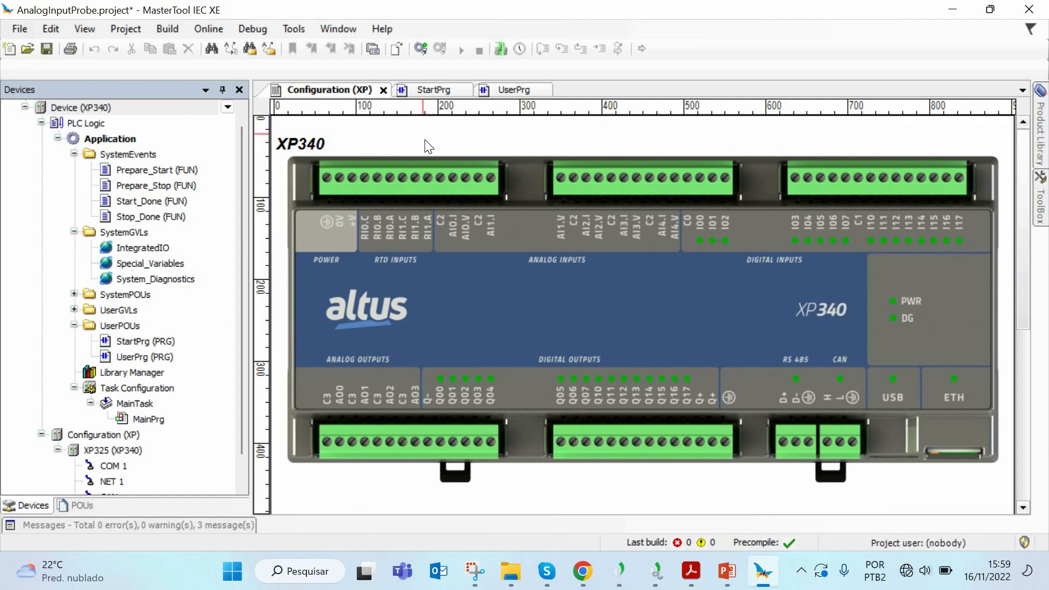
Scroll the Altus tutorial page to the AnalogInputProbe - Tutorial.zip download, then minimize Chrome
{"action": "left_click", "coordinate": [582, 572]}
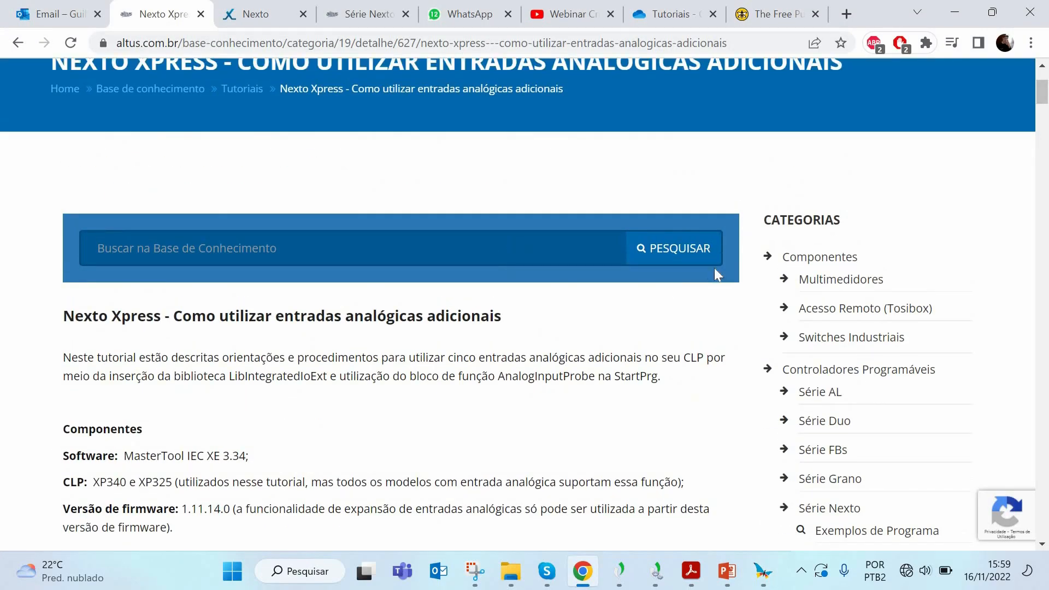
{"action": "scroll", "scroll_direction": "up", "scroll_amount": 3}
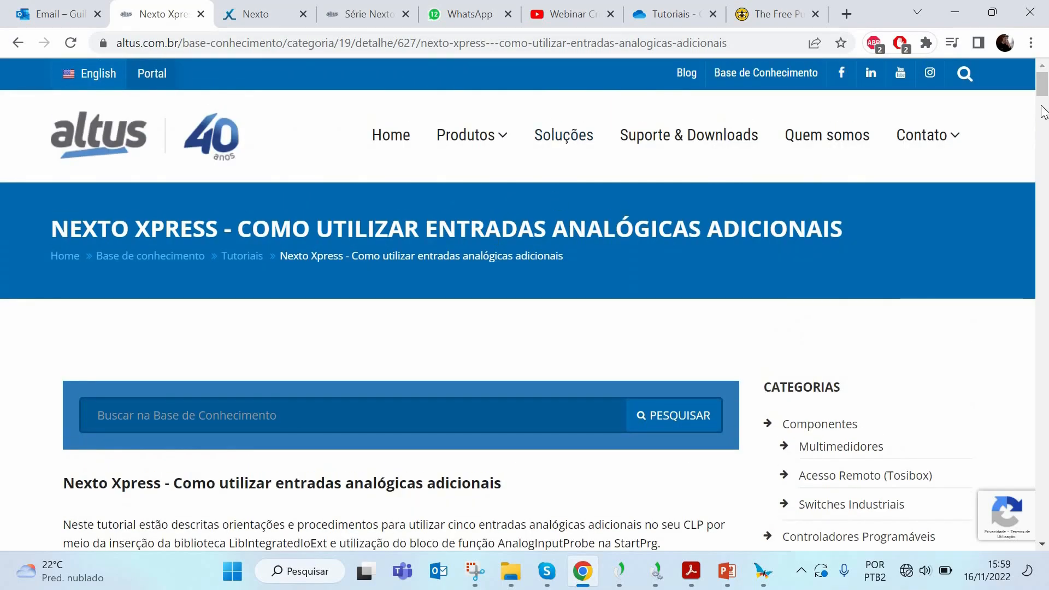
{"action": "scroll", "scroll_direction": "down", "scroll_amount": 3}
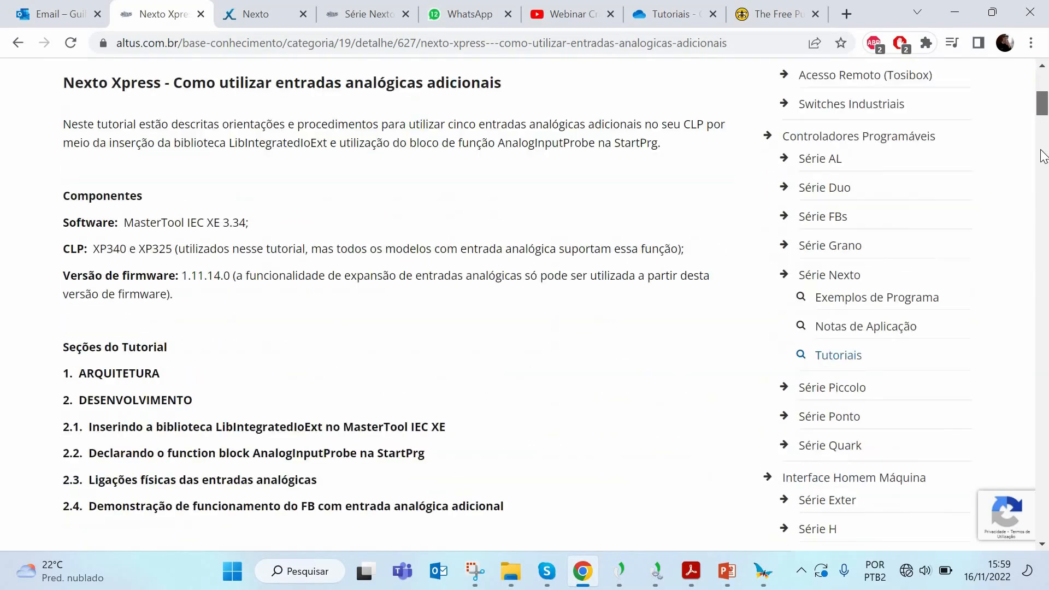
{"action": "scroll", "scroll_direction": "down", "scroll_amount": 3}
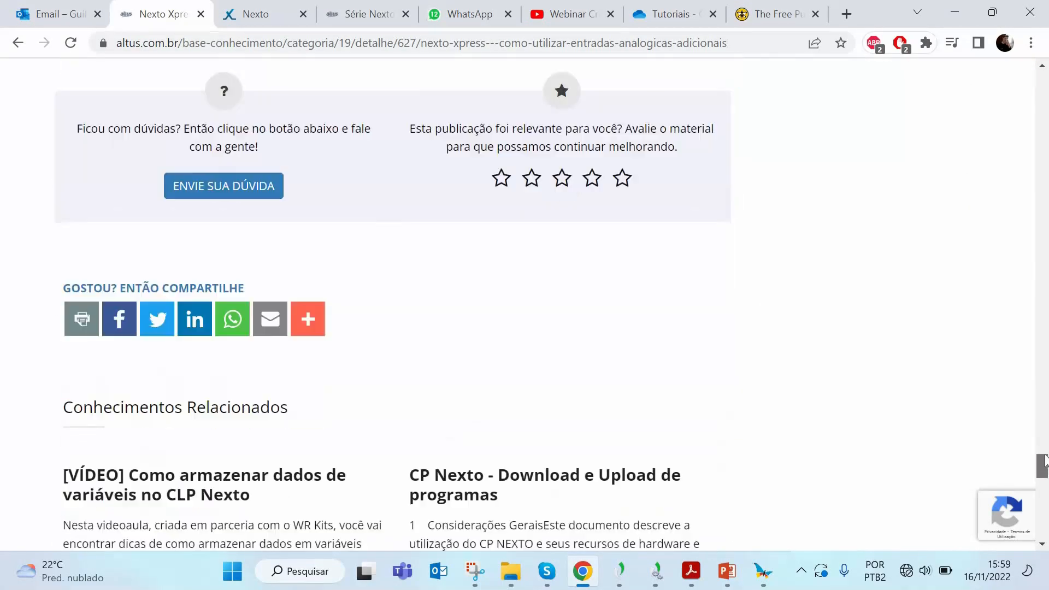
{"action": "scroll", "scroll_direction": "up", "scroll_amount": 3}
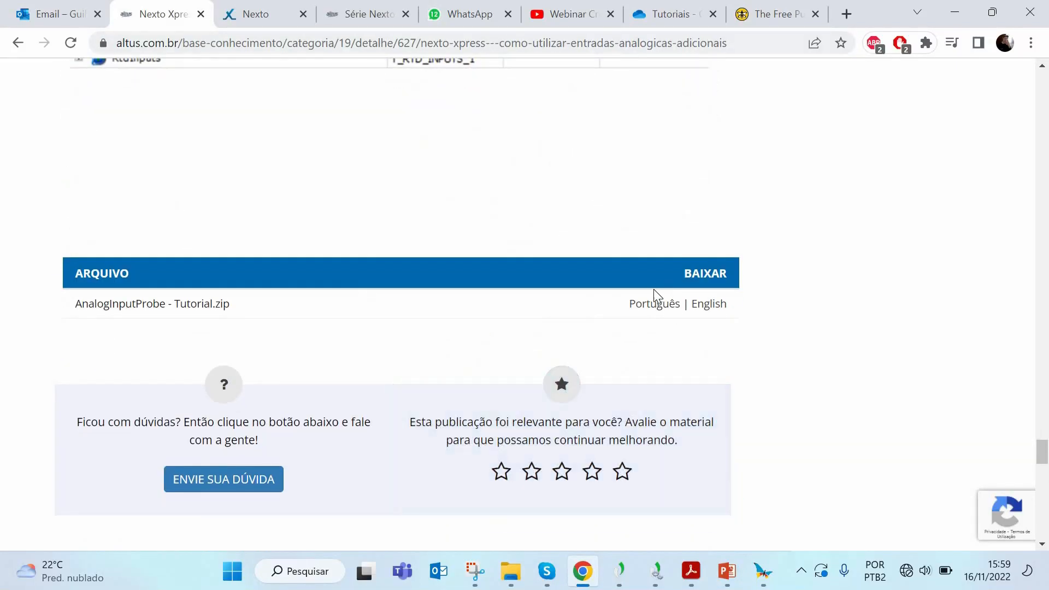
{"action": "scroll", "scroll_direction": "up", "scroll_amount": 3}
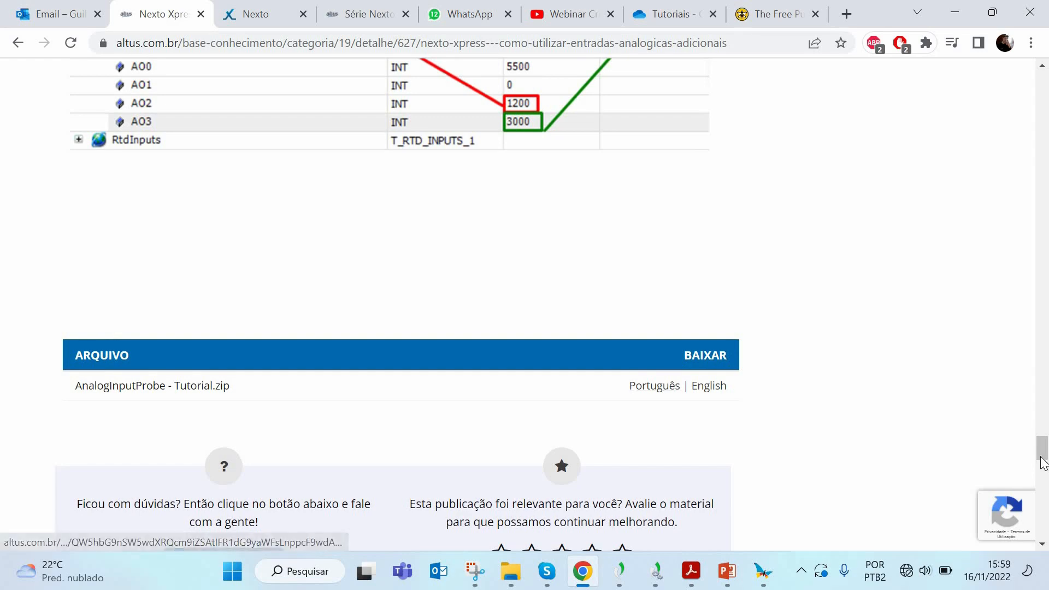
{"action": "scroll", "scroll_direction": "down", "scroll_amount": 3}
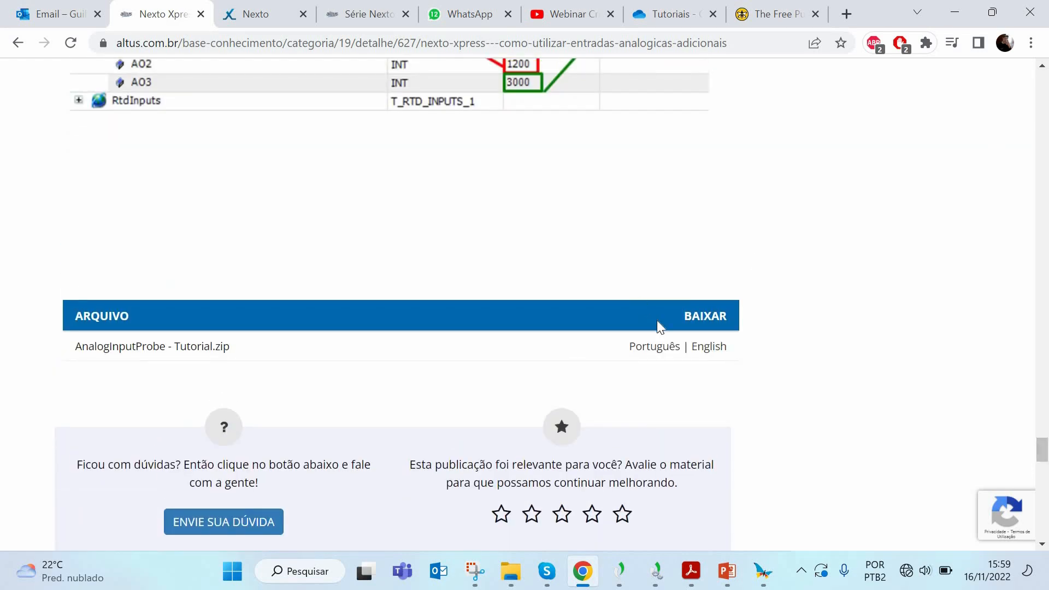
{"action": "mouse_move", "coordinate": [240, 328]}
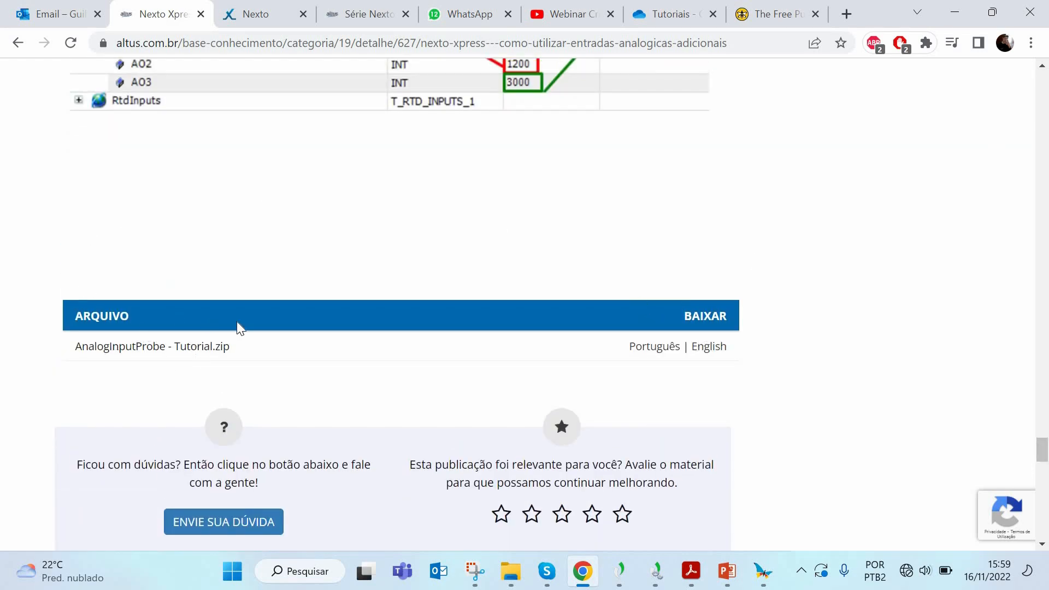
{"action": "mouse_move", "coordinate": [960, 19]}
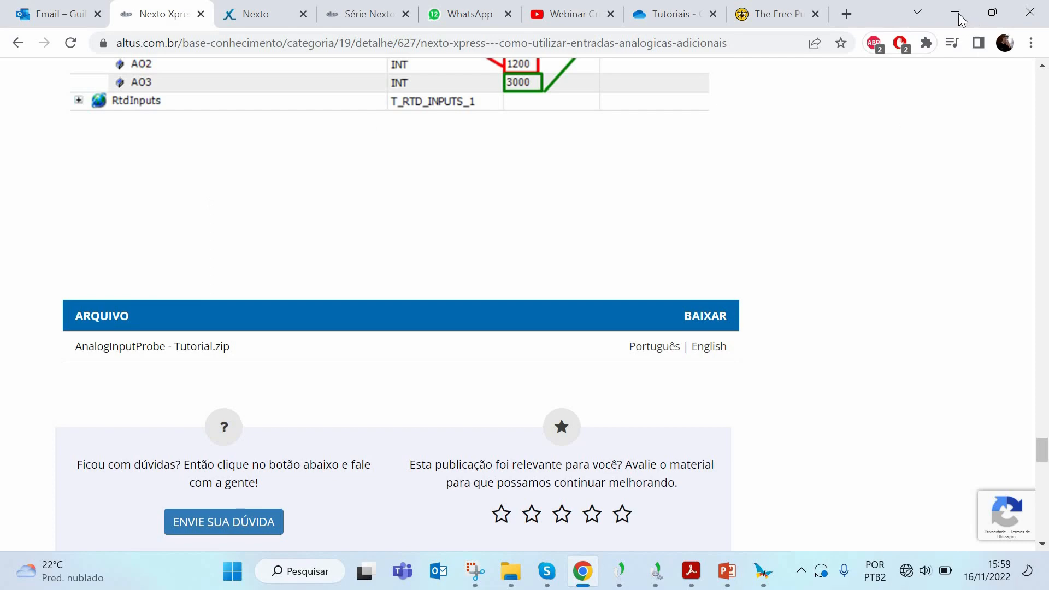
{"action": "left_click", "coordinate": [762, 572]}
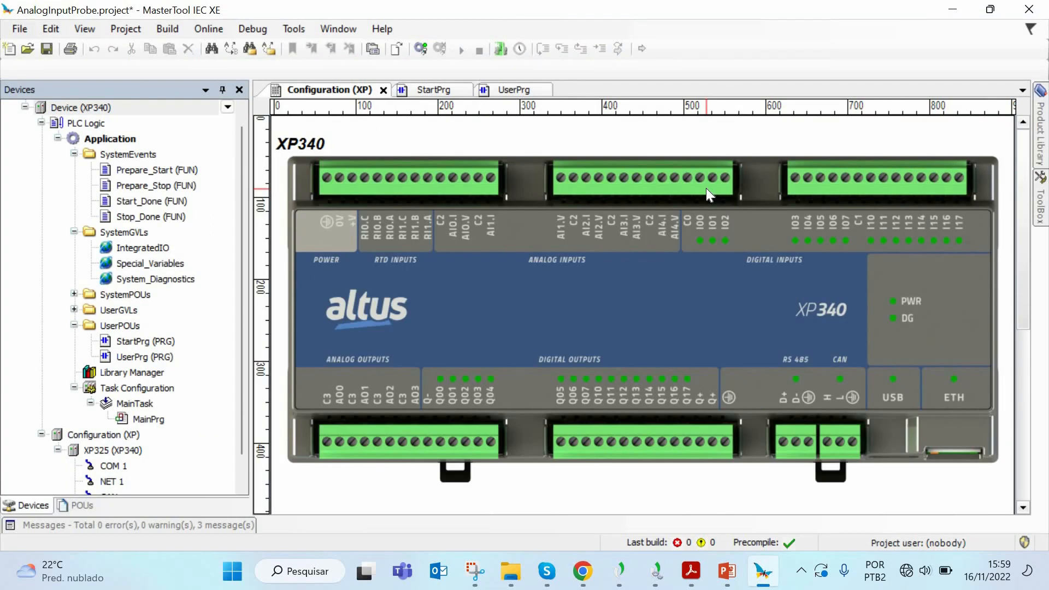
{"action": "mouse_move", "coordinate": [680, 142]}
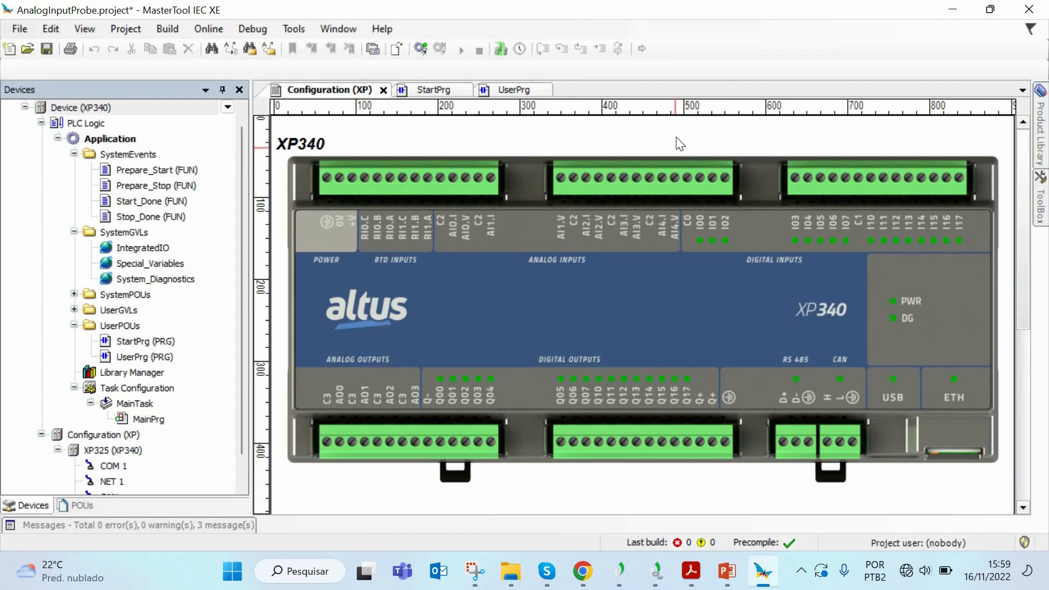
{"action": "mouse_move", "coordinate": [598, 25]}
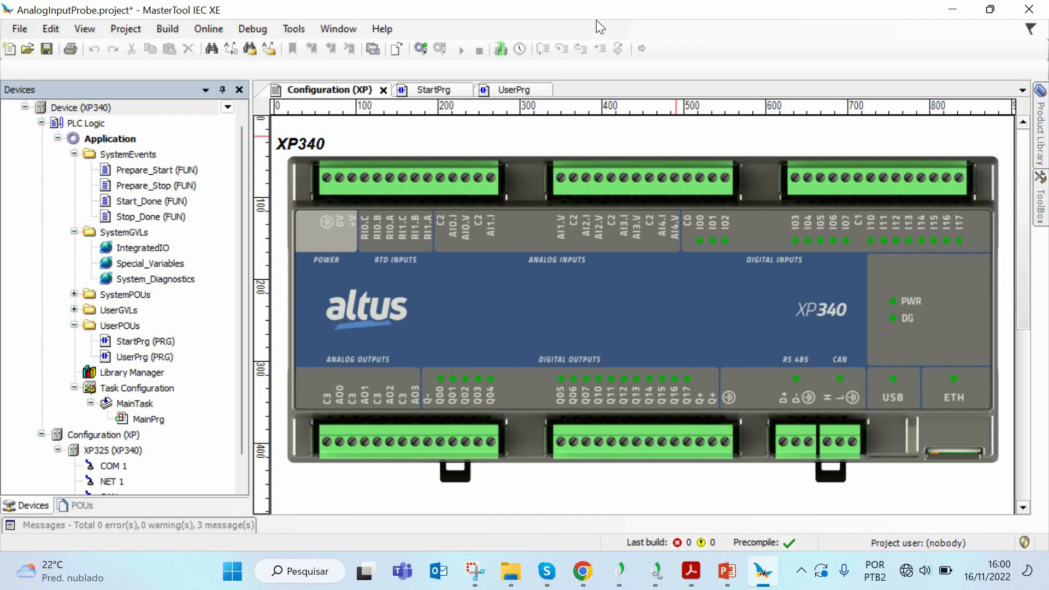
From Tools > Library Repository, install LibIntegratedIoExt.compiled-library from the tutorial folder
{"action": "left_click", "coordinate": [293, 28]}
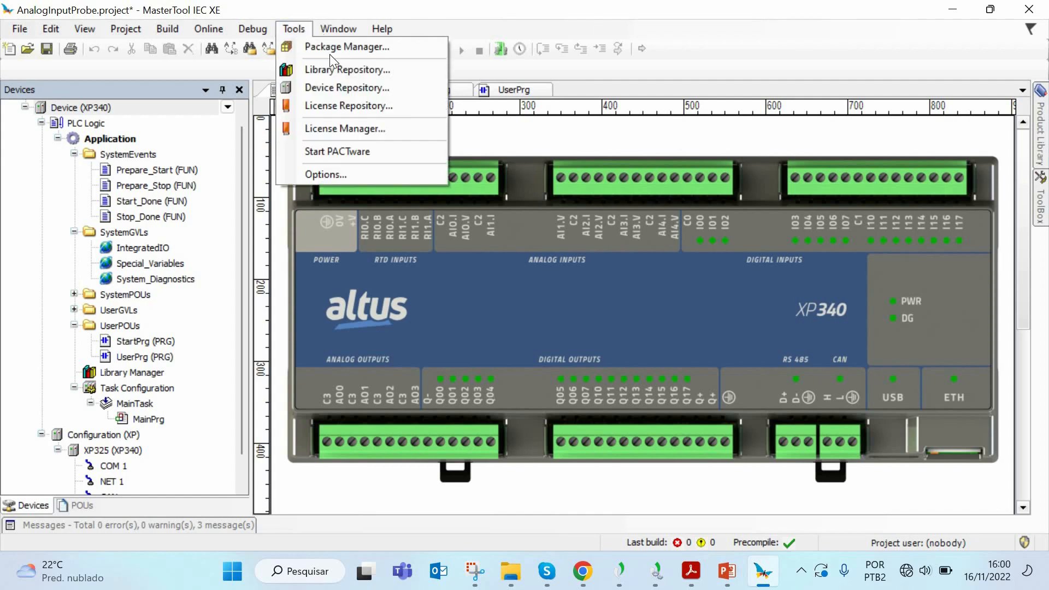
{"action": "mouse_move", "coordinate": [346, 69]}
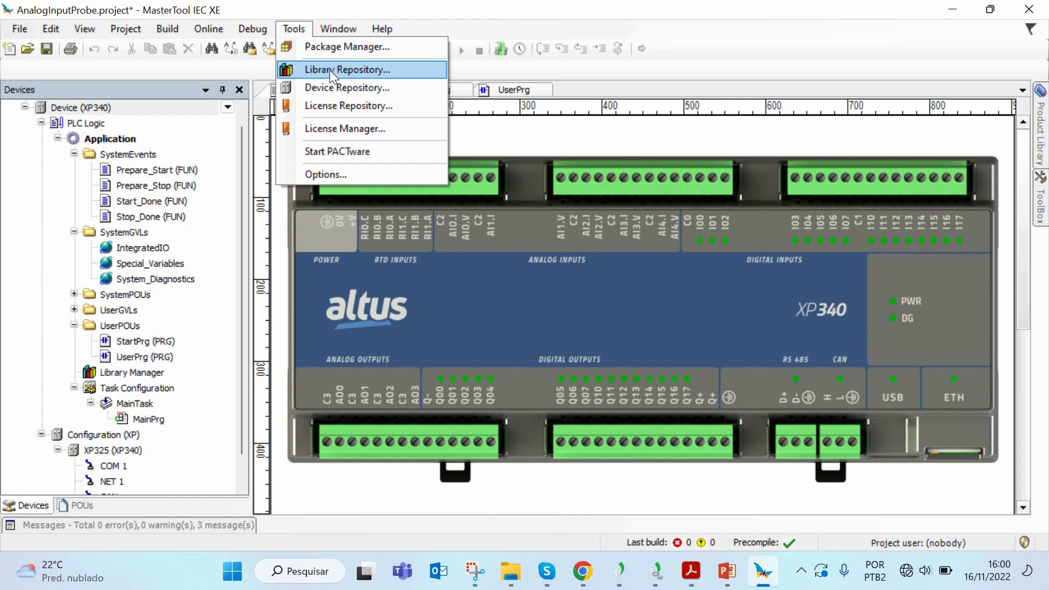
{"action": "left_click", "coordinate": [346, 70]}
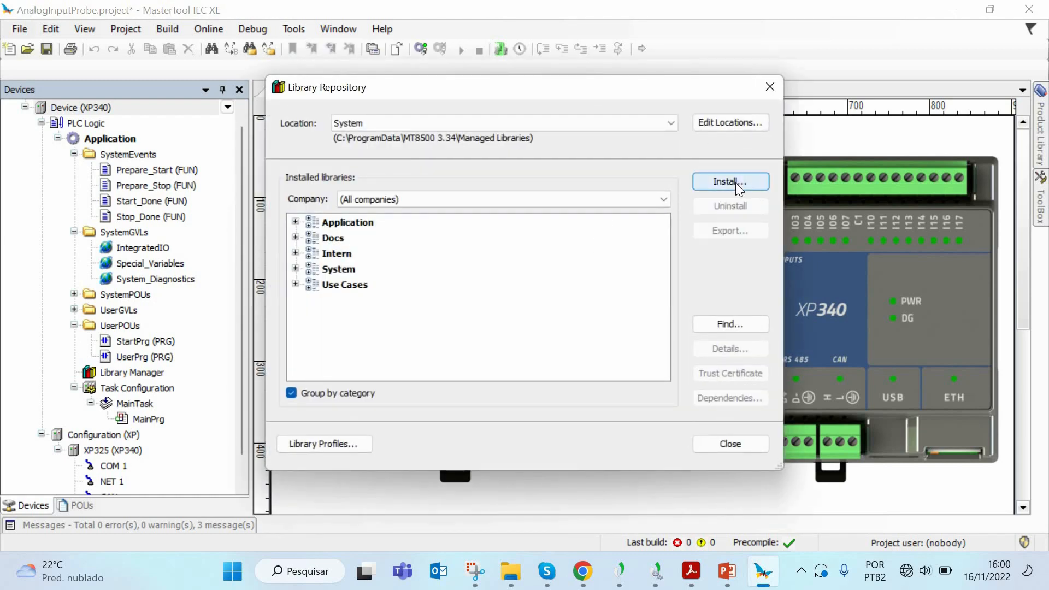
{"action": "left_click", "coordinate": [730, 181]}
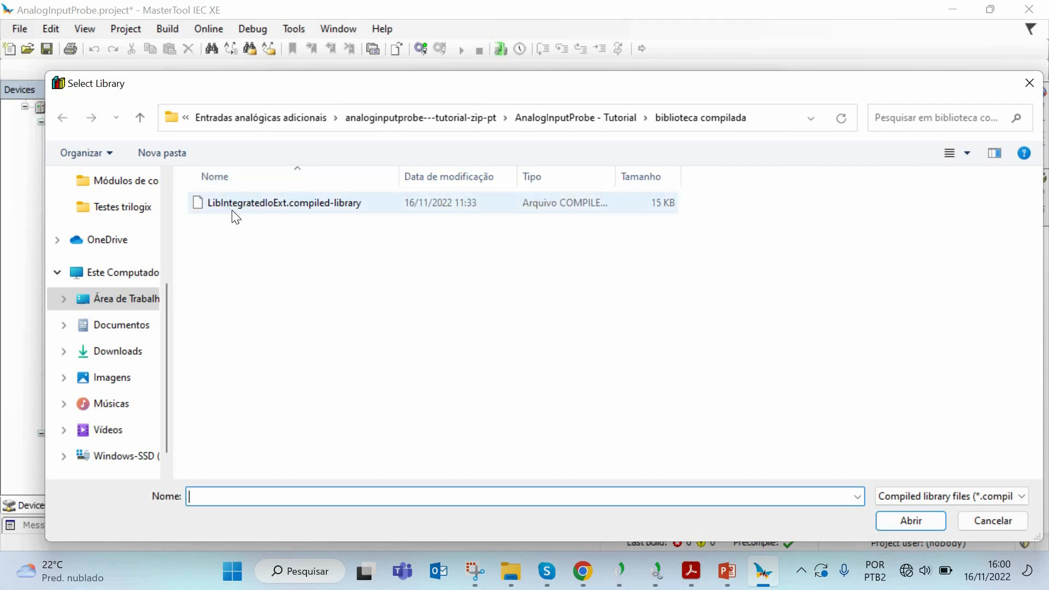
{"action": "mouse_move", "coordinate": [289, 215]}
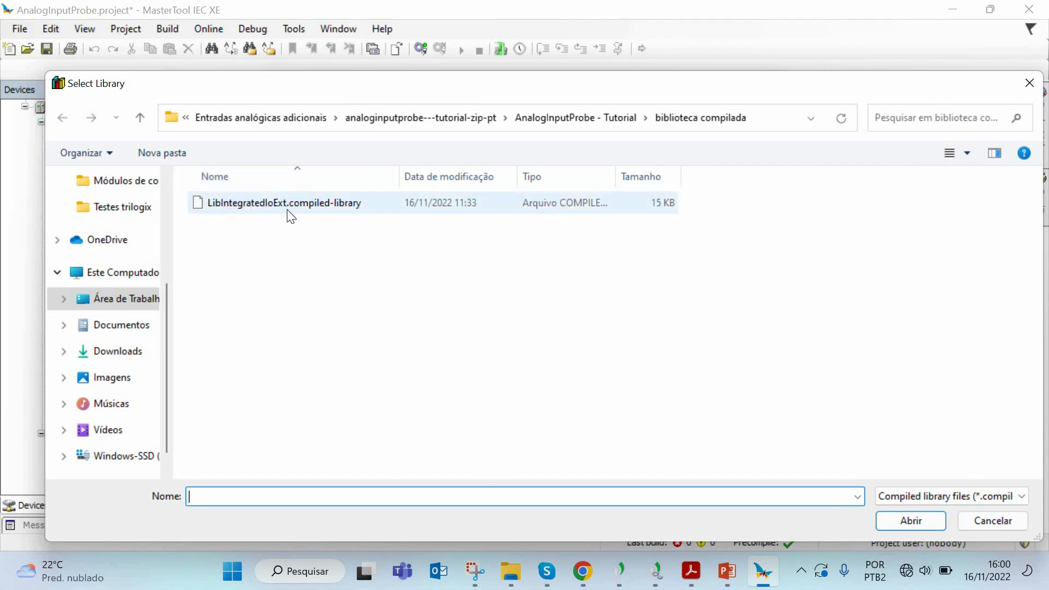
{"action": "mouse_move", "coordinate": [330, 210]}
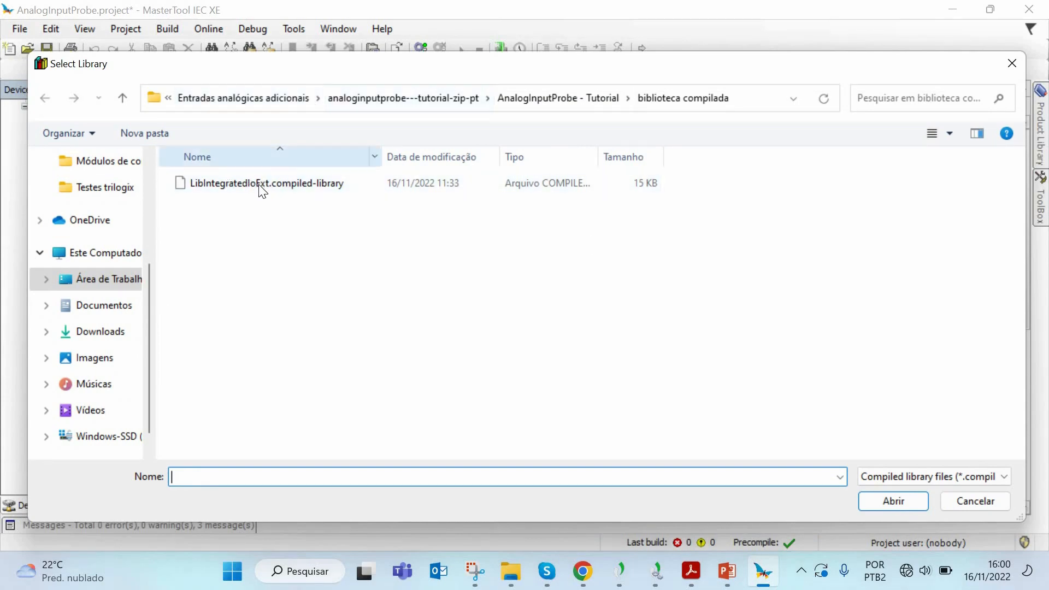
{"action": "left_click", "coordinate": [267, 182]}
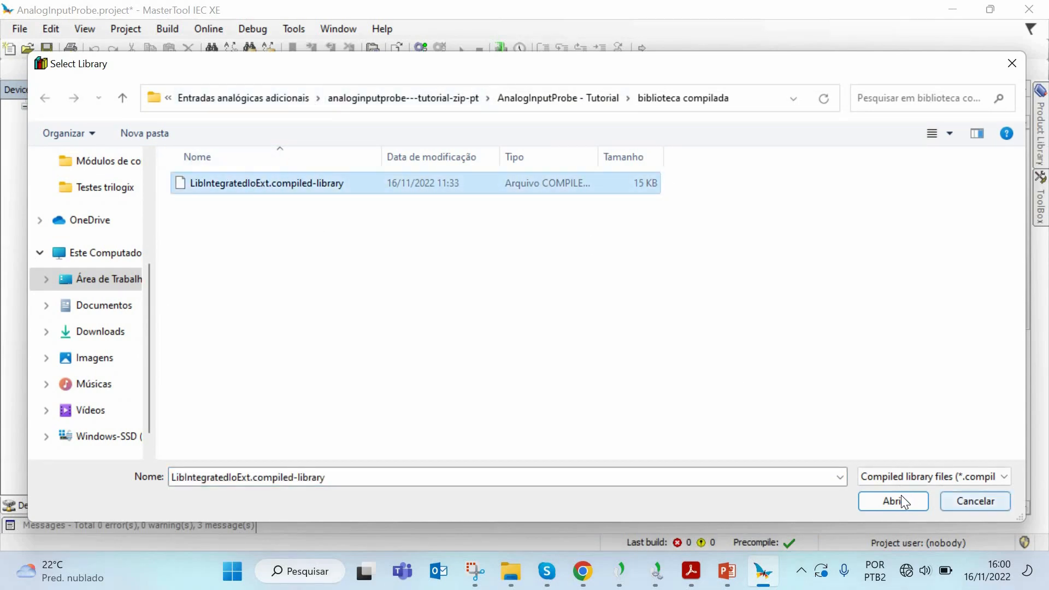
{"action": "mouse_move", "coordinate": [836, 264]}
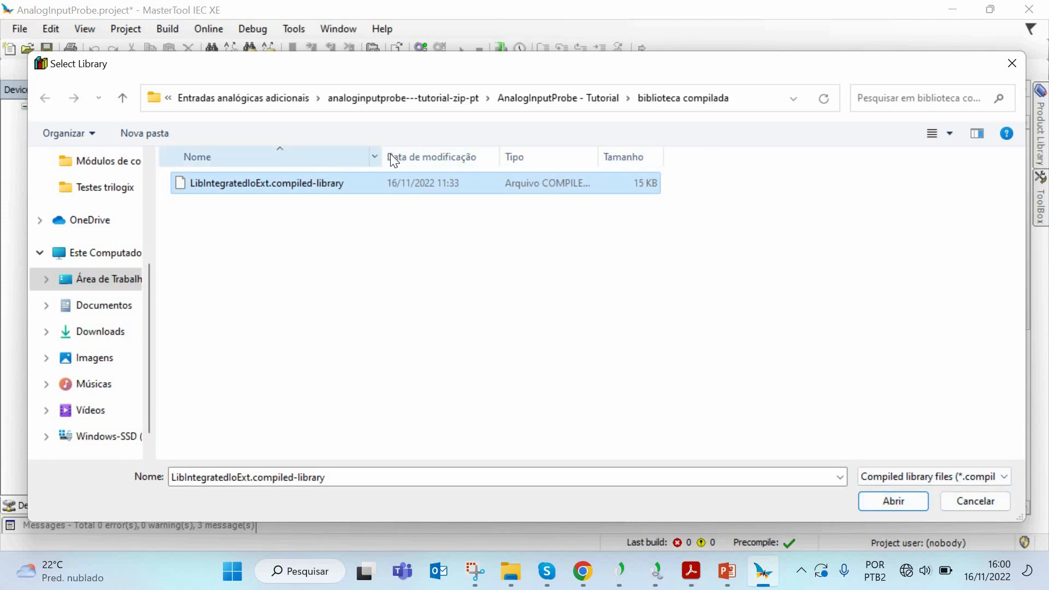
{"action": "mouse_move", "coordinate": [641, 211]}
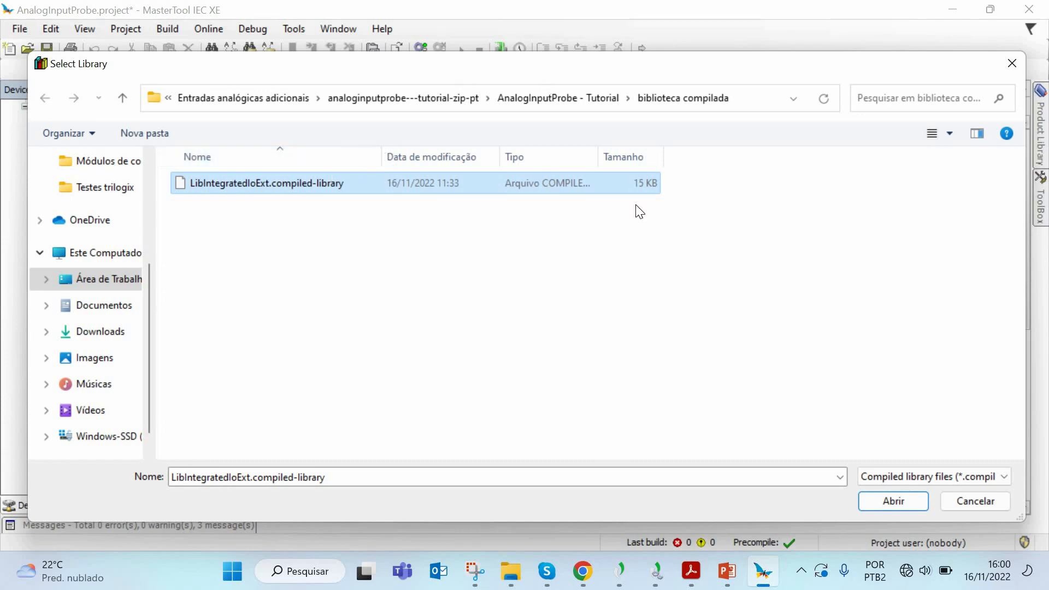
{"action": "left_click", "coordinate": [893, 501]}
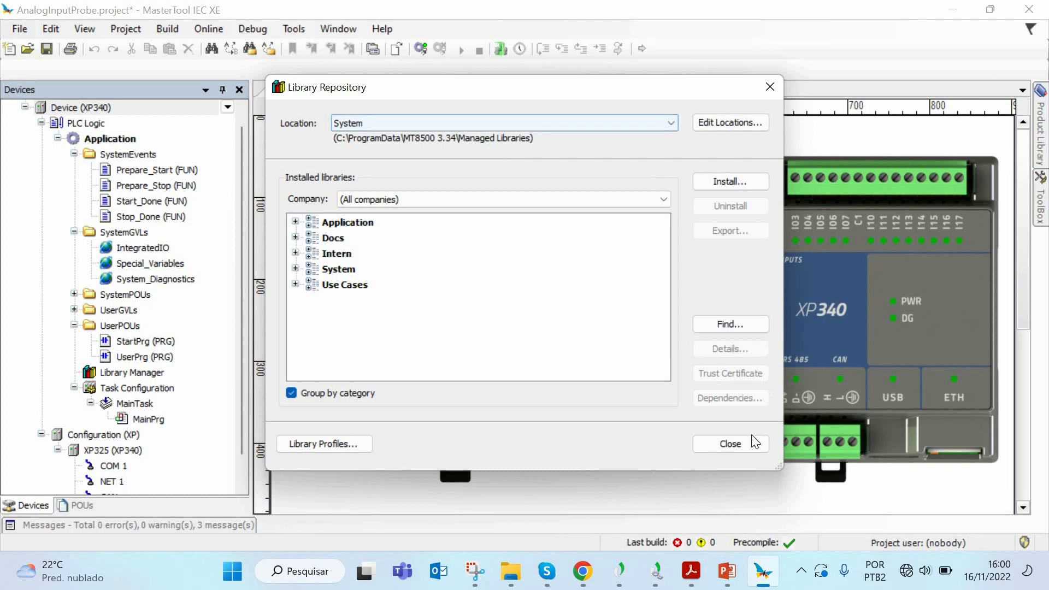
In Library Manager, search 'Libinte' and add LibIntegratedIoExt 1.0.0.0 to the project
{"action": "left_click", "coordinate": [730, 444]}
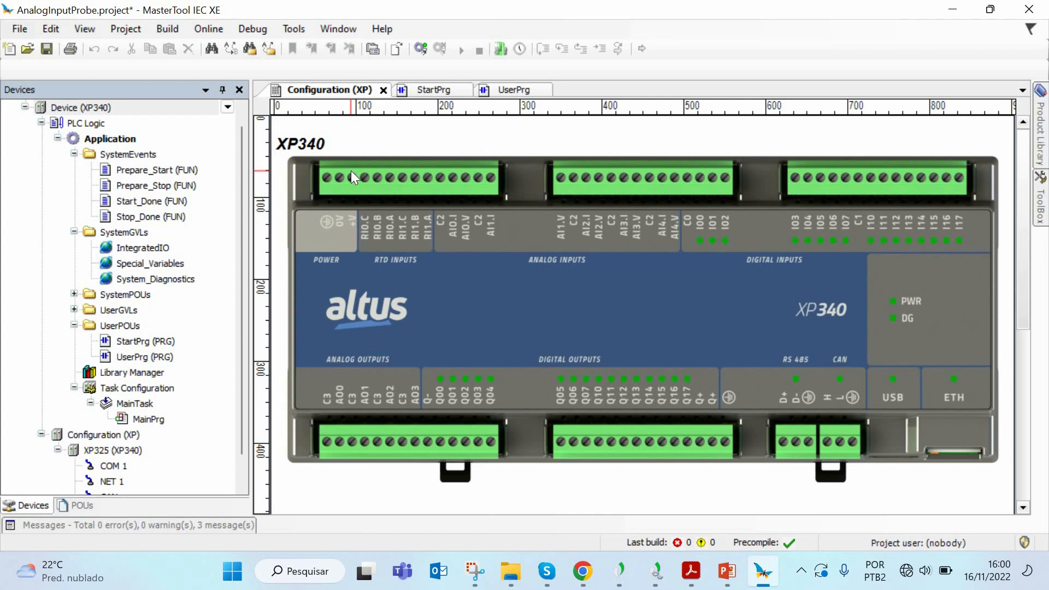
{"action": "mouse_move", "coordinate": [337, 168]}
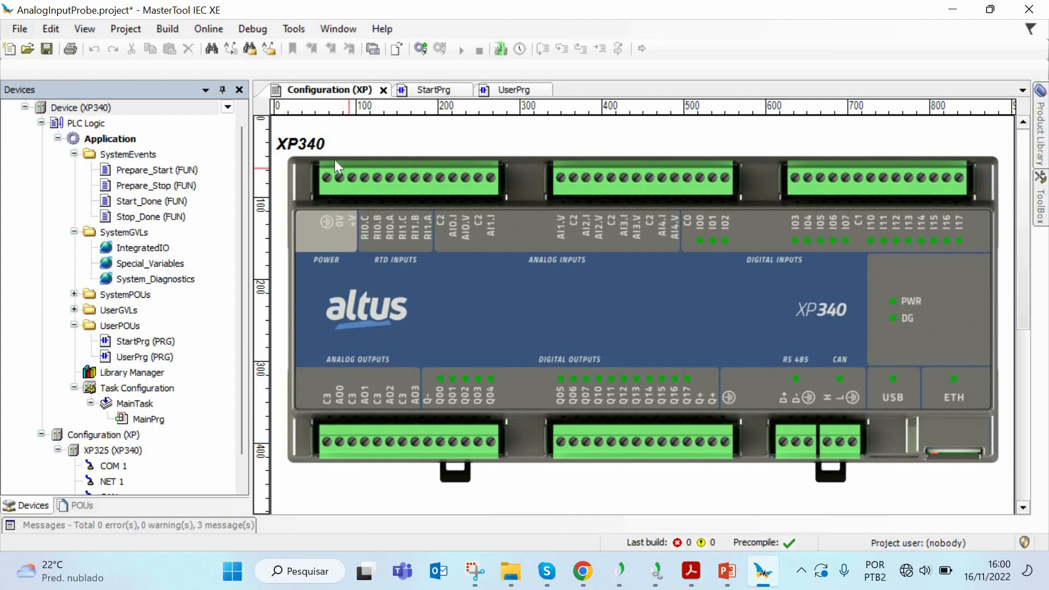
{"action": "mouse_move", "coordinate": [152, 382]}
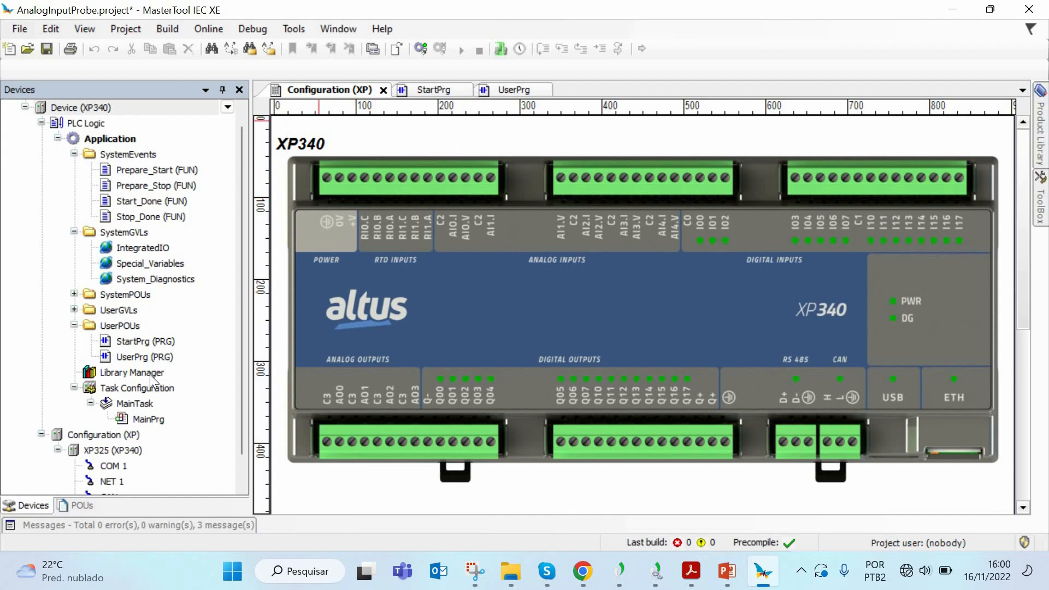
{"action": "double_click", "coordinate": [132, 372]}
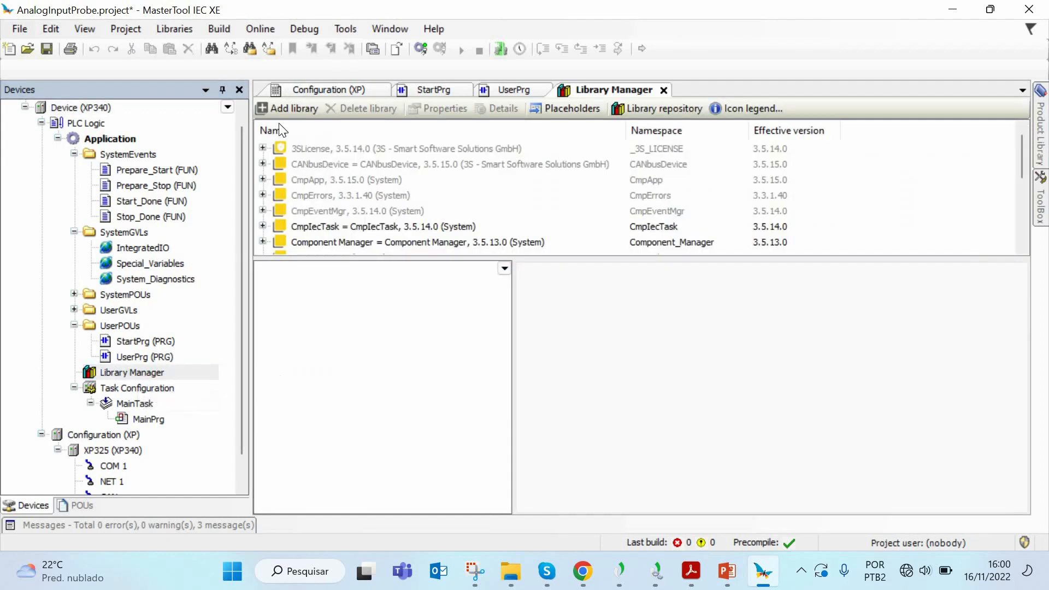
{"action": "mouse_move", "coordinate": [294, 108]}
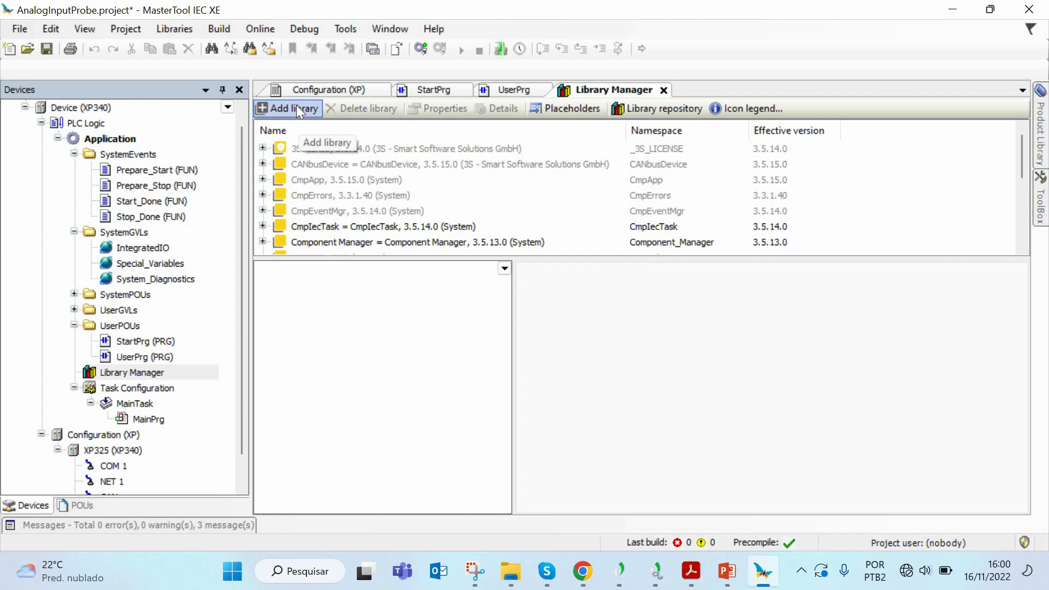
{"action": "left_click", "coordinate": [288, 108]}
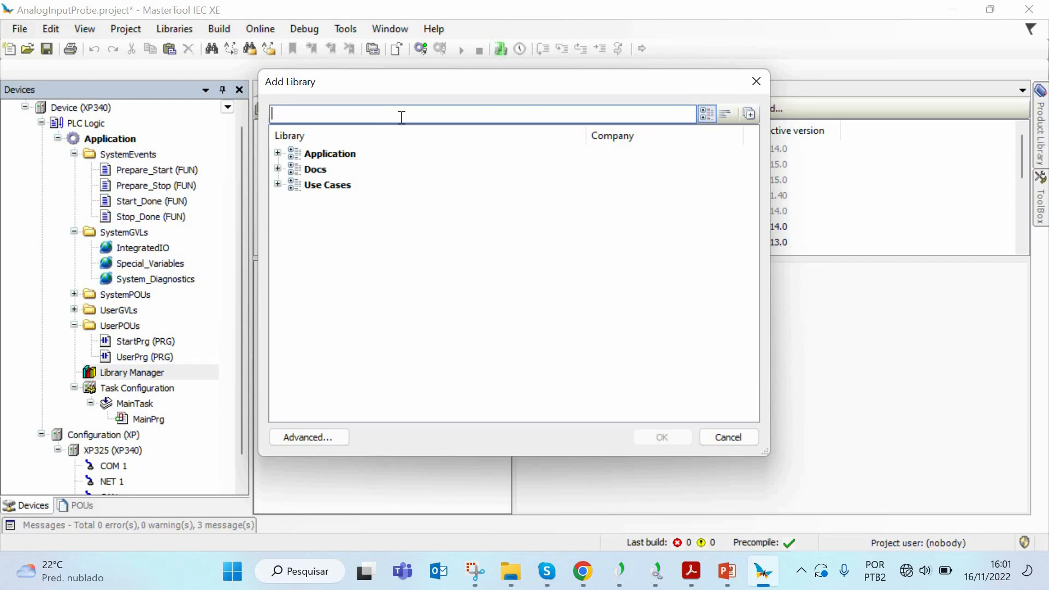
{"action": "type", "text": "Ll"}
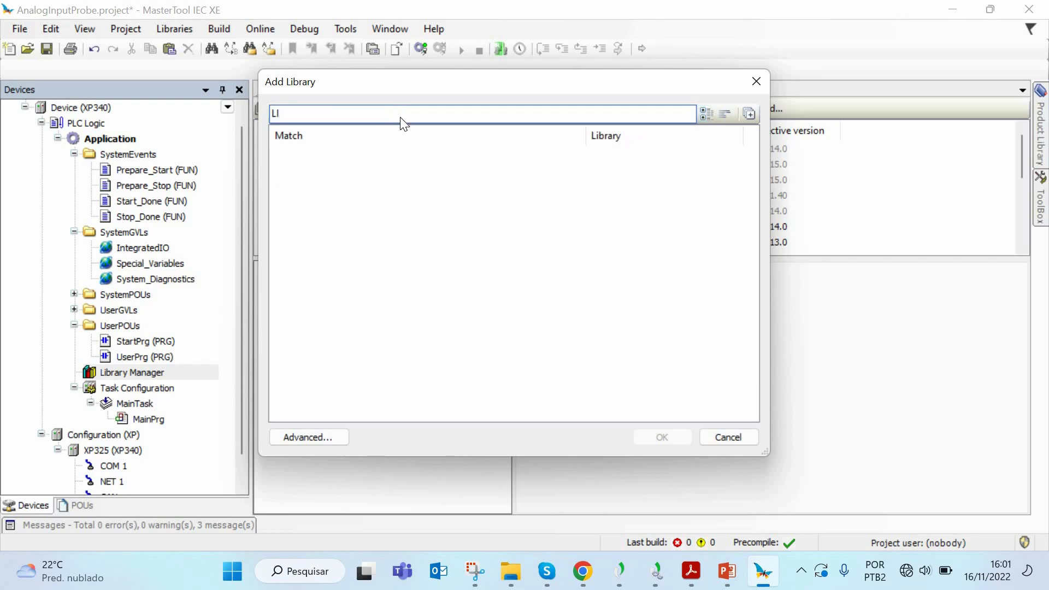
{"action": "mouse_move", "coordinate": [367, 120]}
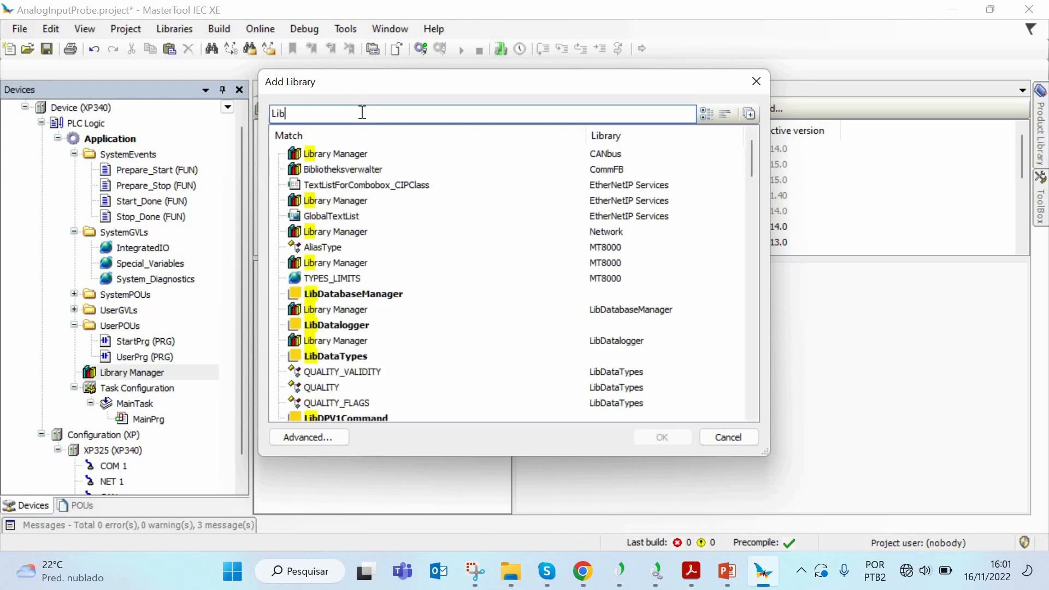
{"action": "type", "text": "inte"}
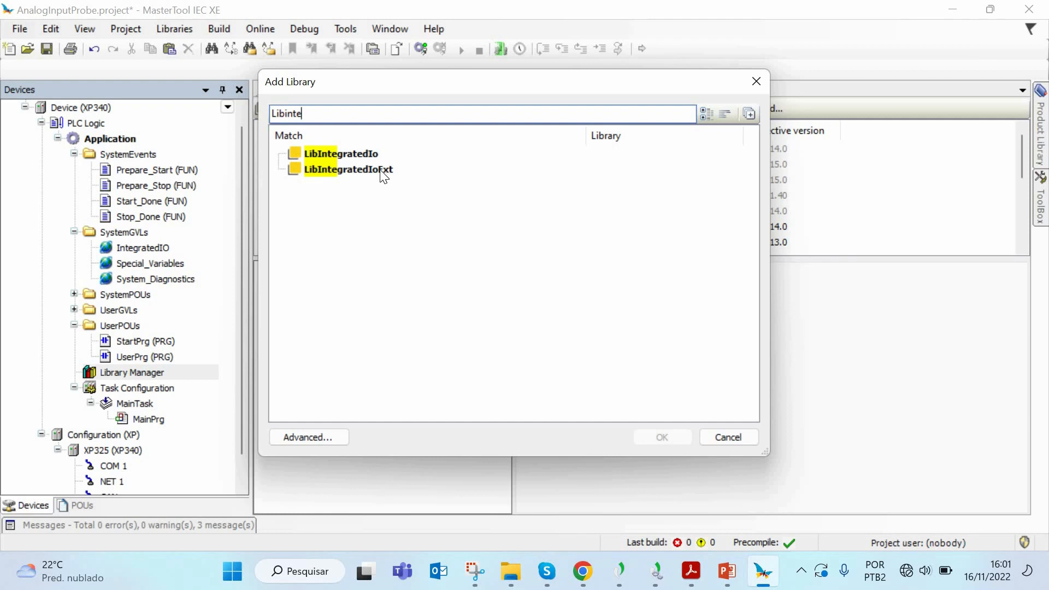
{"action": "left_click", "coordinate": [348, 168]}
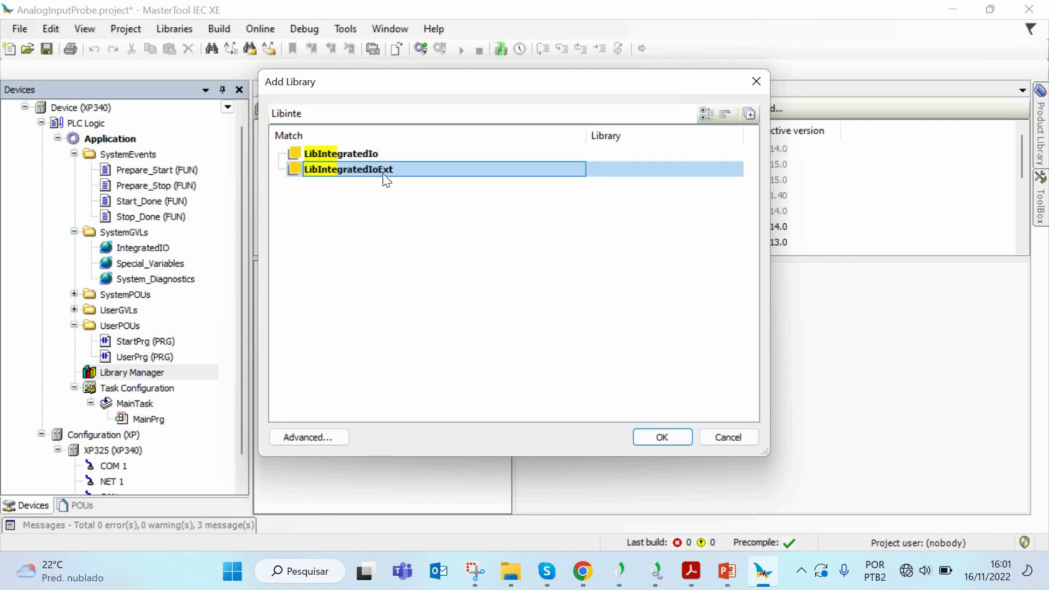
{"action": "mouse_move", "coordinate": [679, 438]}
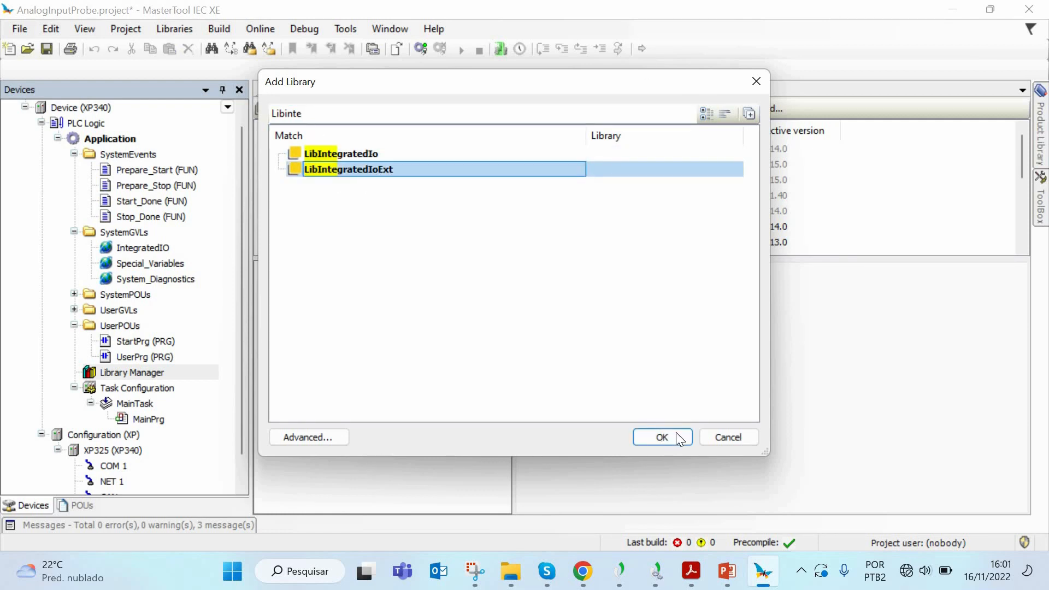
{"action": "mouse_move", "coordinate": [718, 244]}
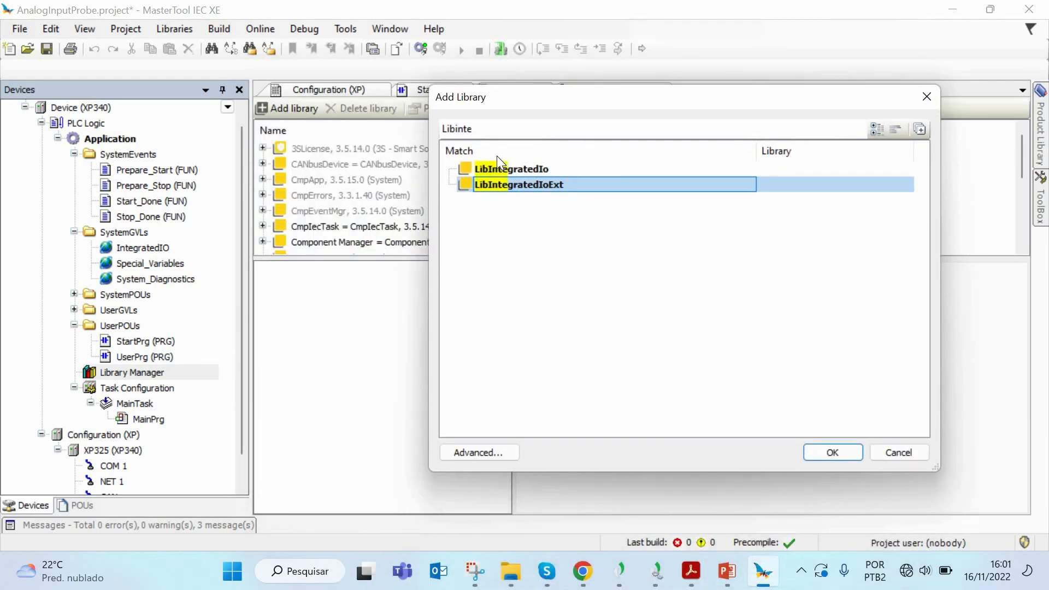
{"action": "mouse_move", "coordinate": [899, 453]}
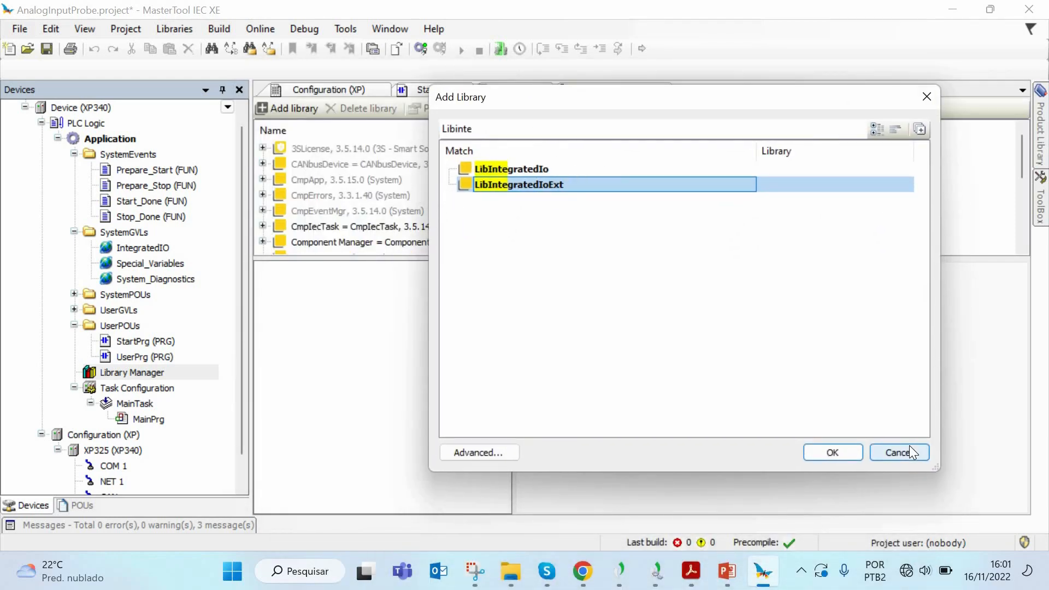
{"action": "left_click", "coordinate": [832, 453]}
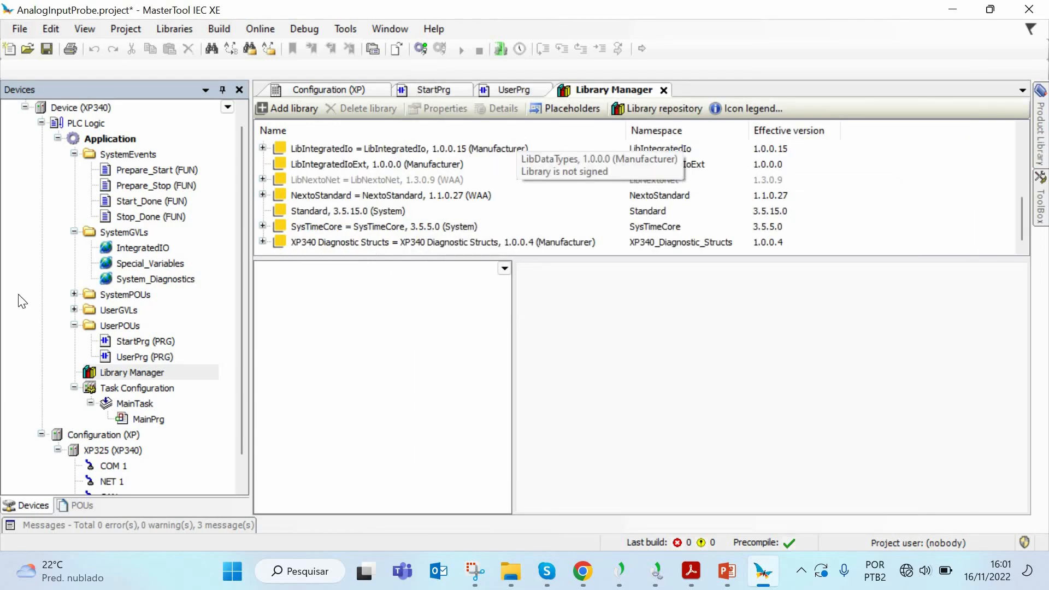
{"action": "mouse_move", "coordinate": [30, 243]}
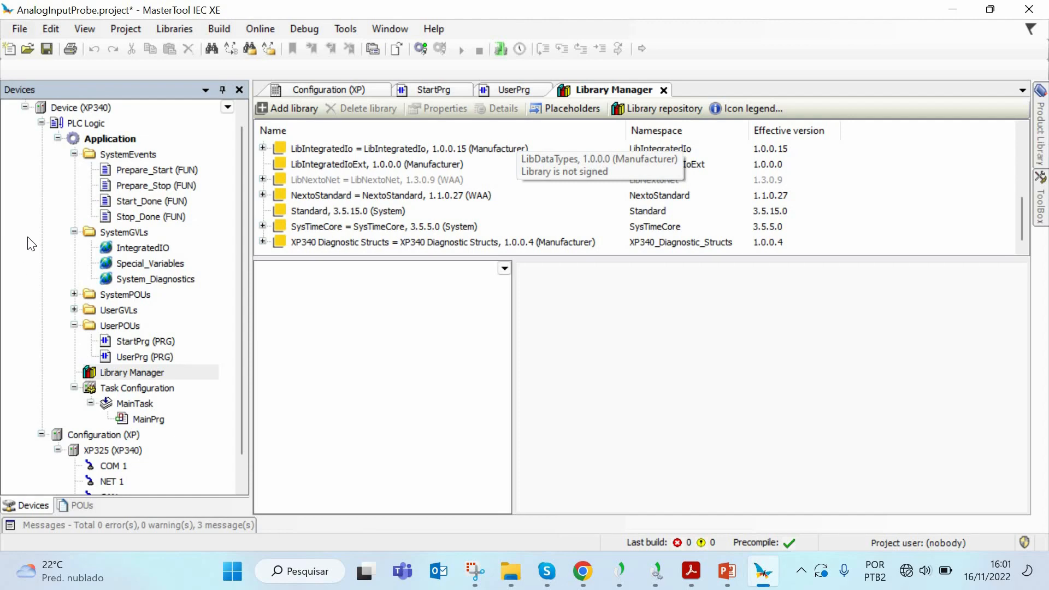
{"action": "mouse_move", "coordinate": [150, 361]}
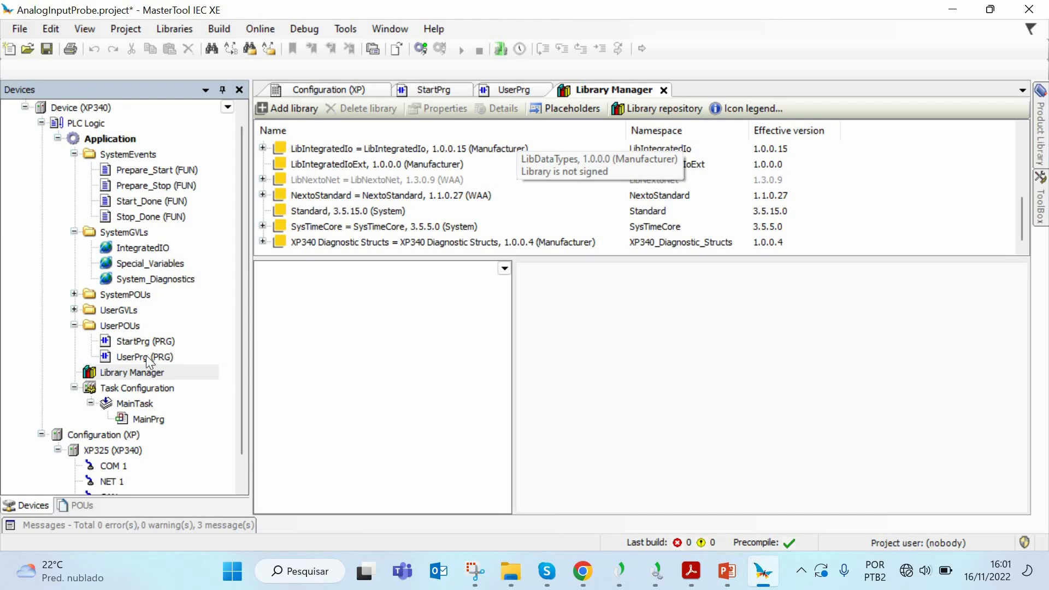
{"action": "mouse_move", "coordinate": [145, 345]}
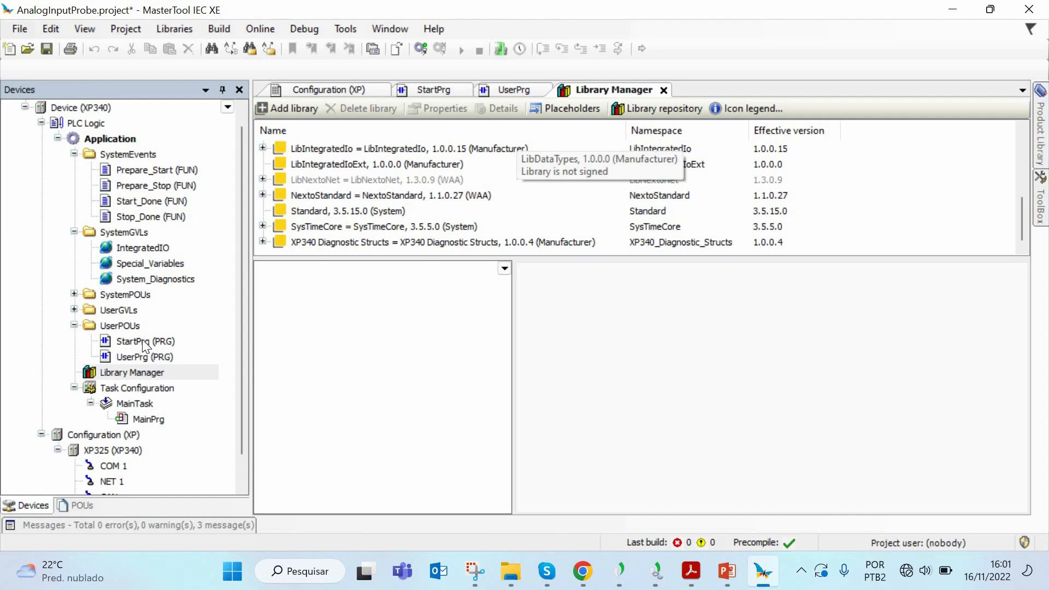
In StartPrg network 1, insert a Box from the ToolBox named AnalogInputProbe
{"action": "double_click", "coordinate": [146, 342]}
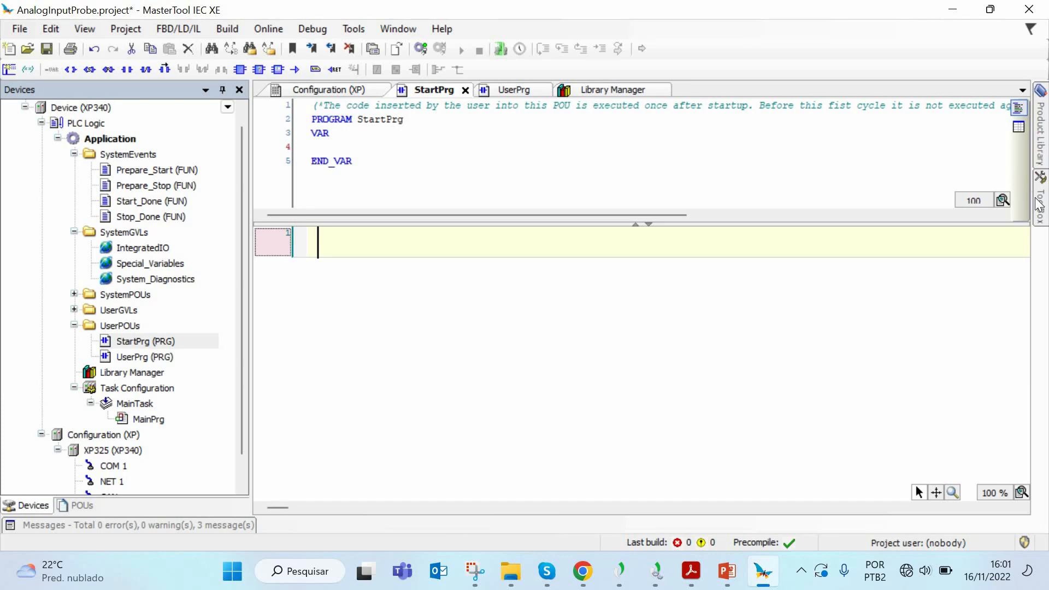
{"action": "left_click", "coordinate": [1042, 194]}
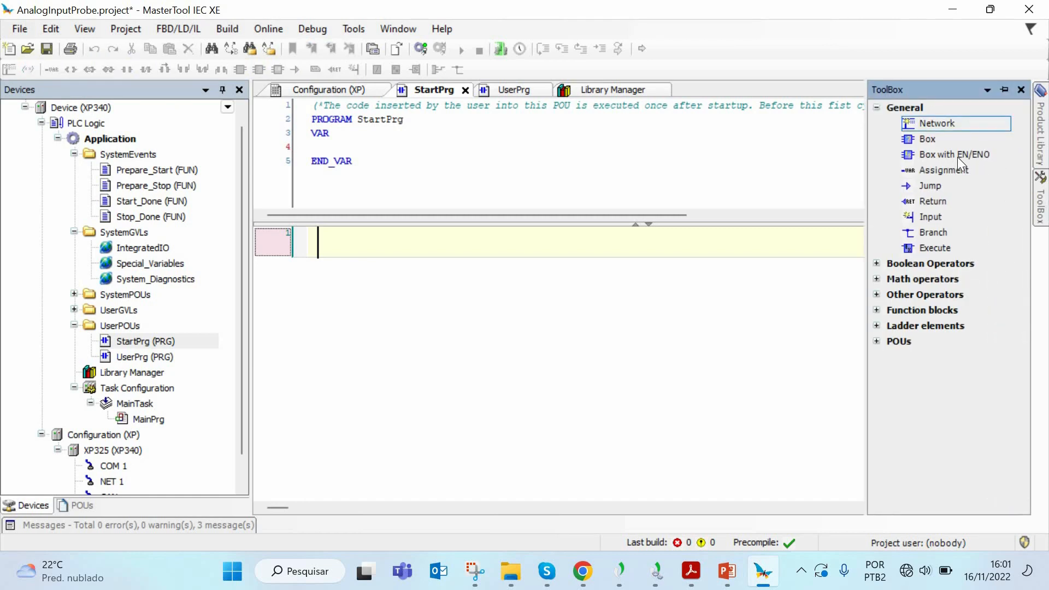
{"action": "mouse_move", "coordinate": [955, 154]}
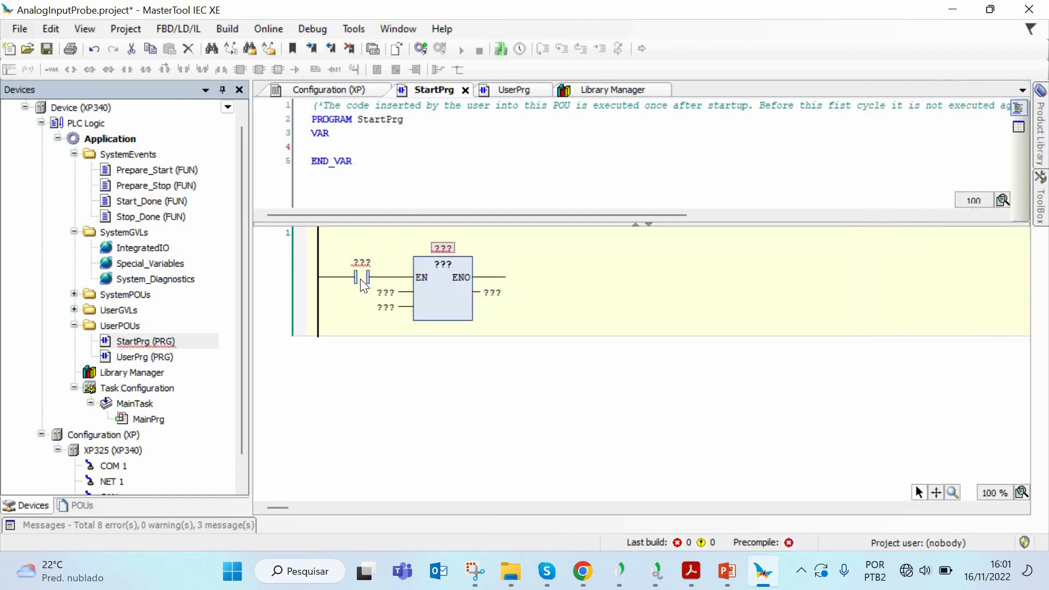
{"action": "left_click", "coordinate": [362, 276]}
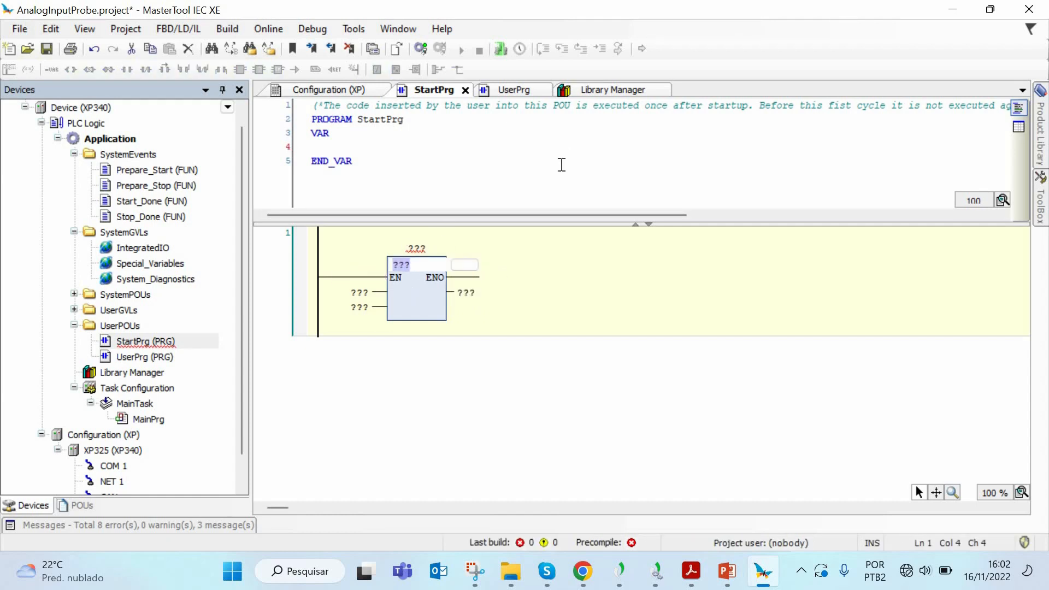
{"action": "type", "text": "AnalogInputProbe"}
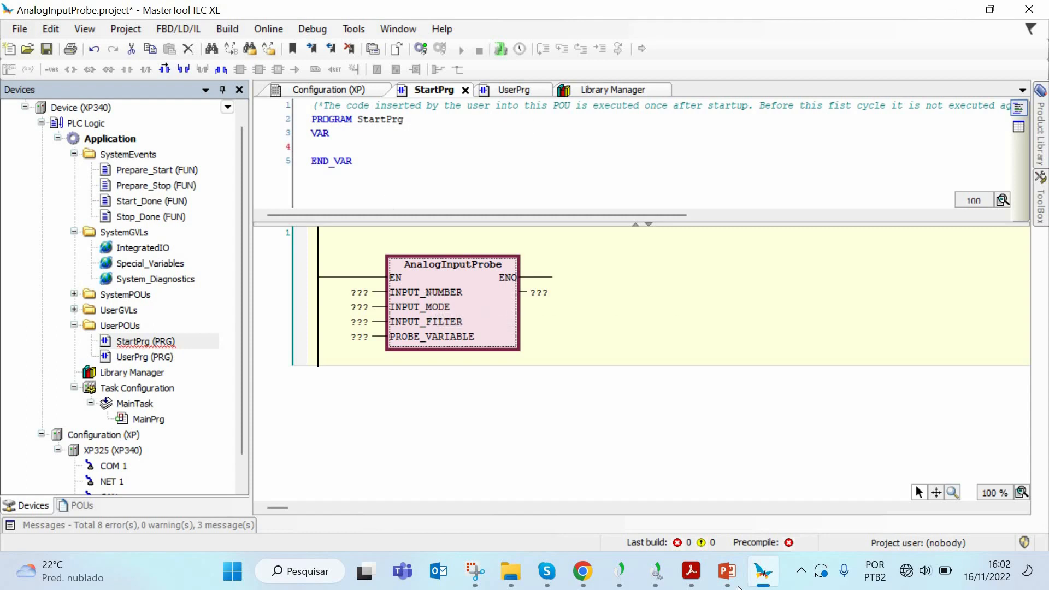
{"action": "mouse_move", "coordinate": [508, 252]}
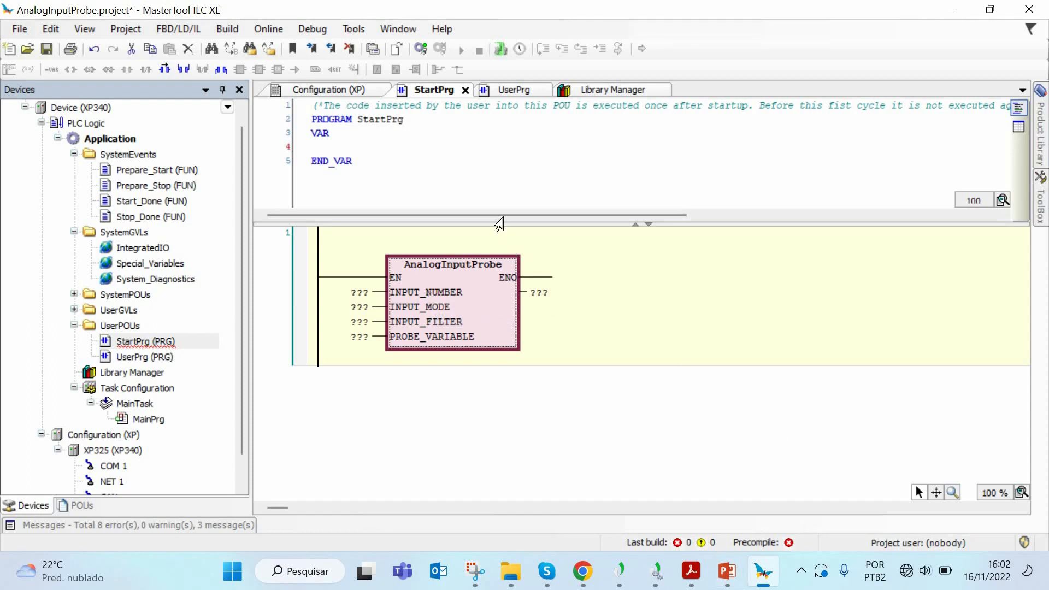
Set INPUT_NUMBER to 0, checking the XP340 wiring diagram along the way
{"action": "left_click", "coordinate": [726, 572]}
{"action": "type", "text": "0"}
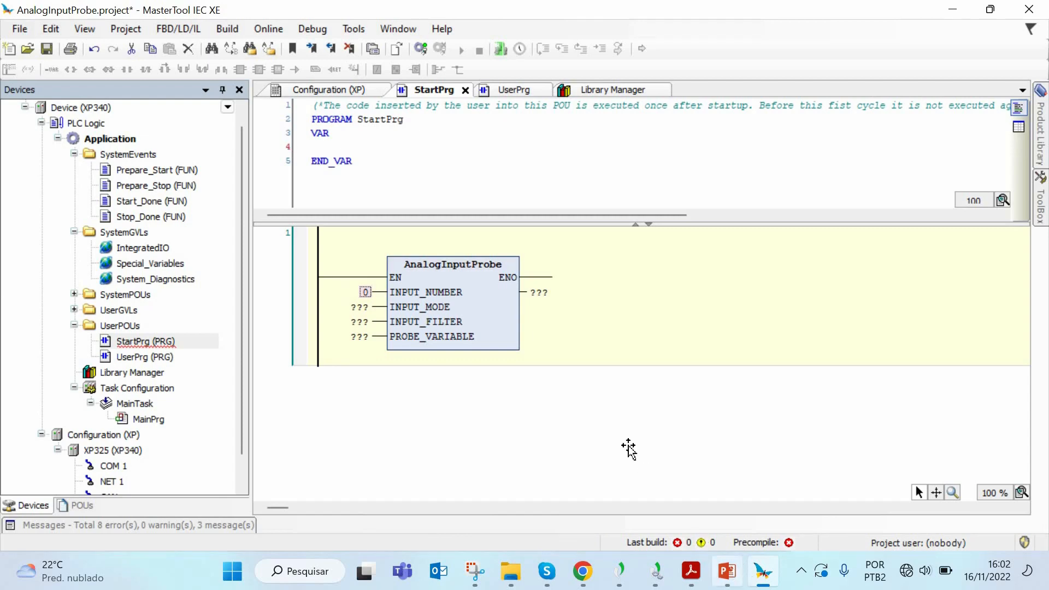
{"action": "left_click", "coordinate": [726, 572]}
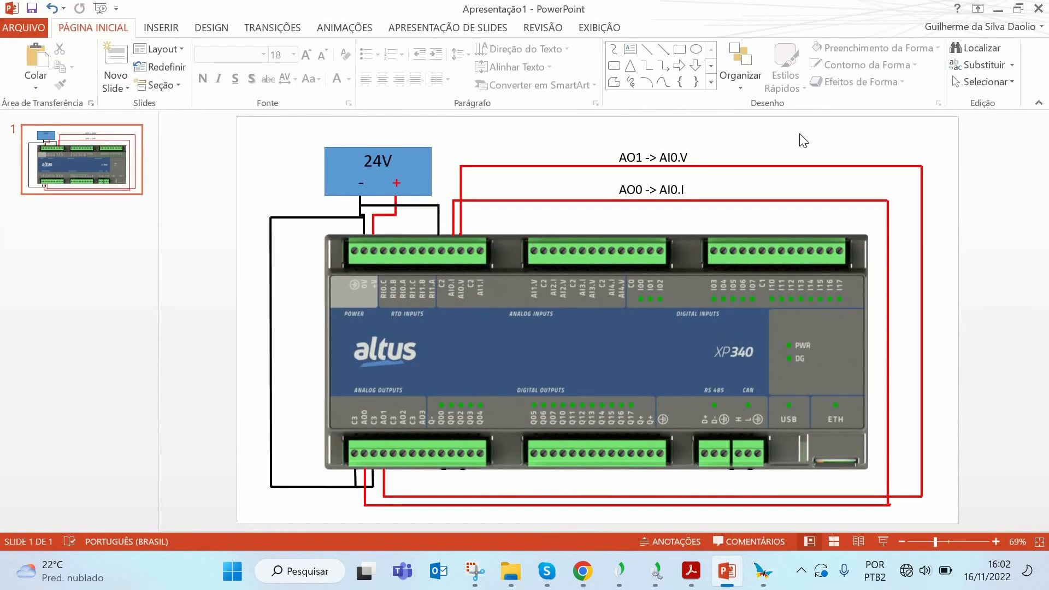
{"action": "left_click", "coordinate": [762, 572]}
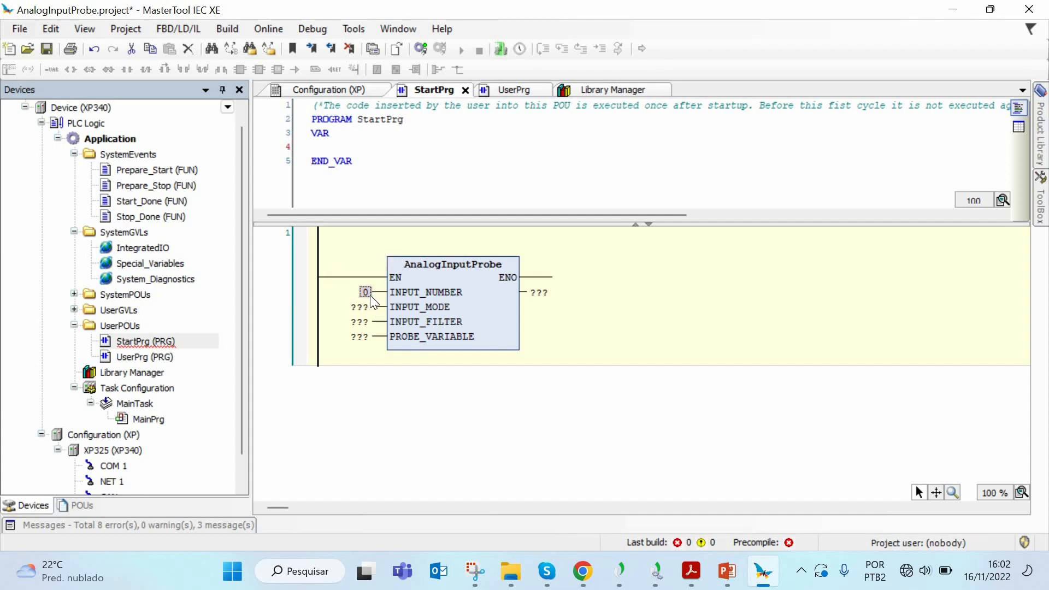
{"action": "mouse_move", "coordinate": [378, 308]}
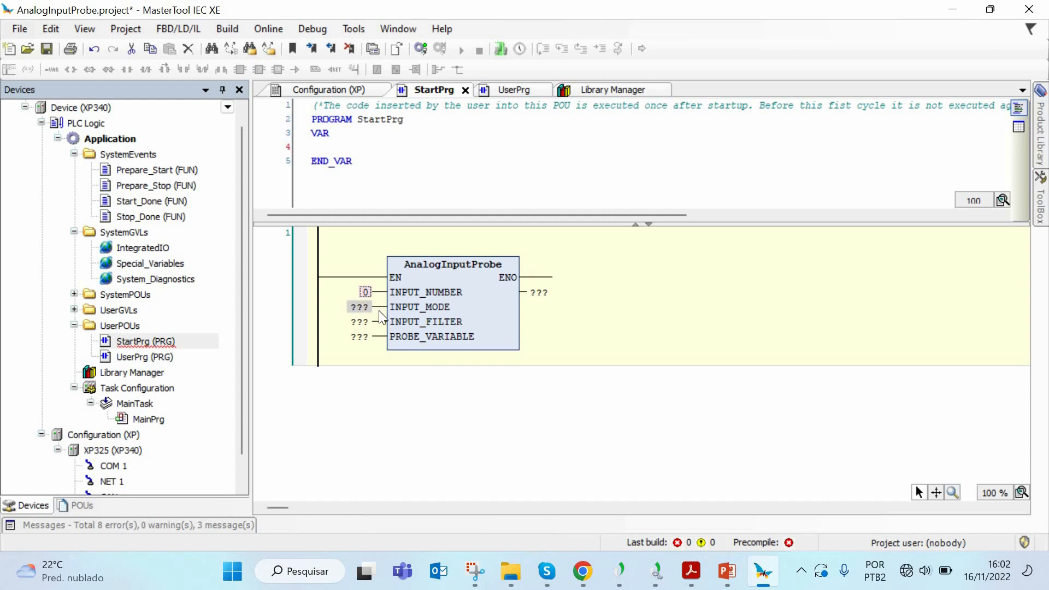
{"action": "mouse_move", "coordinate": [502, 330]}
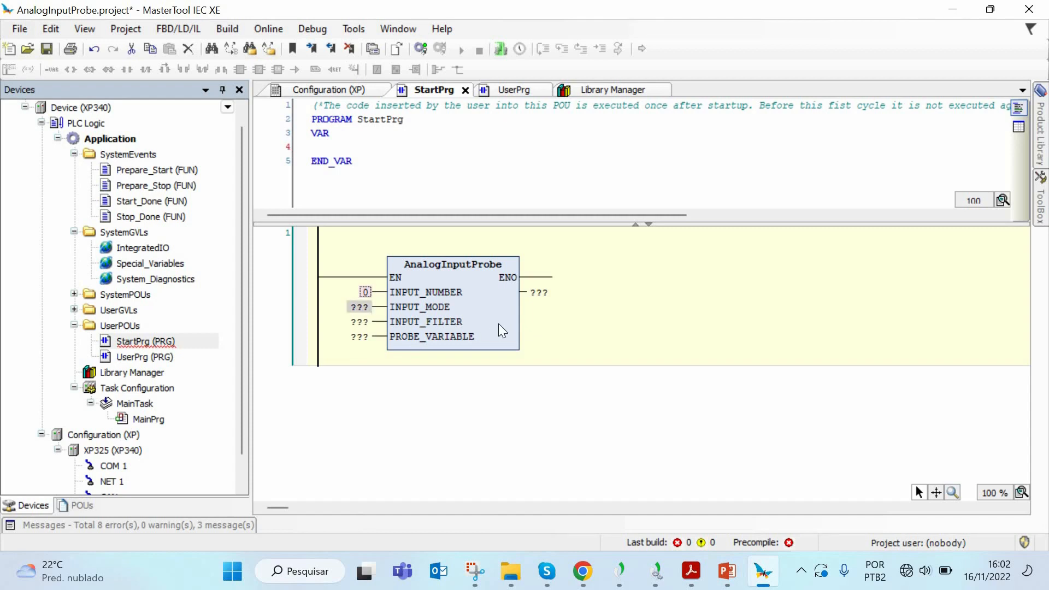
Set INPUT_MODE to AI_VOLTAGE_0_10 and INPUT_FILTER to ANALOG_INPUT_FILTER.FILTER_1_S
{"action": "double_click", "coordinate": [360, 306]}
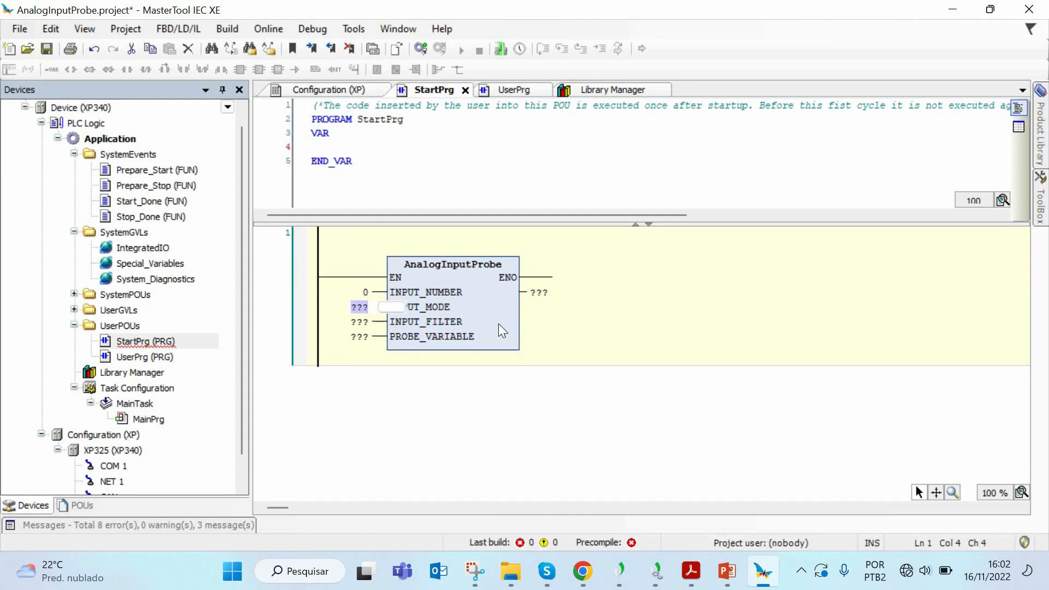
{"action": "type", "text": "in"}
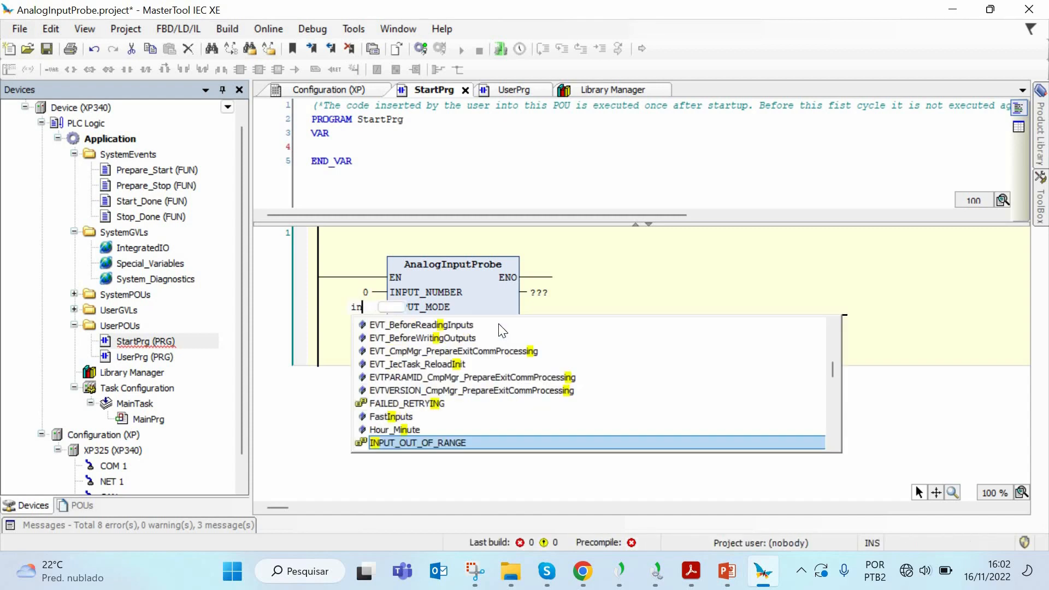
{"action": "type", "text": "Ana"}
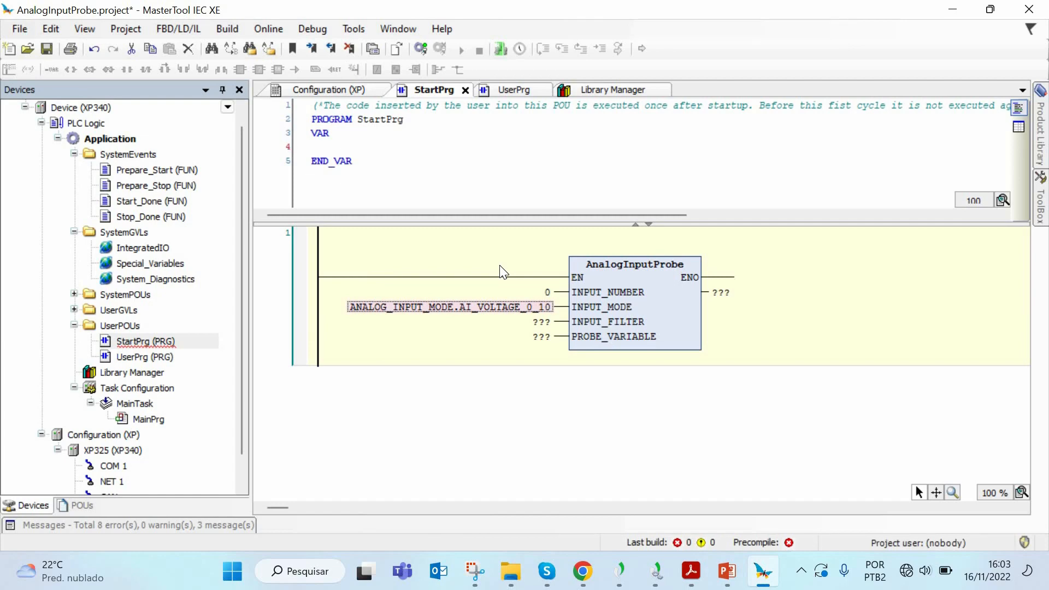
{"action": "left_click", "coordinate": [542, 321]}
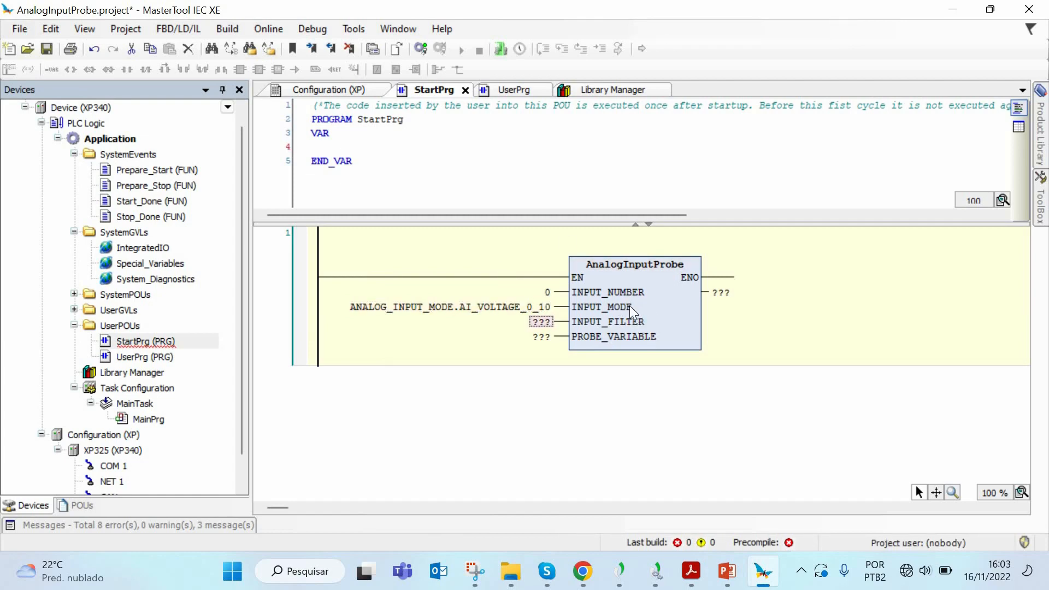
{"action": "mouse_move", "coordinate": [629, 297]}
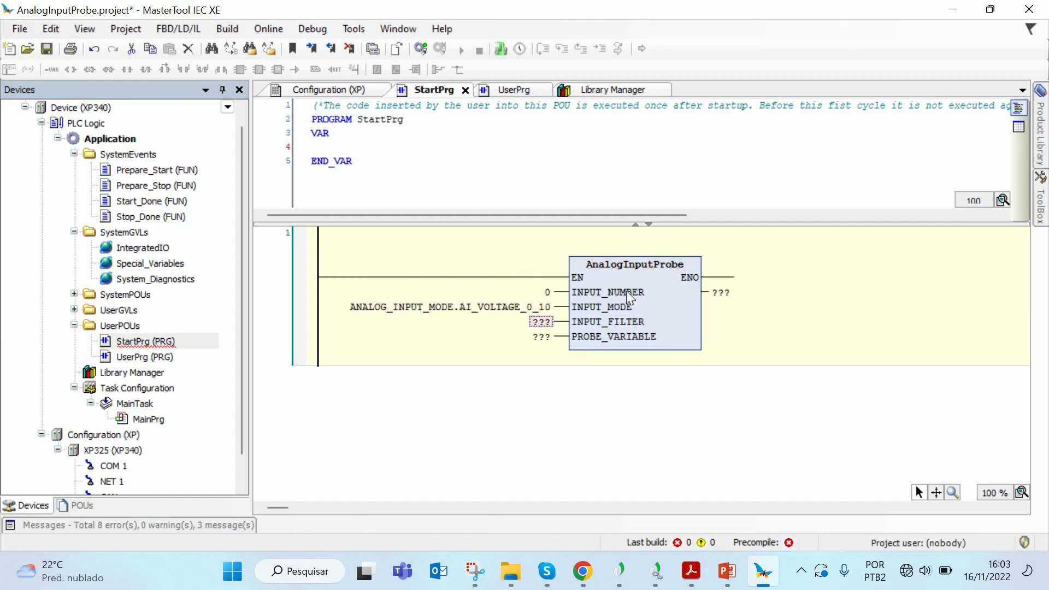
{"action": "left_click", "coordinate": [541, 321]}
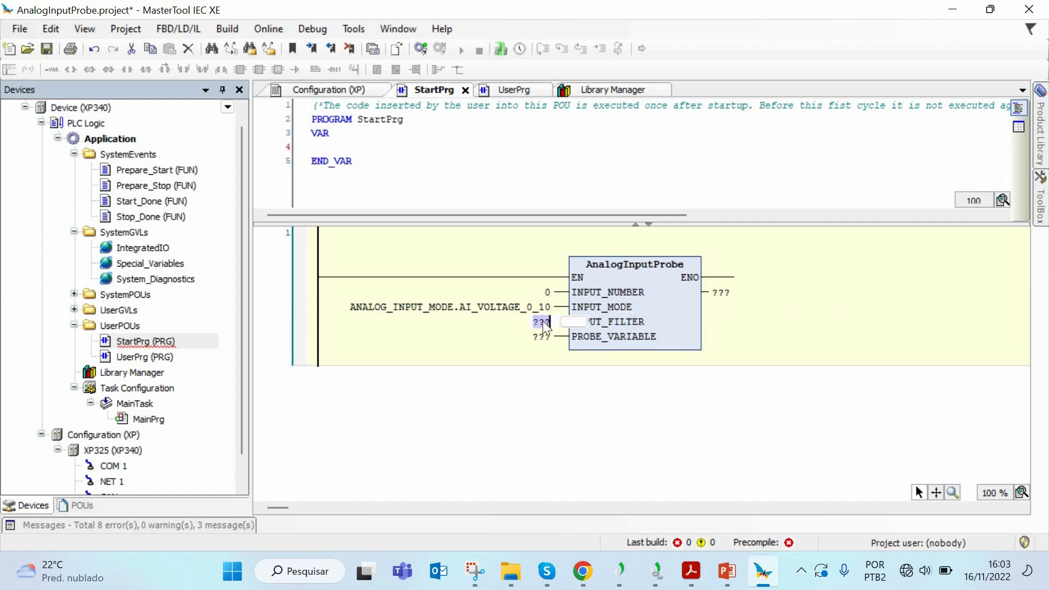
{"action": "type", "text": "Analo"}
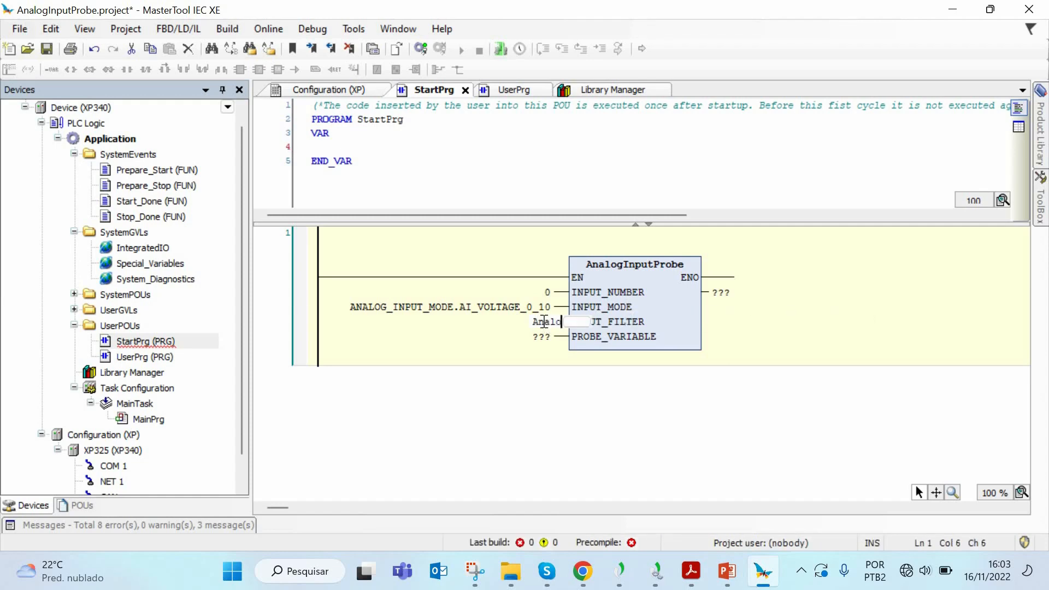
{"action": "type", "text": "g"}
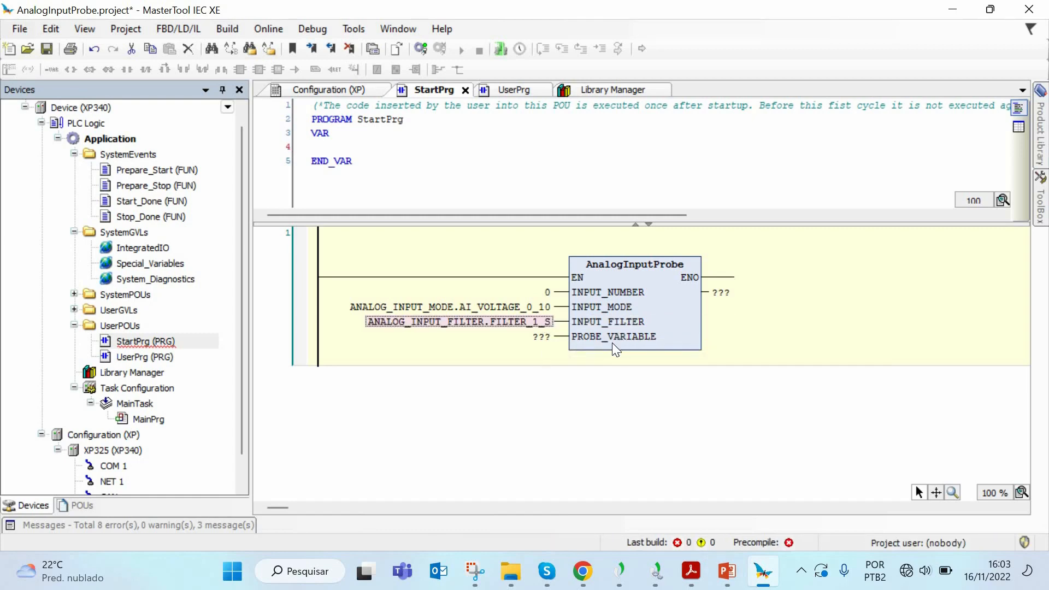
{"action": "mouse_move", "coordinate": [640, 338]}
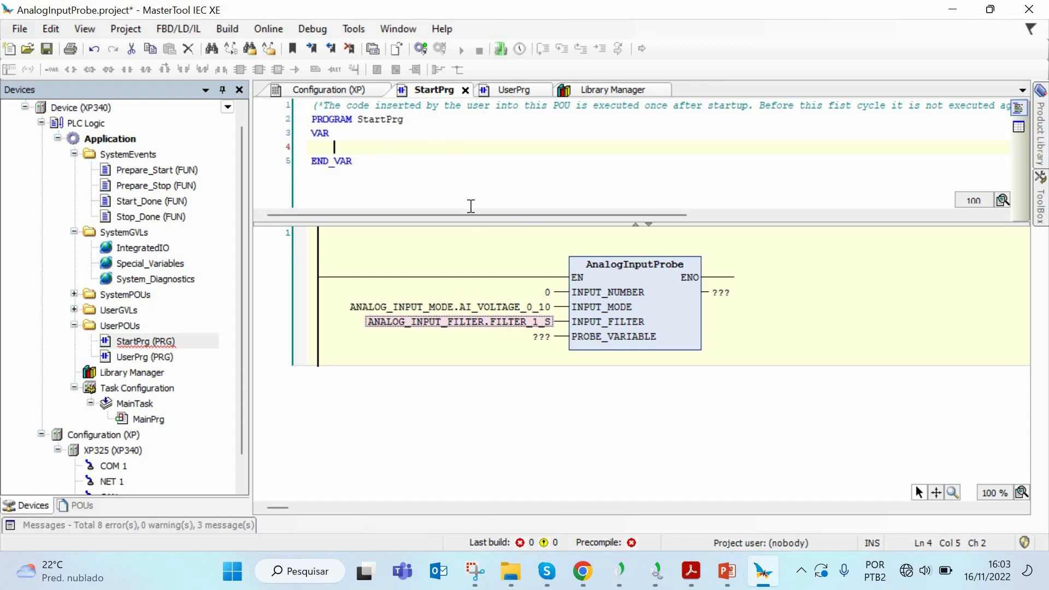
{"action": "mouse_move", "coordinate": [387, 139]}
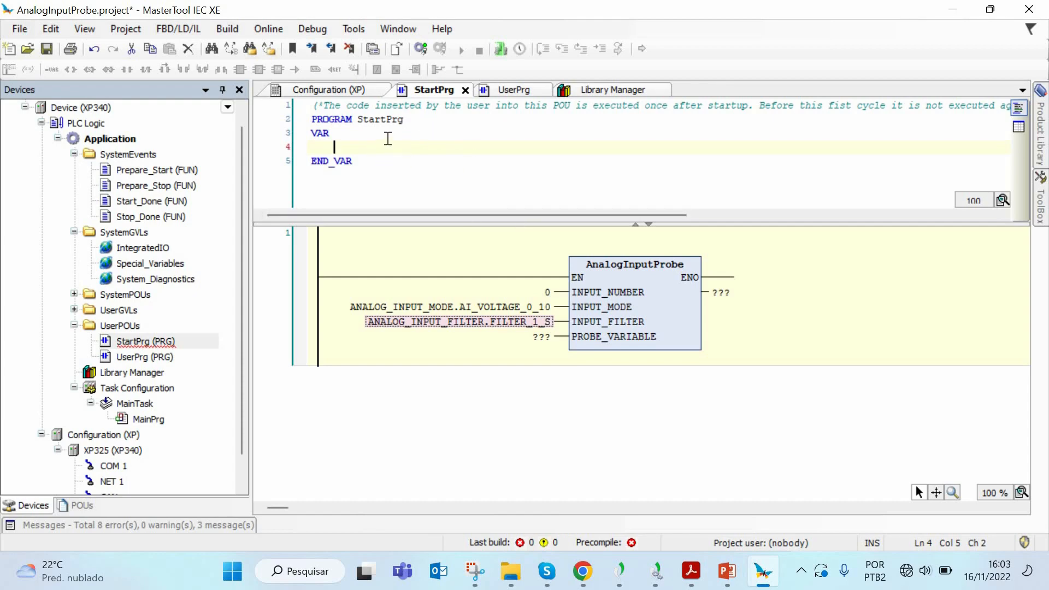
{"action": "mouse_move", "coordinate": [406, 131]}
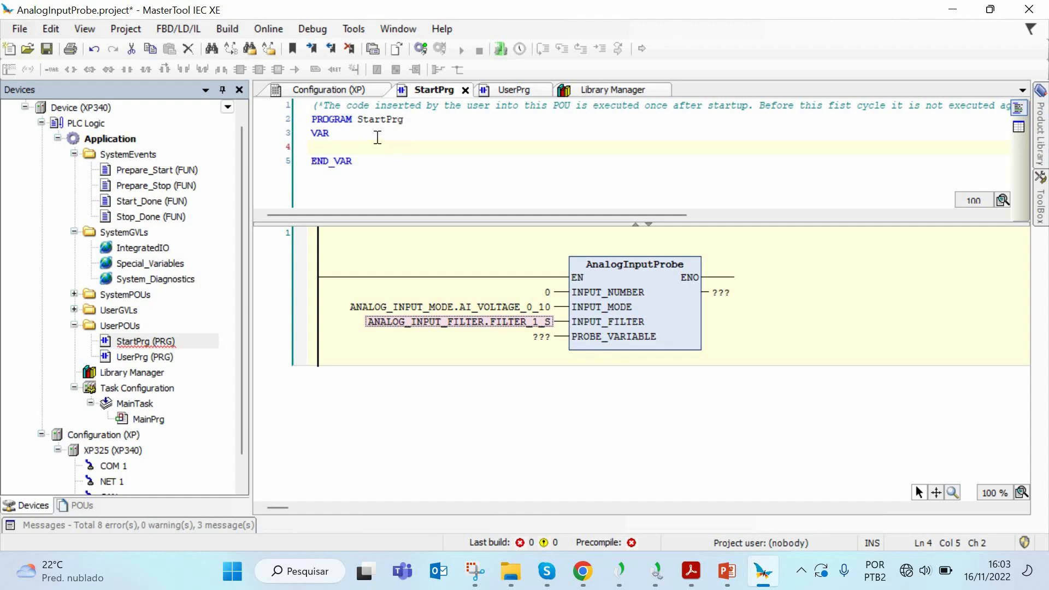
{"action": "mouse_move", "coordinate": [380, 171]}
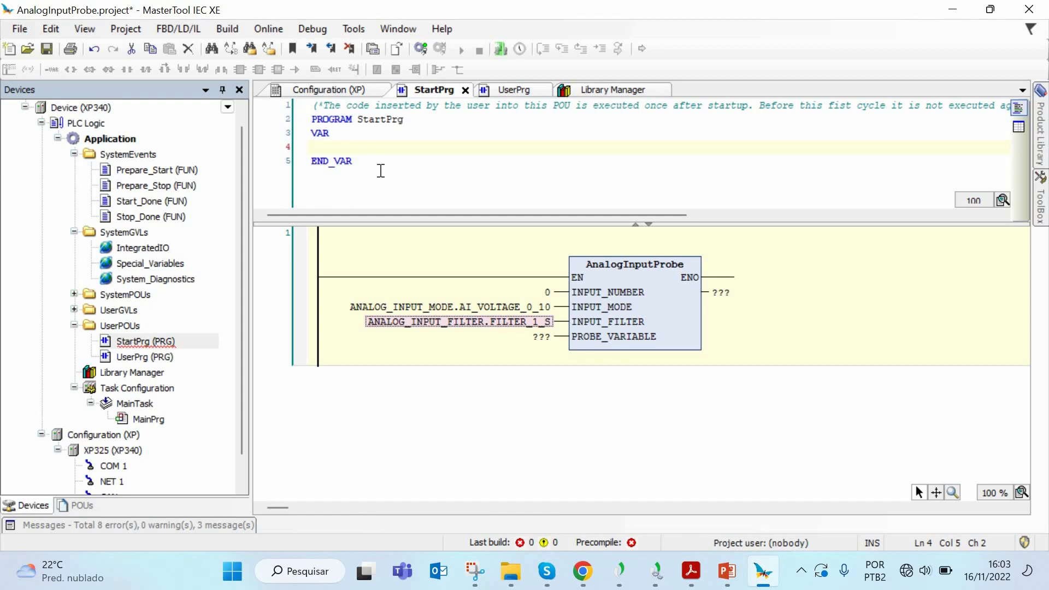
Declare AnalogInput0:INT; between VAR and END_VAR in StartPrg
{"action": "left_click", "coordinate": [334, 147]}
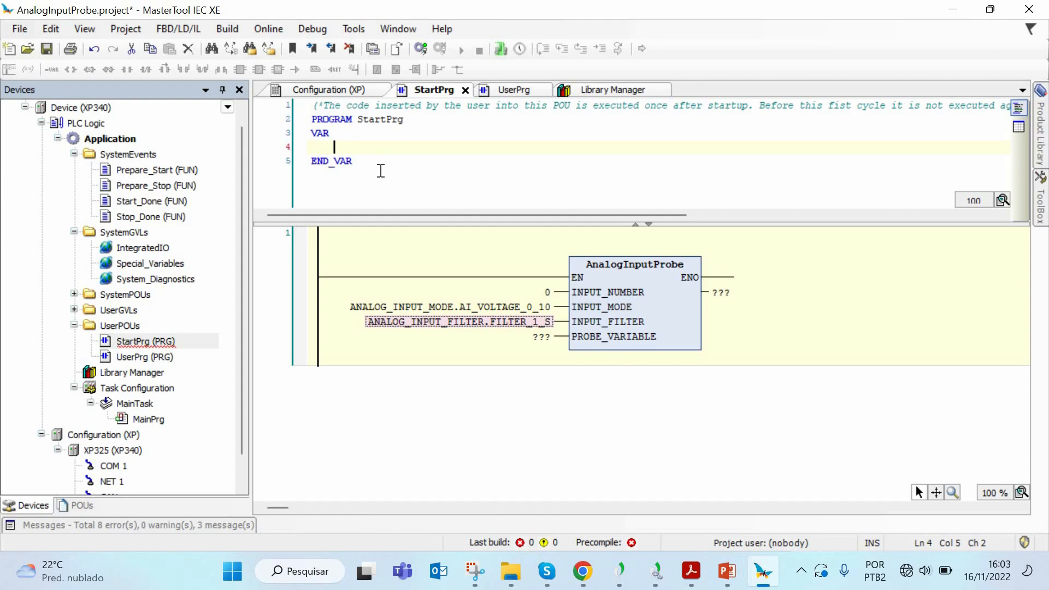
{"action": "type", "text": "AnalogInput0"}
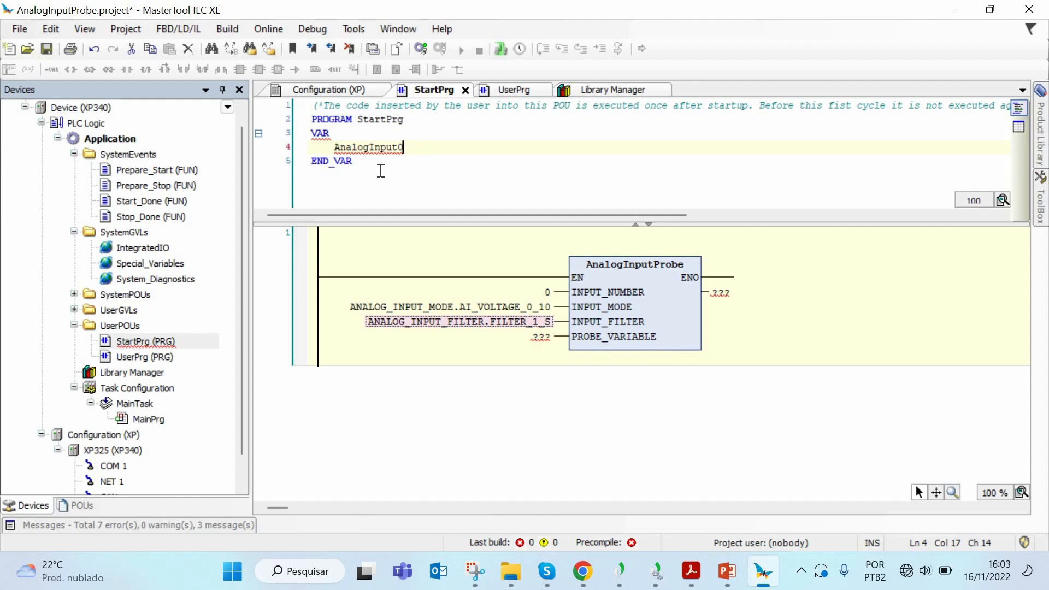
{"action": "type", "text": ":int"}
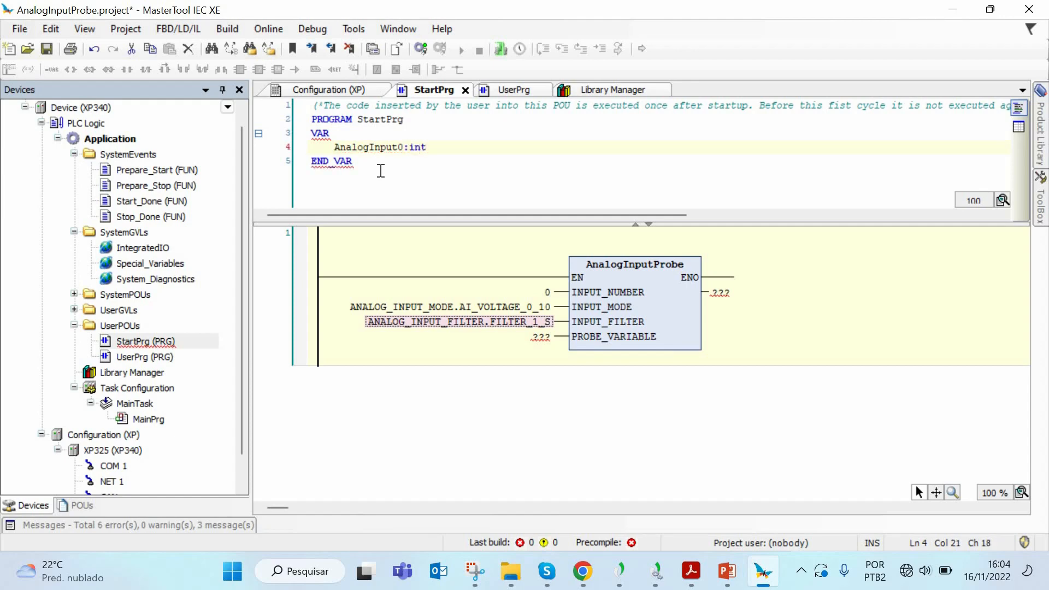
{"action": "type", "text": ";"}
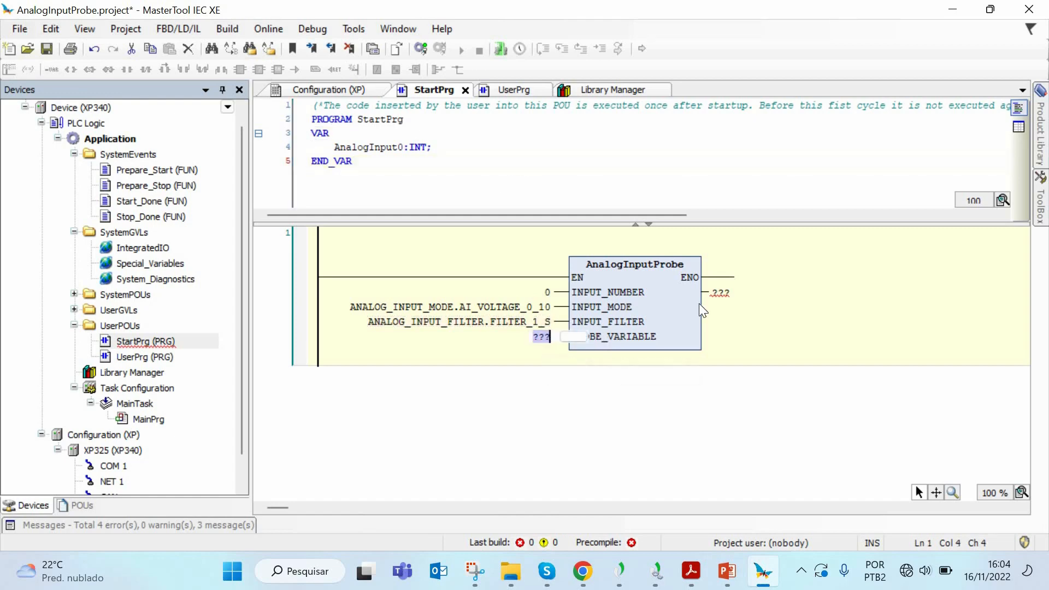
Assign ADR(AnalogInput0) to PROBE_VARIABLE, leaving the ENO output field selected
{"action": "type", "text": "AI"}
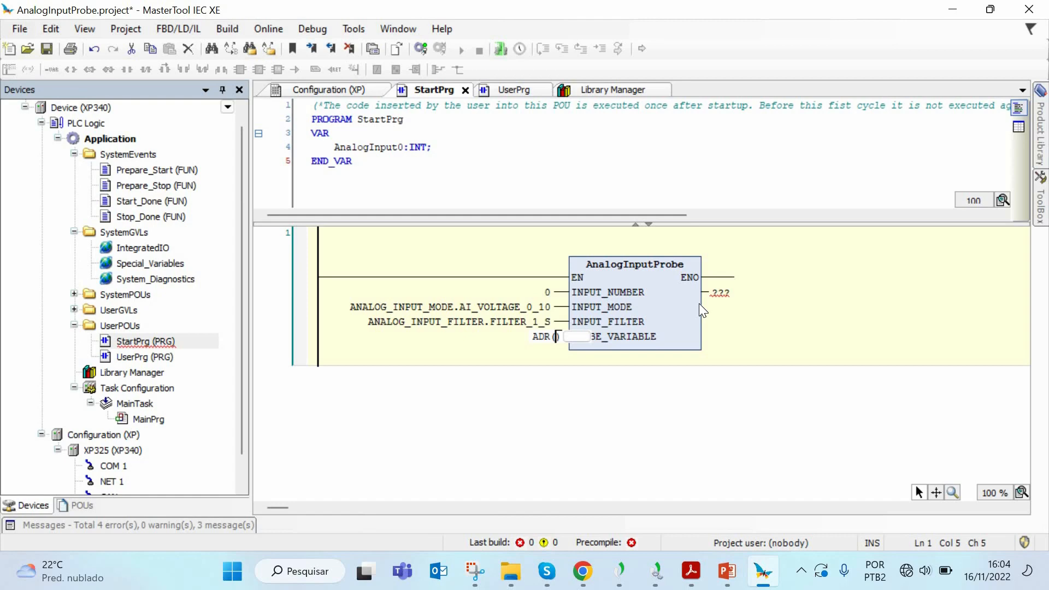
{"action": "type", "text": "AI"}
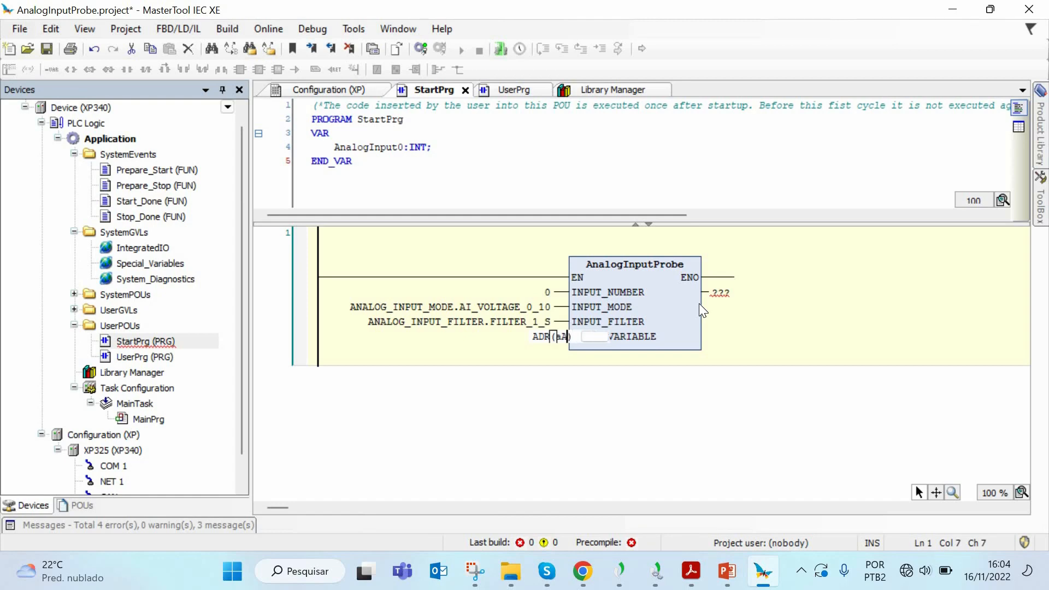
{"action": "type", "text": "AnalogInput"}
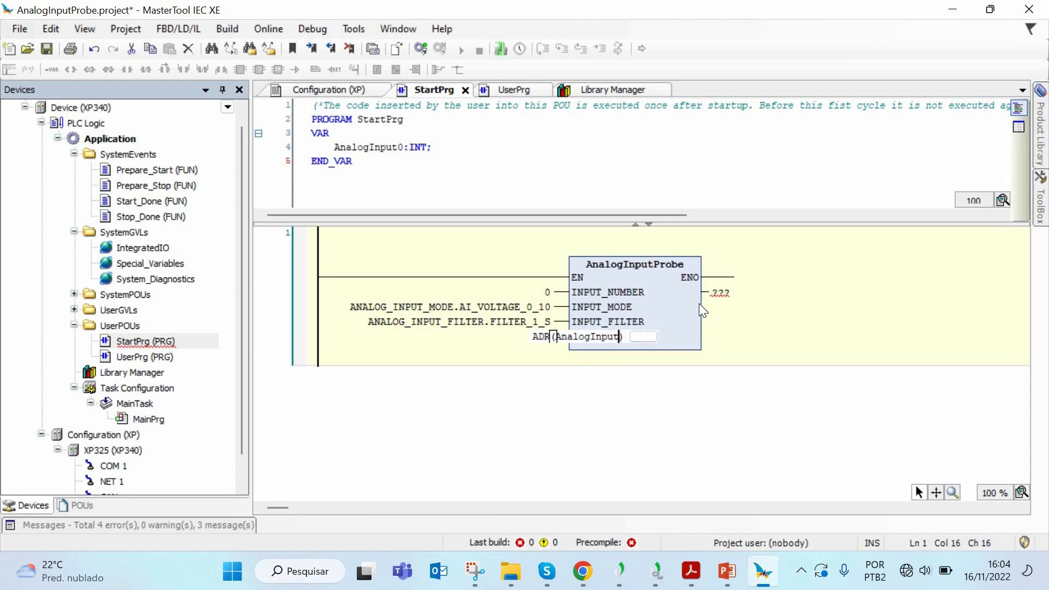
{"action": "key", "text": "Return"}
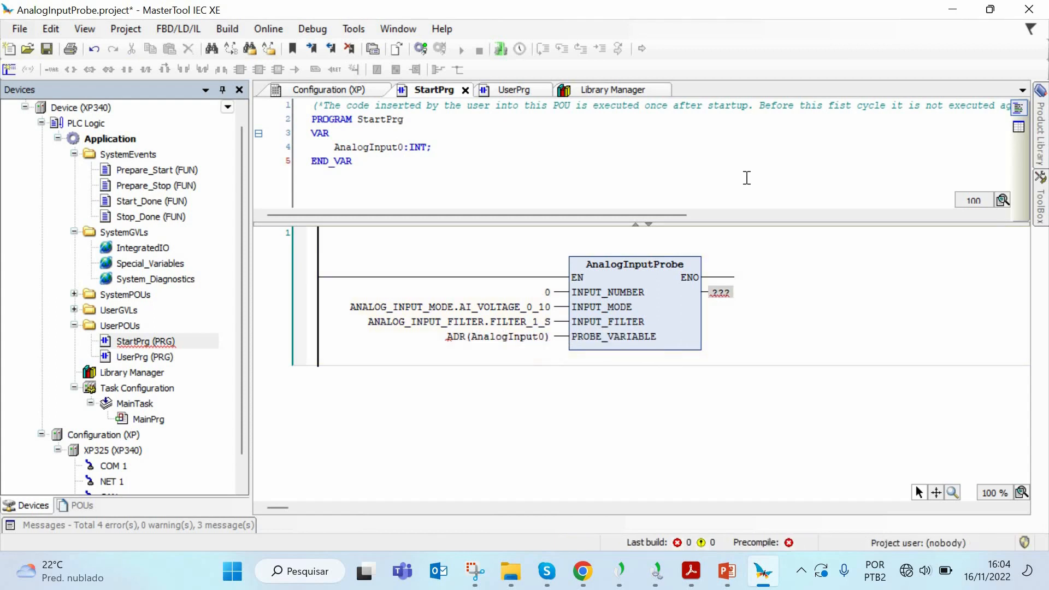
{"action": "left_click", "coordinate": [720, 293]}
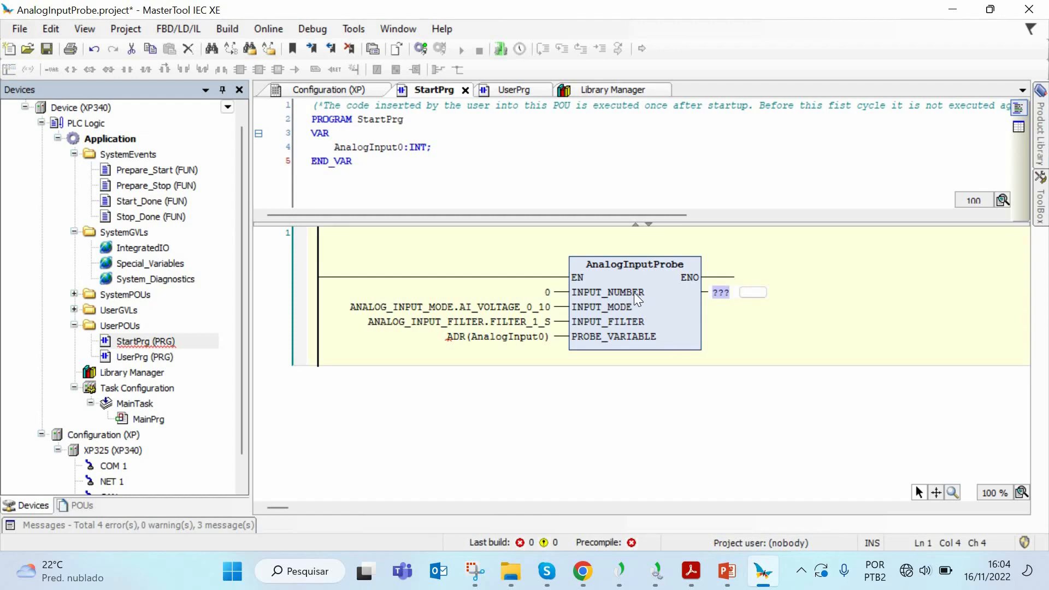
{"action": "mouse_move", "coordinate": [636, 293]}
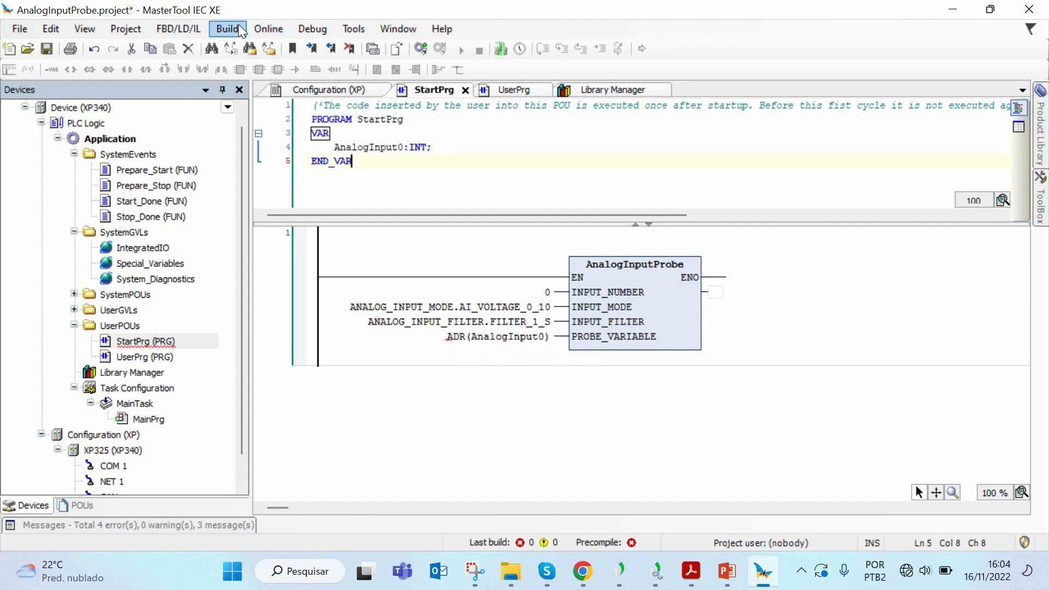
{"action": "mouse_move", "coordinate": [234, 14]}
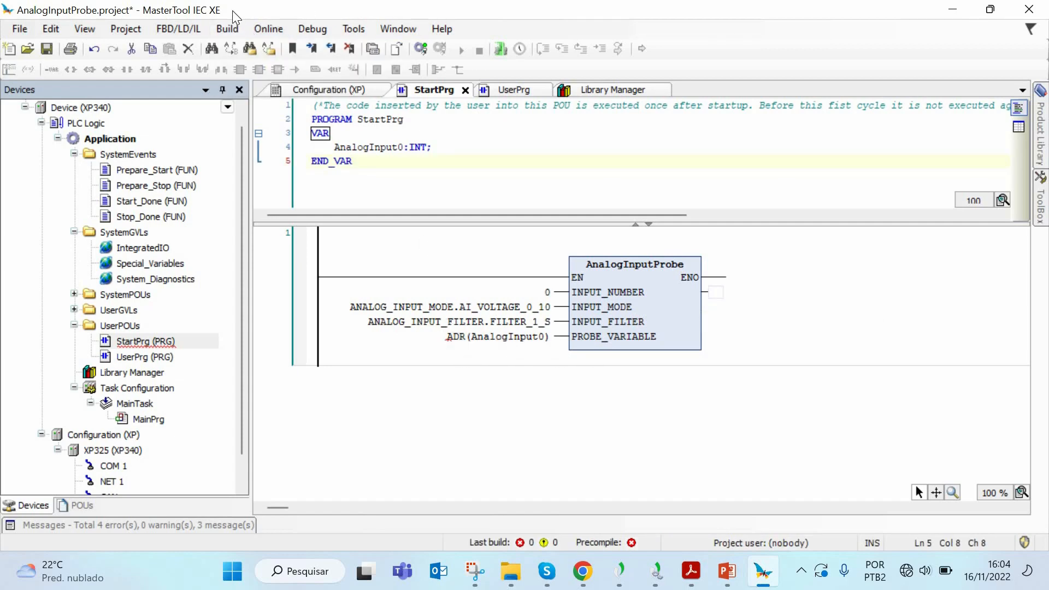
Generate code from the Build menu, completing with 0 errors and 0 warnings
{"action": "left_click", "coordinate": [227, 29]}
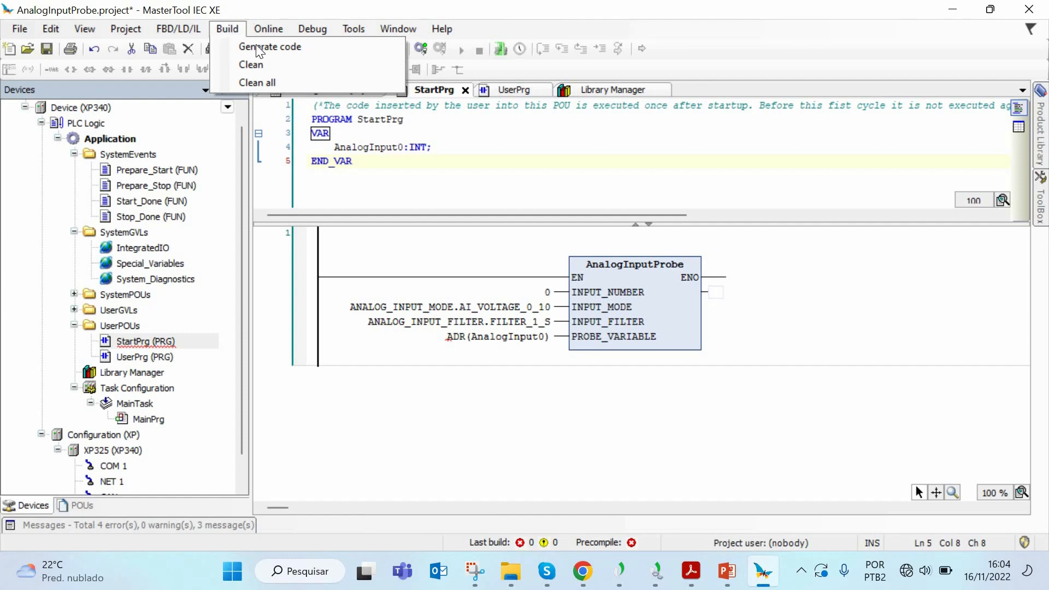
{"action": "left_click", "coordinate": [270, 46]}
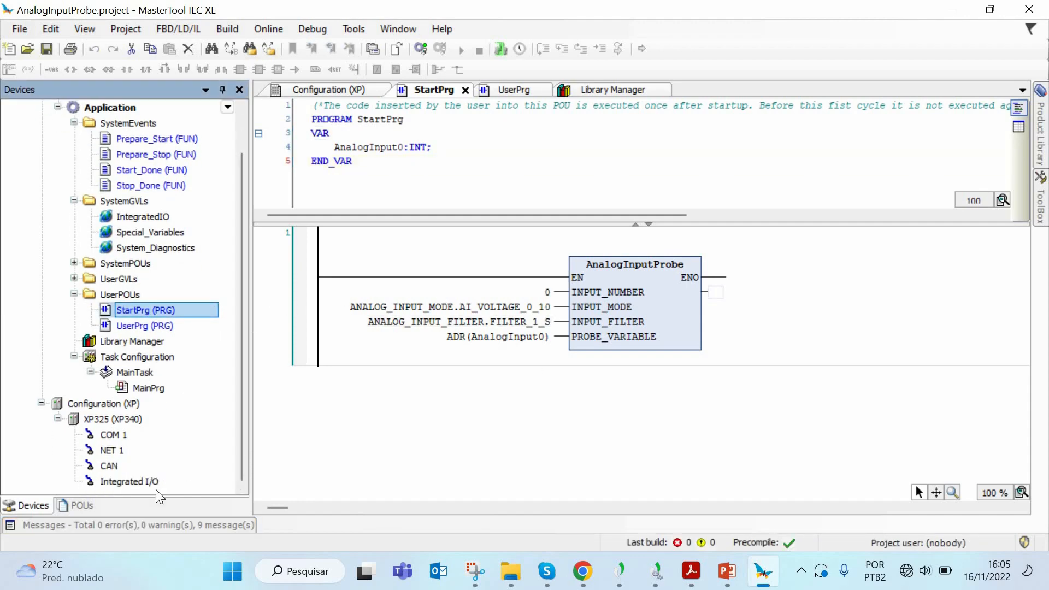
{"action": "mouse_move", "coordinate": [153, 489]}
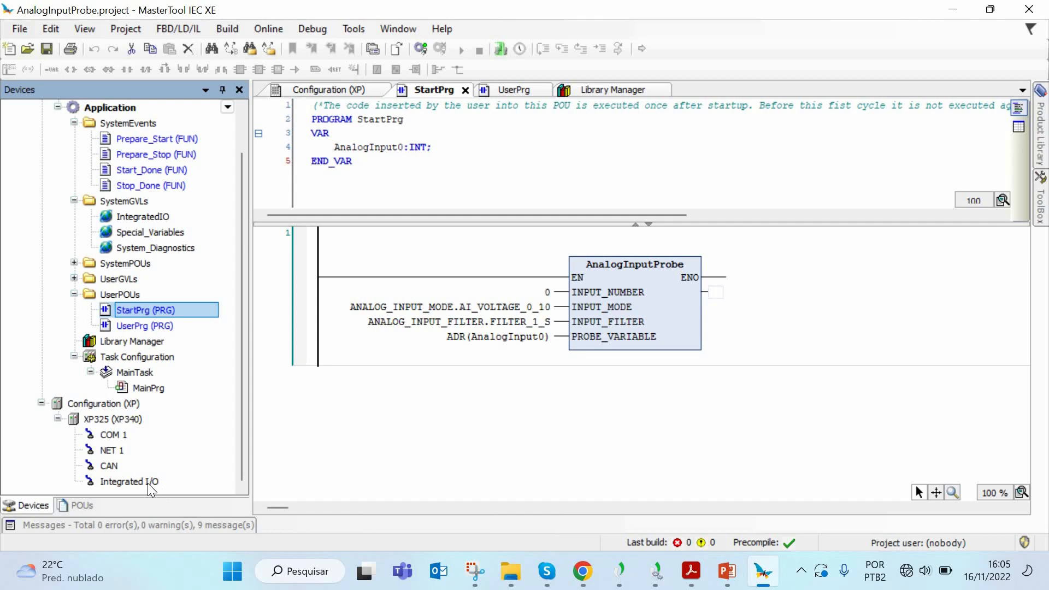
{"action": "mouse_move", "coordinate": [128, 482]}
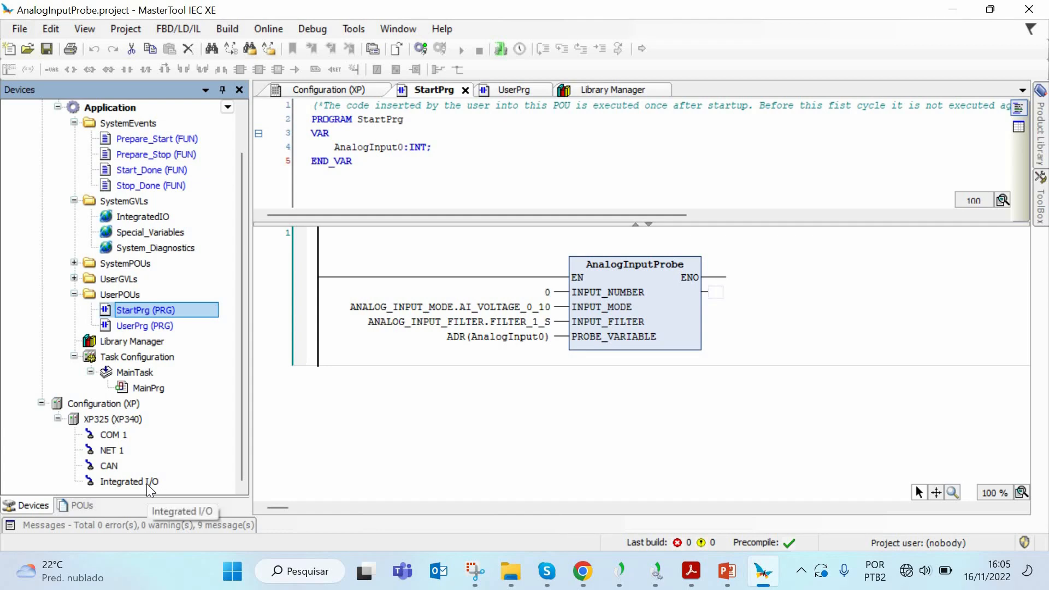
In Integrated I/O Analog Outputs, set AO0 to Current 4-20 mA and AO1 to Voltage 0-10 Vdc
{"action": "left_click", "coordinate": [127, 481]}
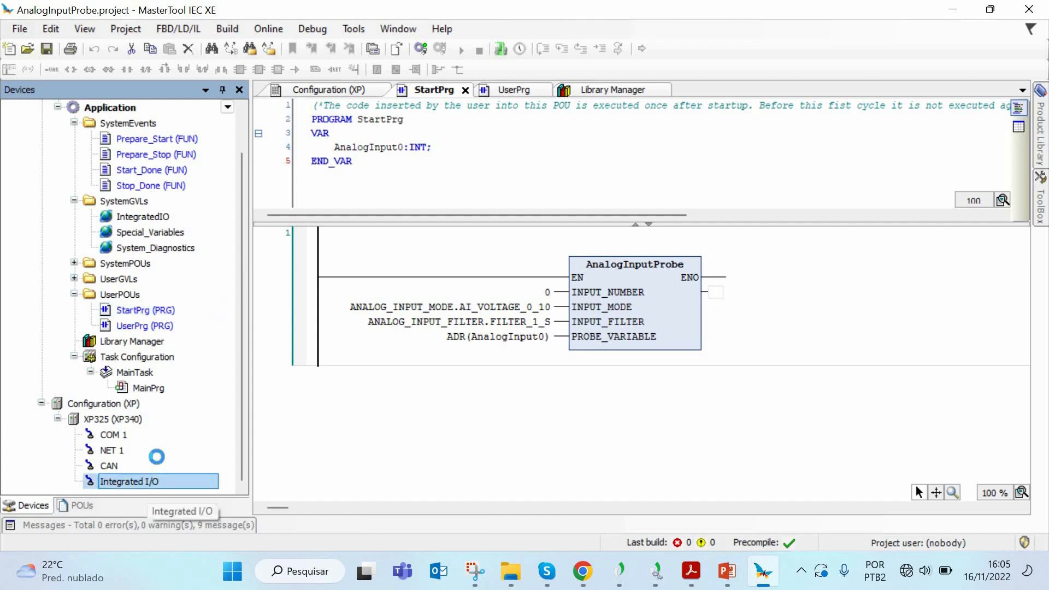
{"action": "double_click", "coordinate": [129, 481]}
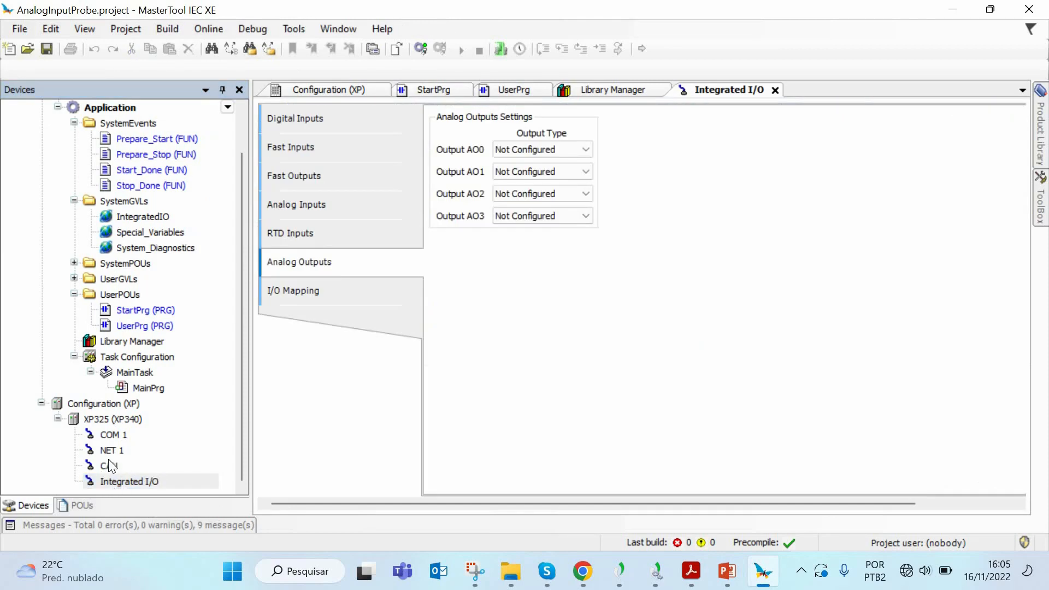
{"action": "mouse_move", "coordinate": [361, 271]}
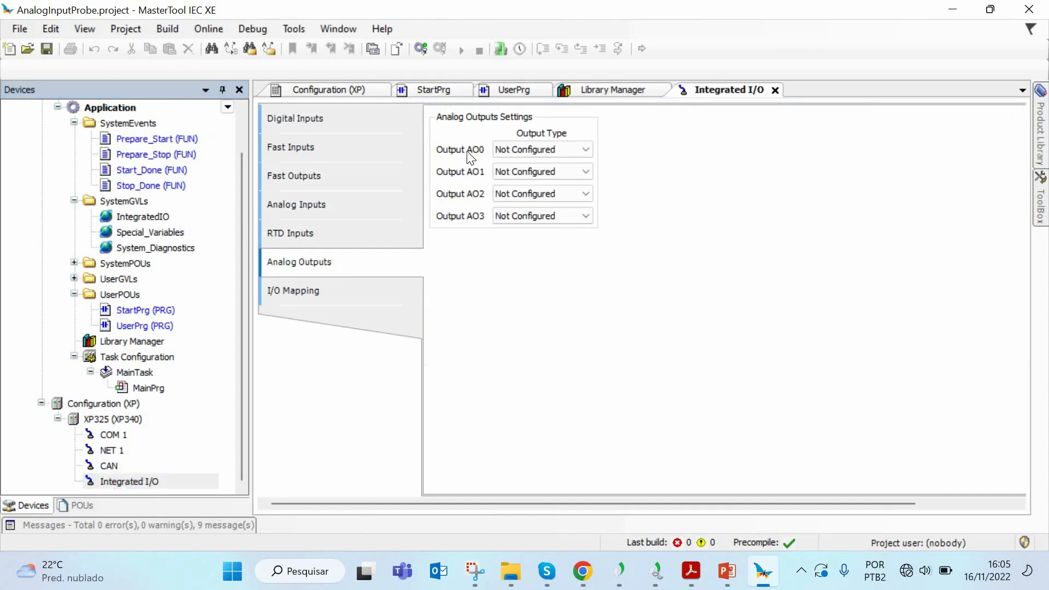
{"action": "mouse_move", "coordinate": [489, 160]}
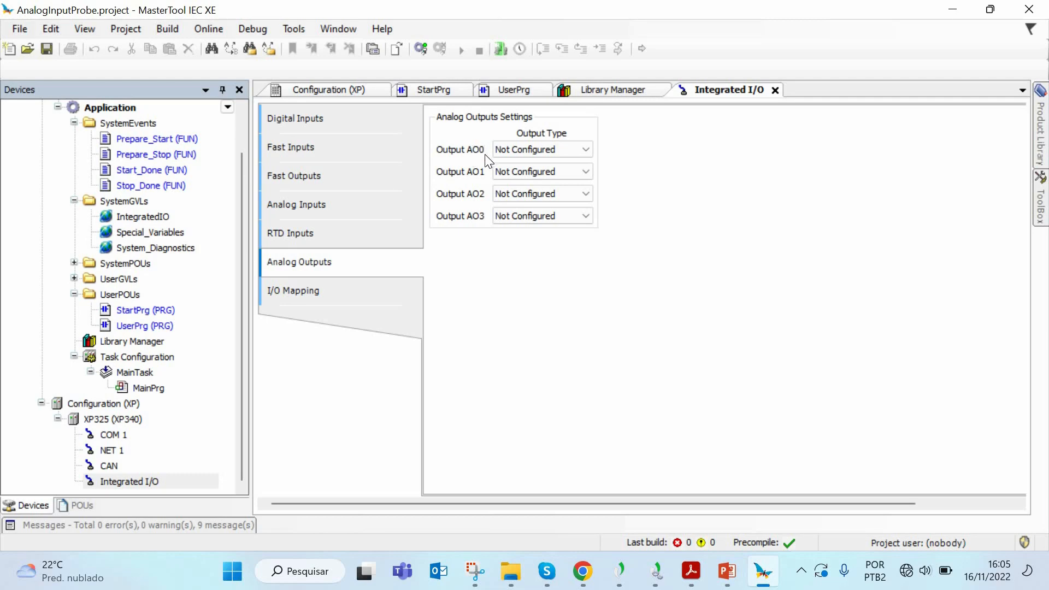
{"action": "left_click", "coordinate": [583, 150]}
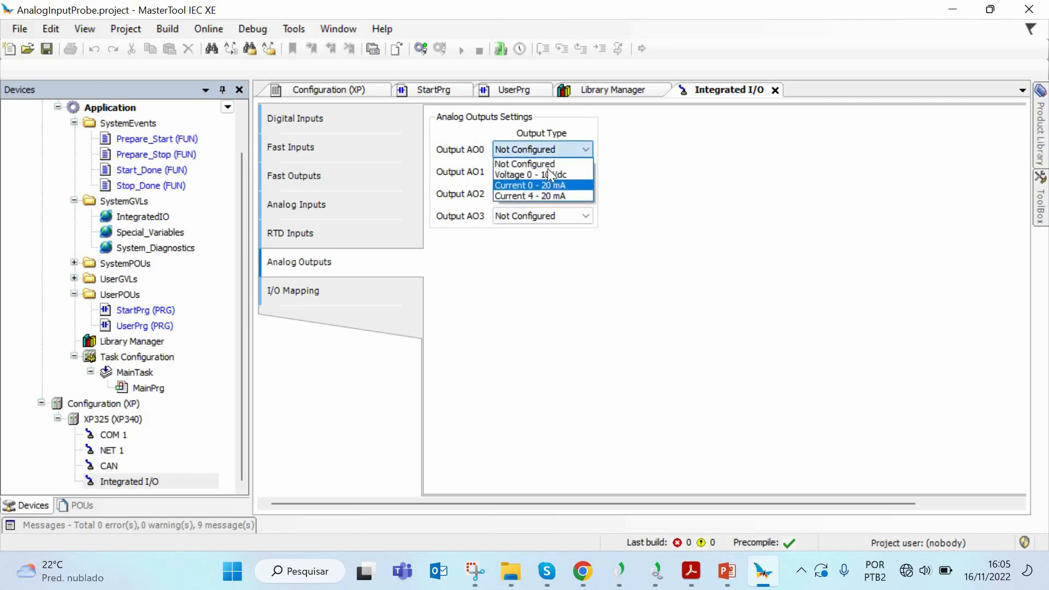
{"action": "mouse_move", "coordinate": [543, 196]}
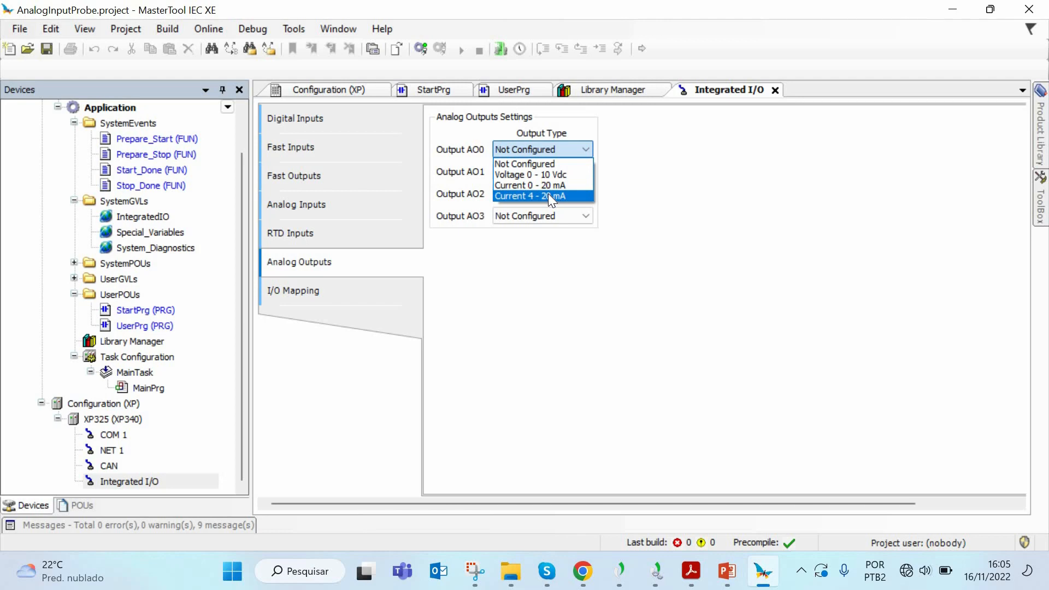
{"action": "left_click", "coordinate": [531, 195]}
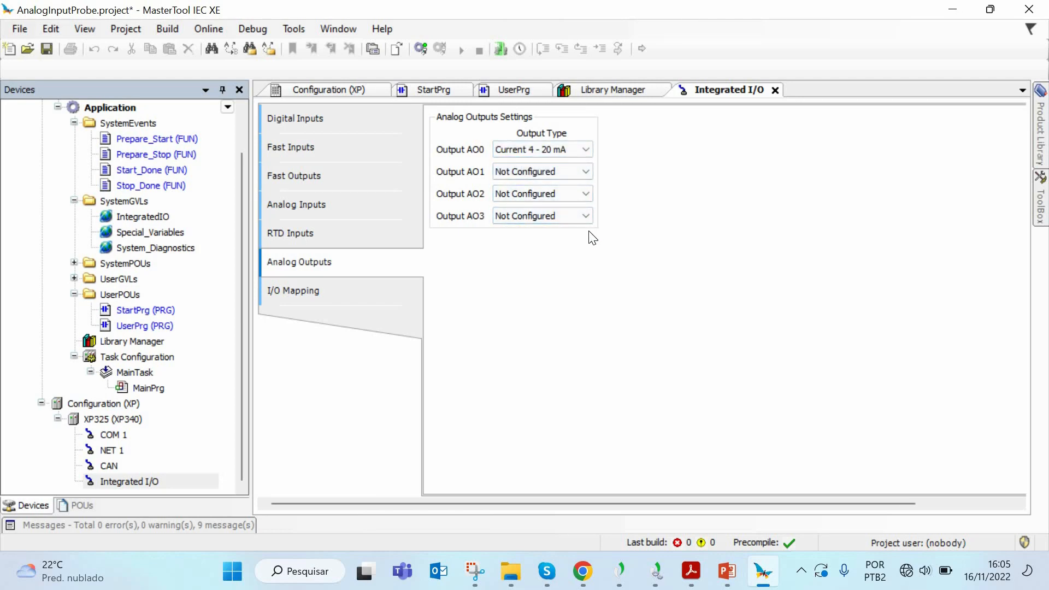
{"action": "mouse_move", "coordinate": [466, 181]}
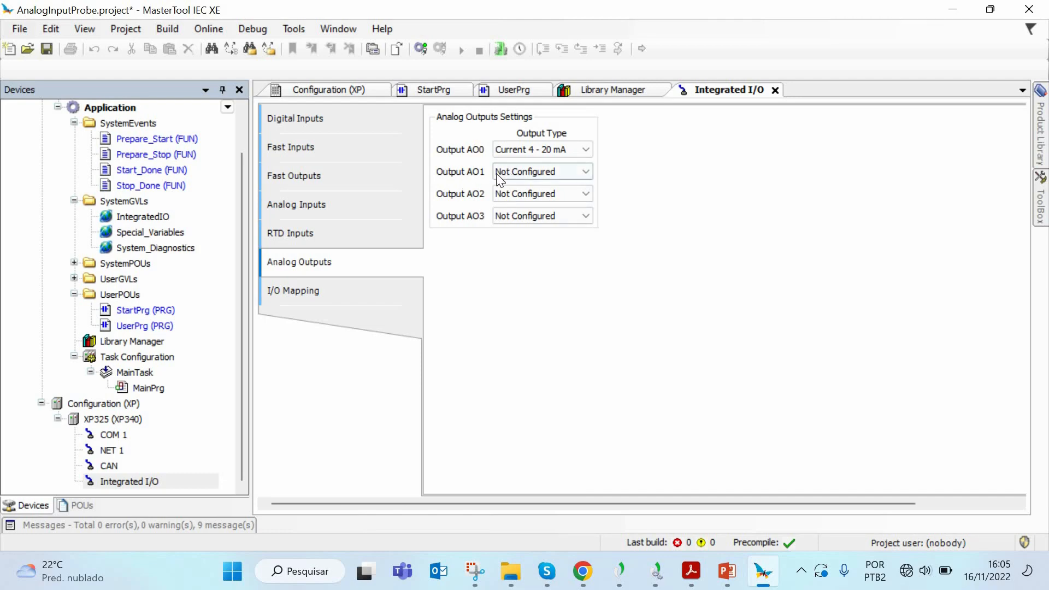
{"action": "left_click", "coordinate": [584, 171]}
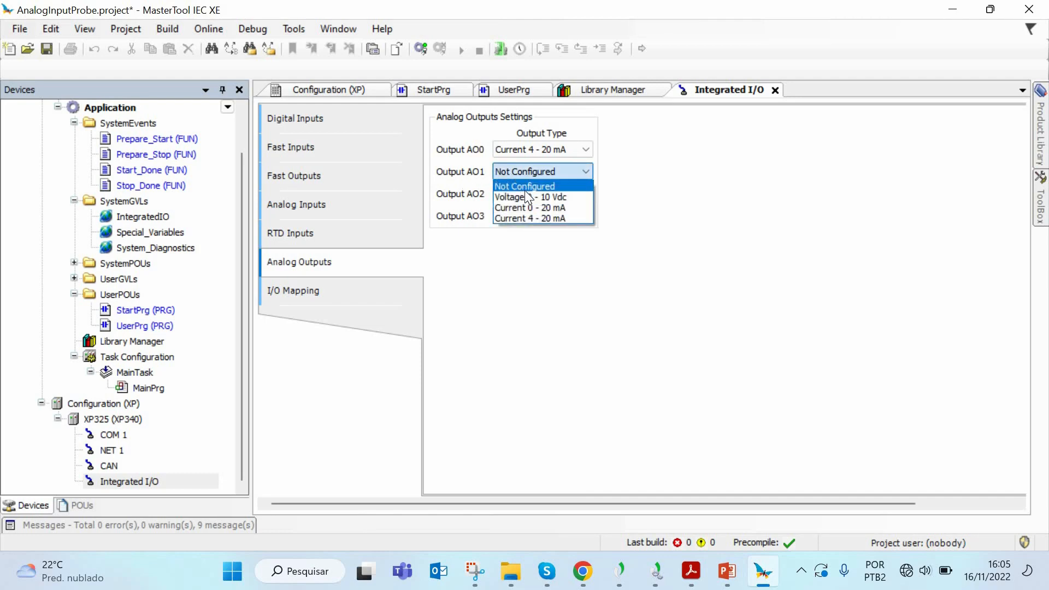
{"action": "mouse_move", "coordinate": [531, 196]}
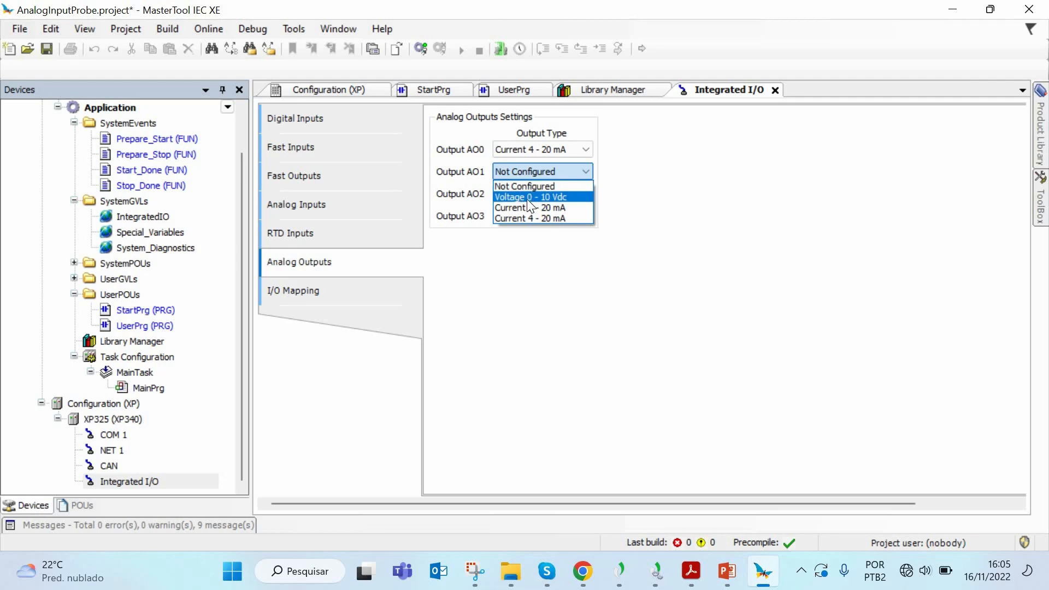
{"action": "left_click", "coordinate": [531, 196]}
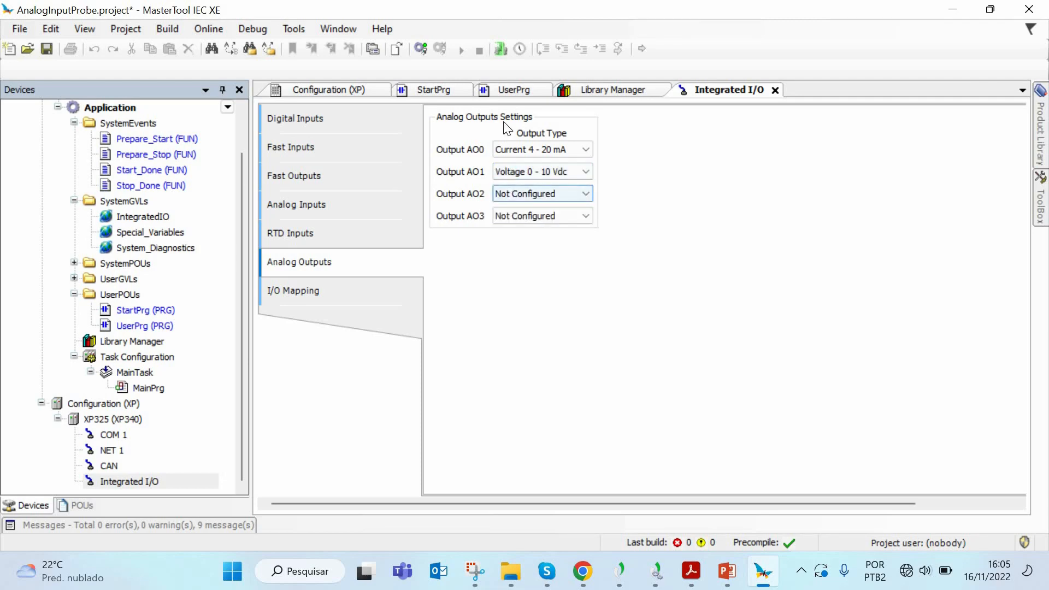
{"action": "left_click", "coordinate": [515, 90]}
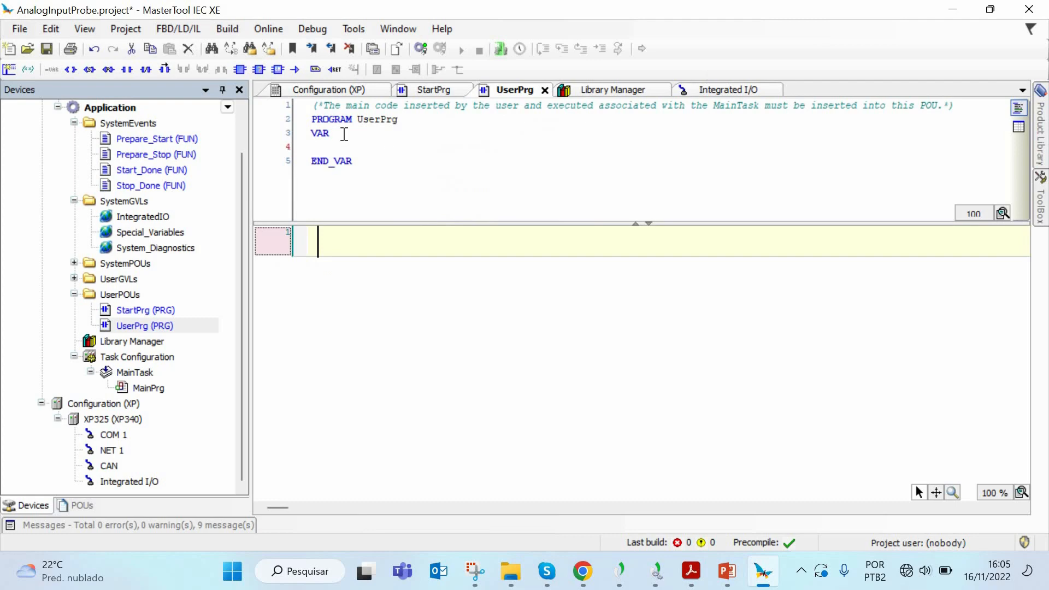
Review StartPrg's AnalogInputProbe call, UserPrg and the wiring slide, then show the Analog Inputs settings
{"action": "left_click", "coordinate": [434, 89]}
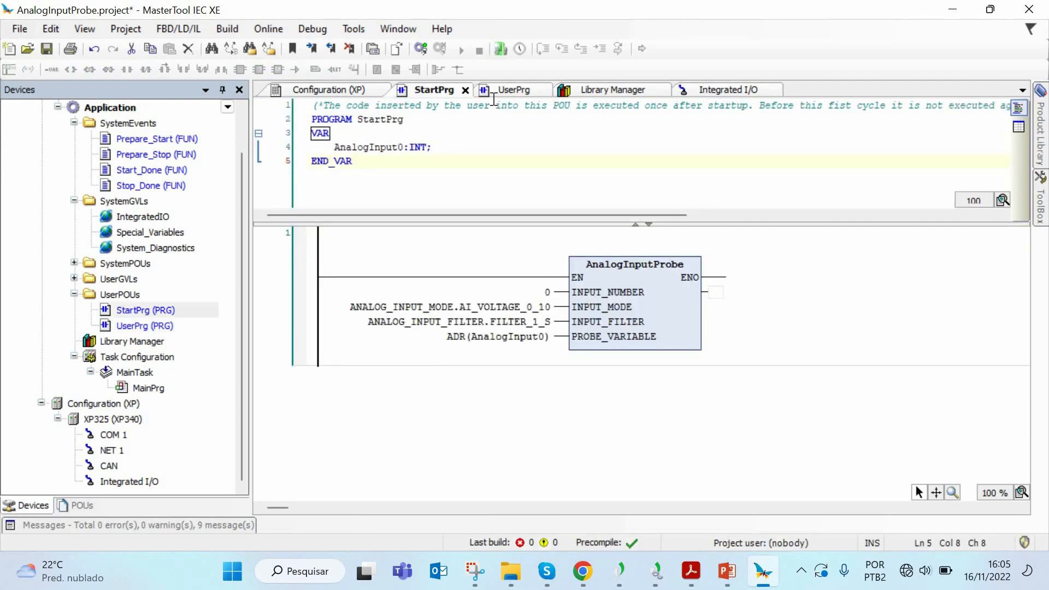
{"action": "left_click", "coordinate": [515, 88]}
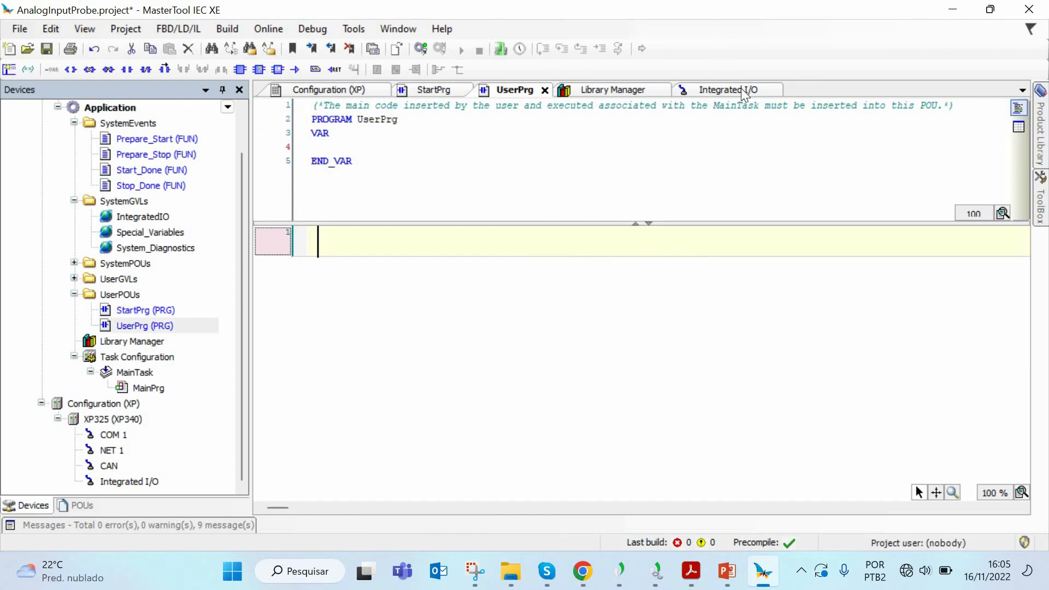
{"action": "left_click", "coordinate": [723, 90]}
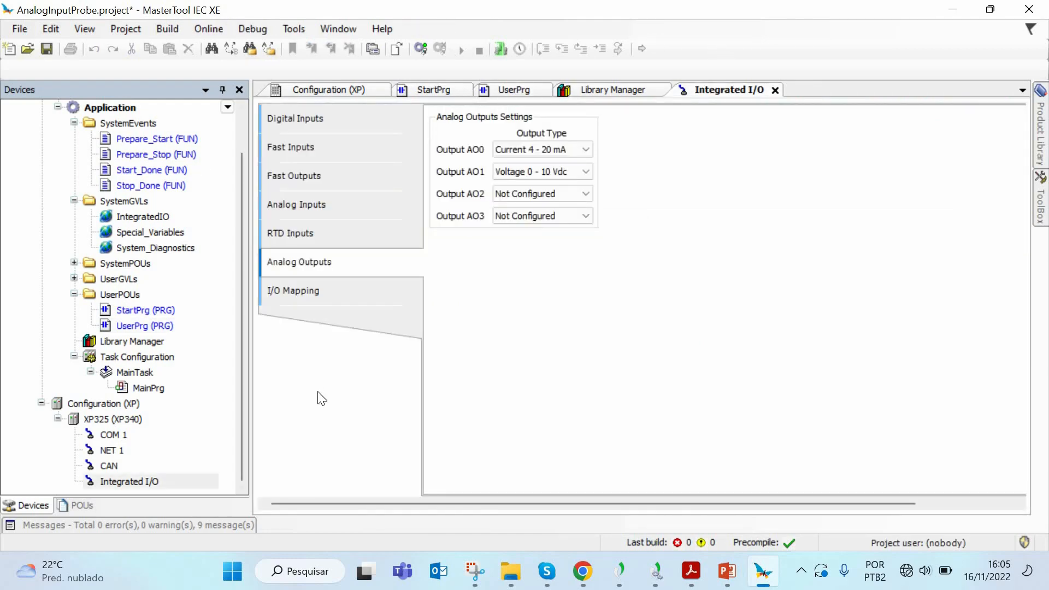
{"action": "left_click", "coordinate": [297, 204]}
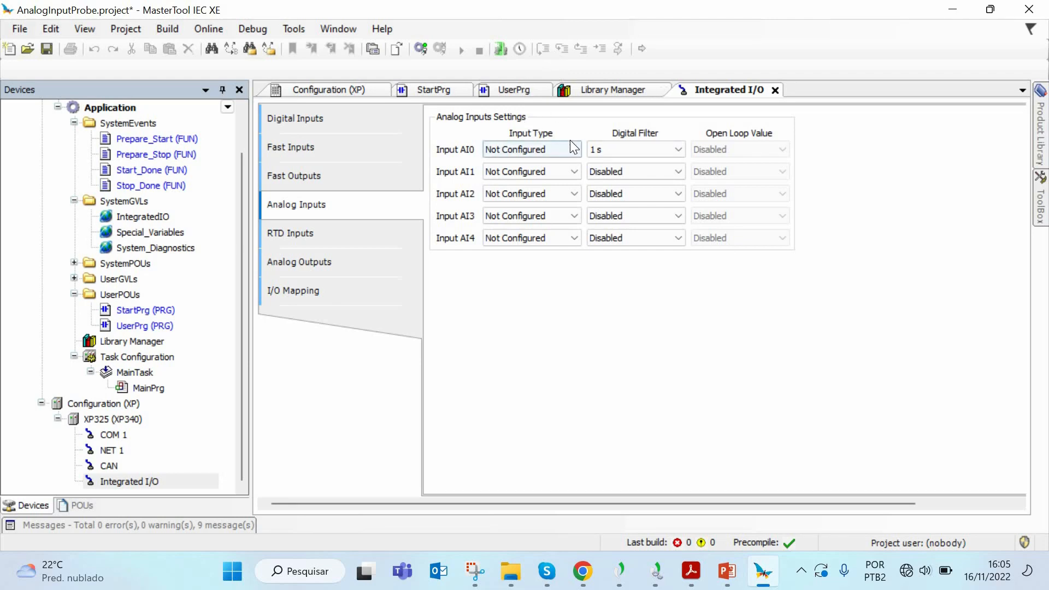
{"action": "mouse_move", "coordinate": [726, 572]}
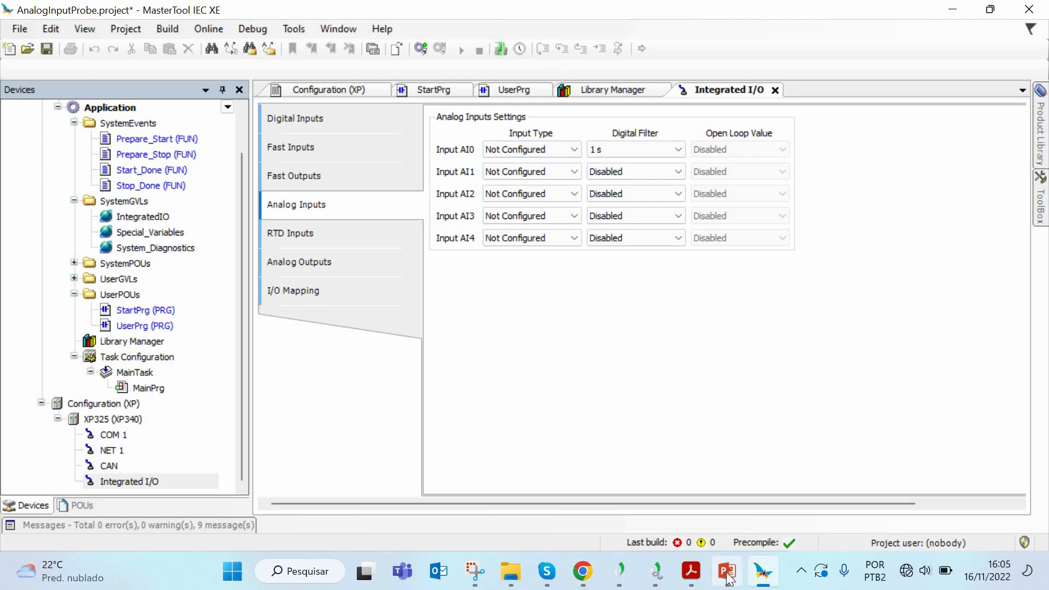
{"action": "left_click", "coordinate": [726, 571]}
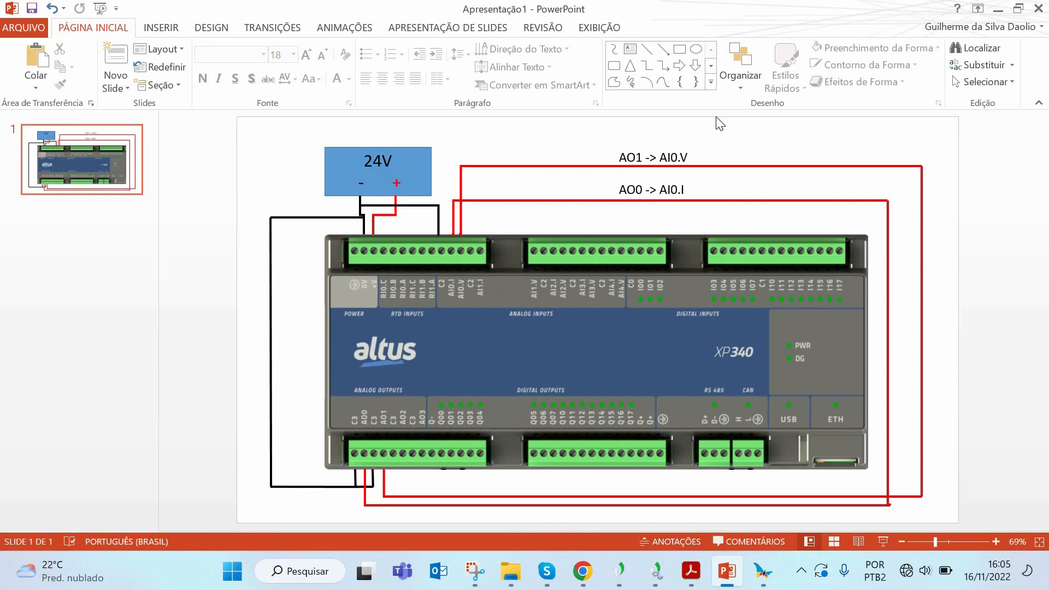
{"action": "mouse_move", "coordinate": [943, 7]}
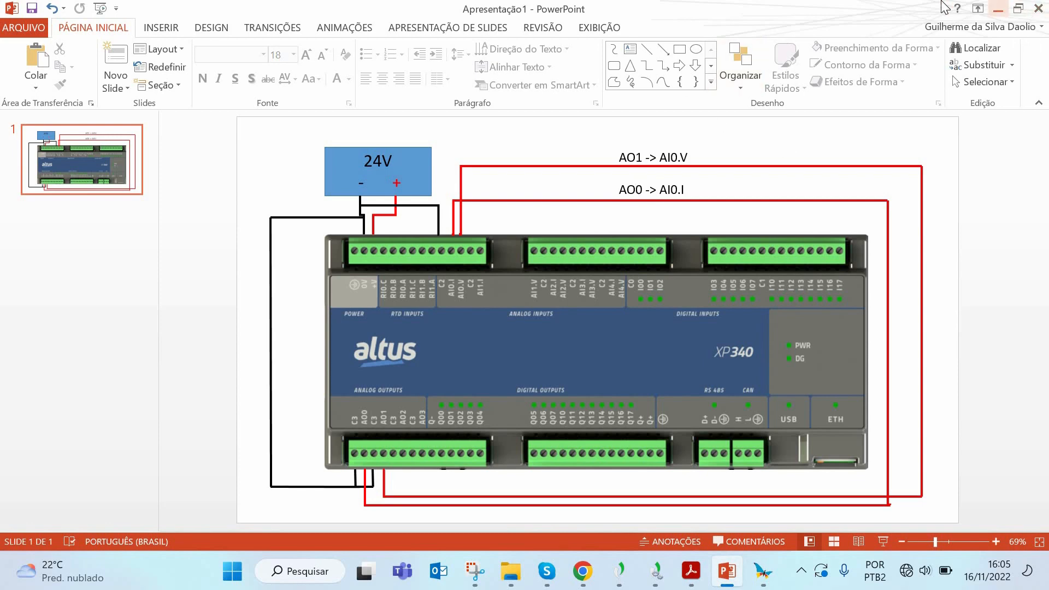
{"action": "left_click", "coordinate": [762, 572]}
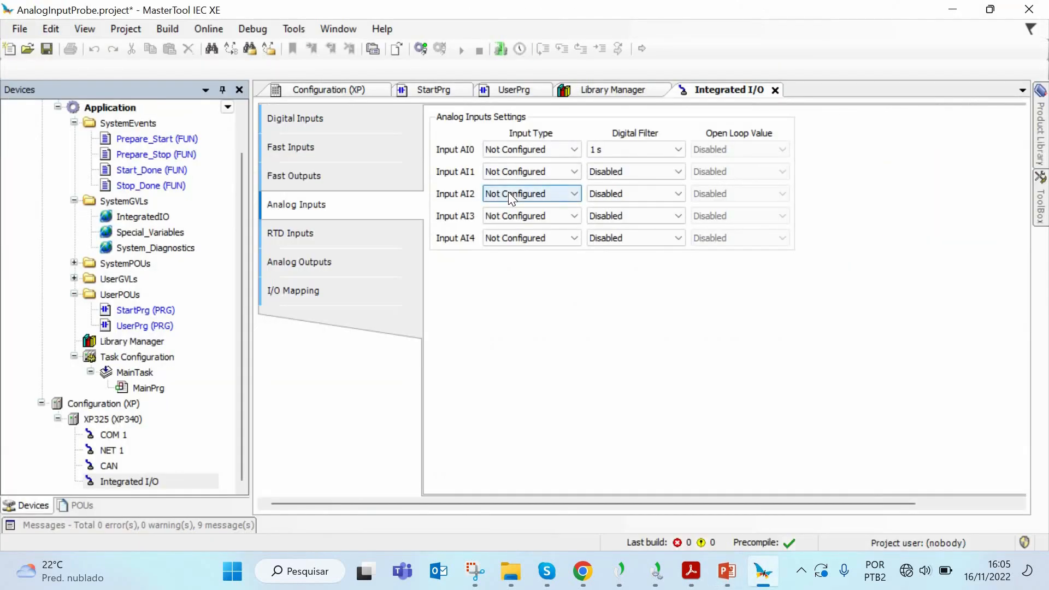
{"action": "mouse_move", "coordinate": [477, 158]}
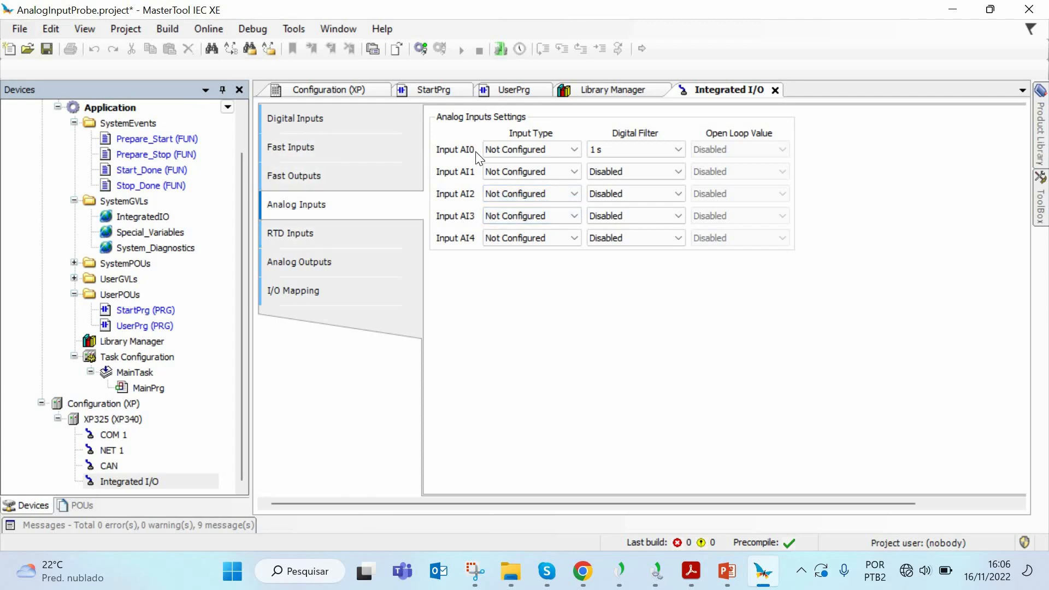
{"action": "mouse_move", "coordinate": [524, 160]}
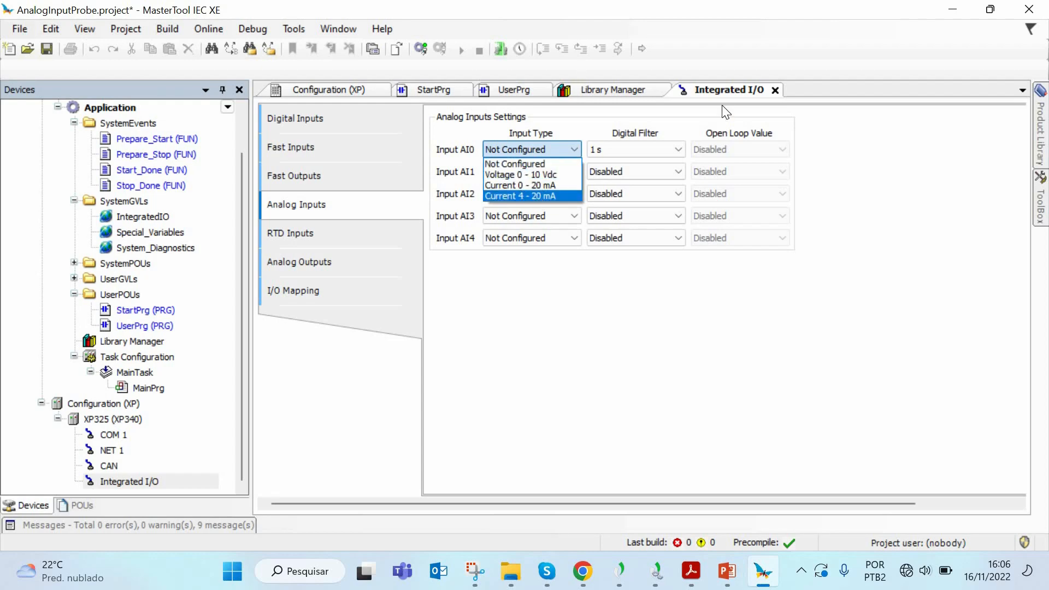
Set Input AI0 to Current 4–20 mA, keeping its 1 s filter, and select the XP340 device
{"action": "left_click", "coordinate": [532, 195]}
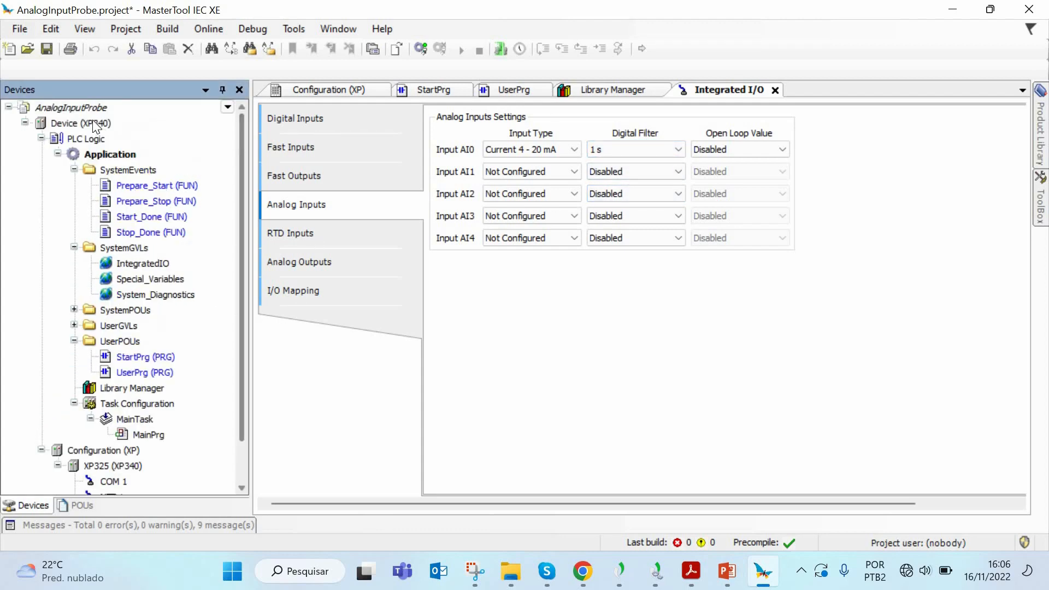
{"action": "left_click", "coordinate": [80, 124]}
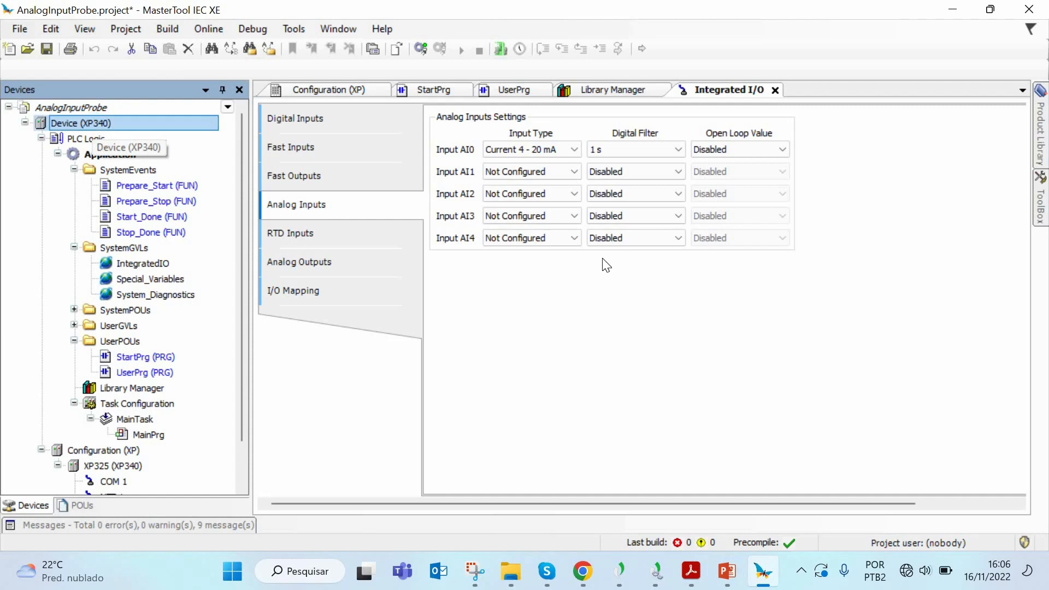
Log in to the XP340 controller and start the application, confirming both prompts
{"action": "double_click", "coordinate": [80, 124]}
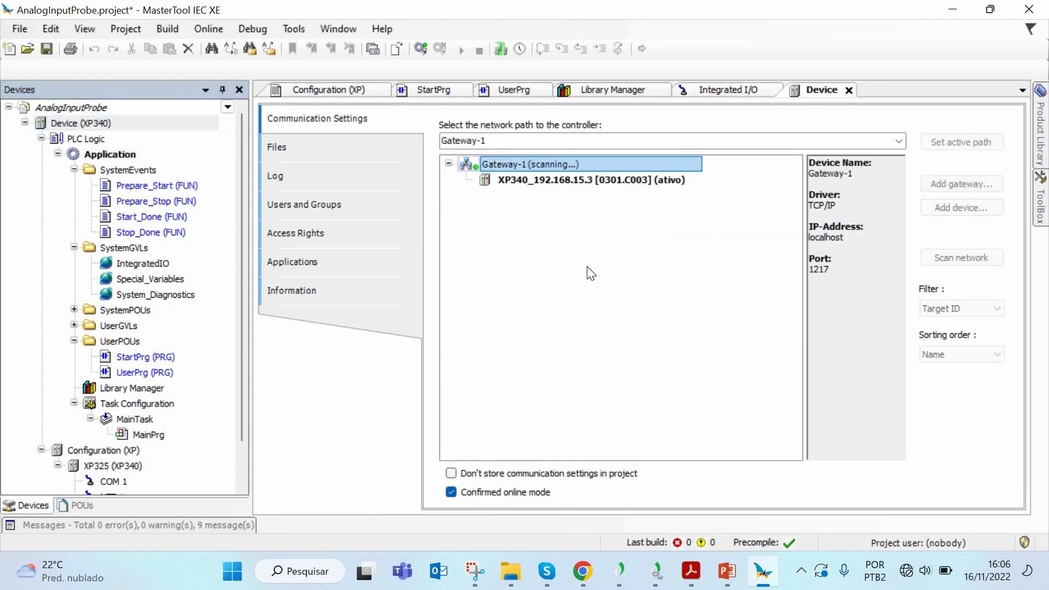
{"action": "mouse_move", "coordinate": [428, 59]}
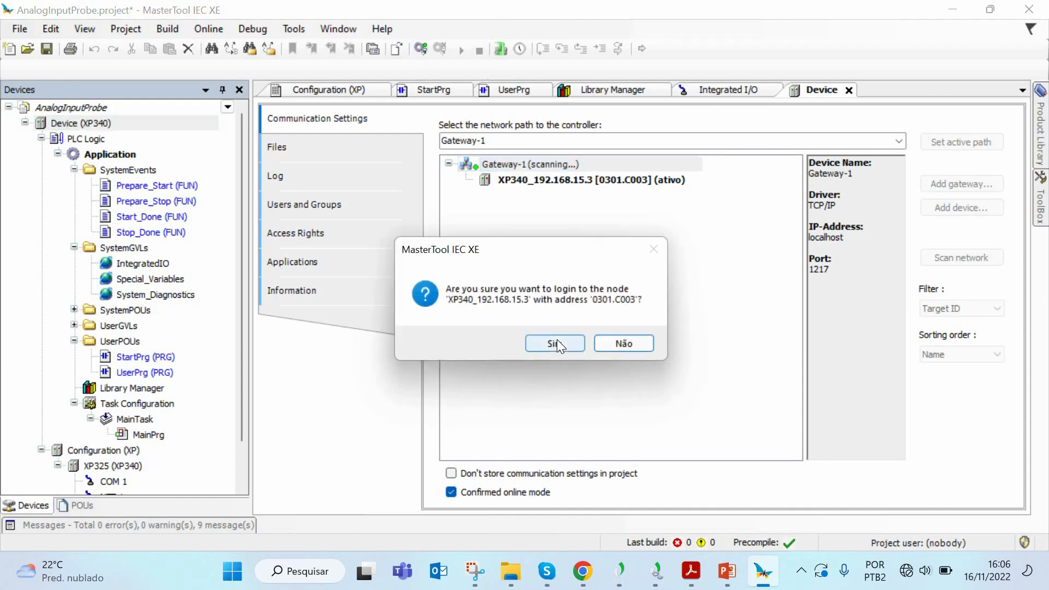
{"action": "left_click", "coordinate": [555, 344]}
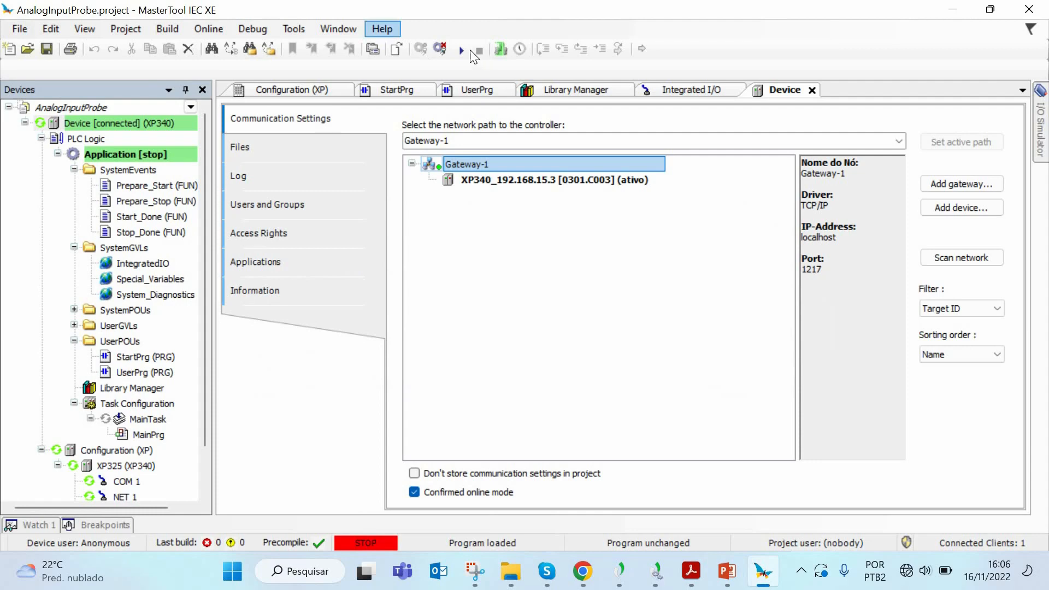
{"action": "left_click", "coordinate": [461, 48]}
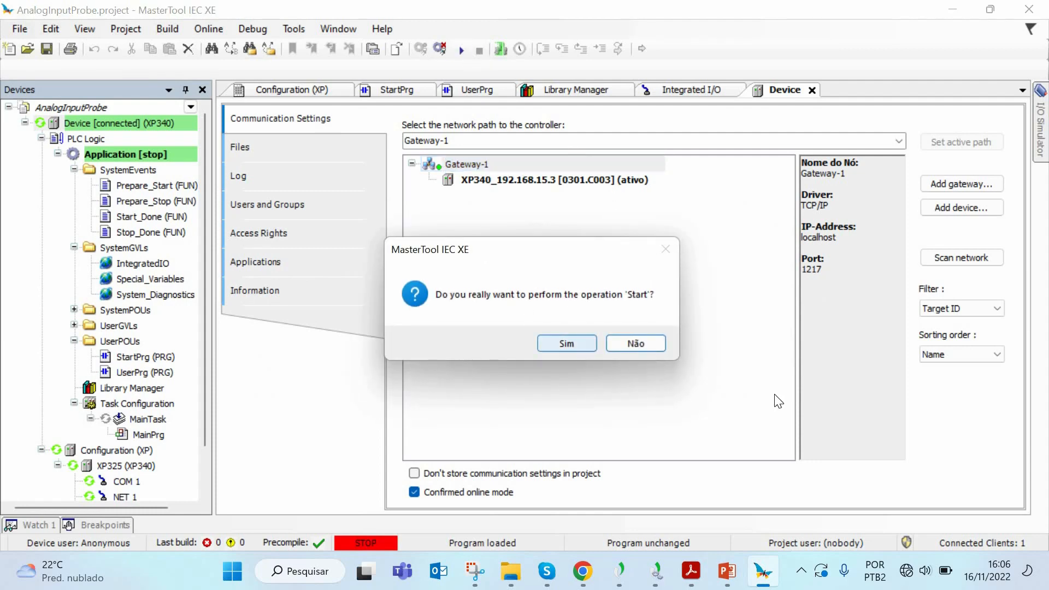
{"action": "left_click", "coordinate": [566, 343]}
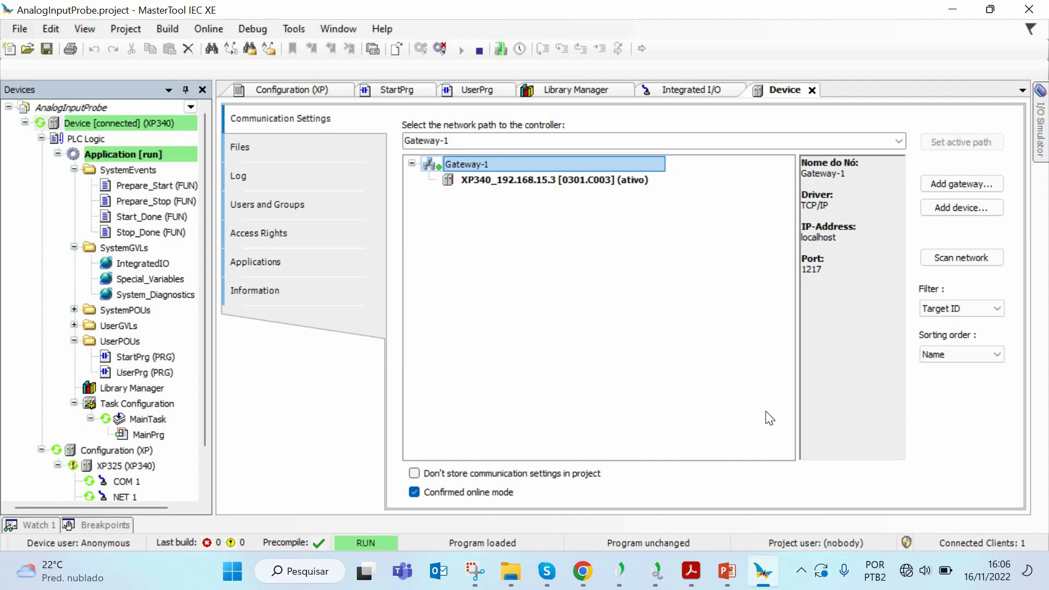
{"action": "mouse_move", "coordinate": [213, 158]}
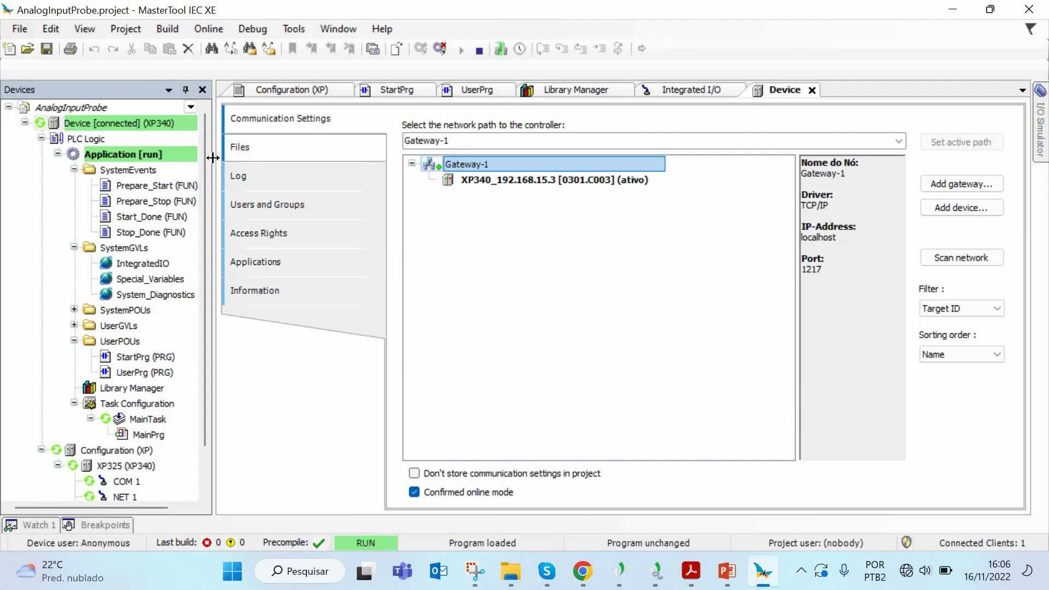
{"action": "scroll", "scroll_direction": "down", "scroll_amount": 3}
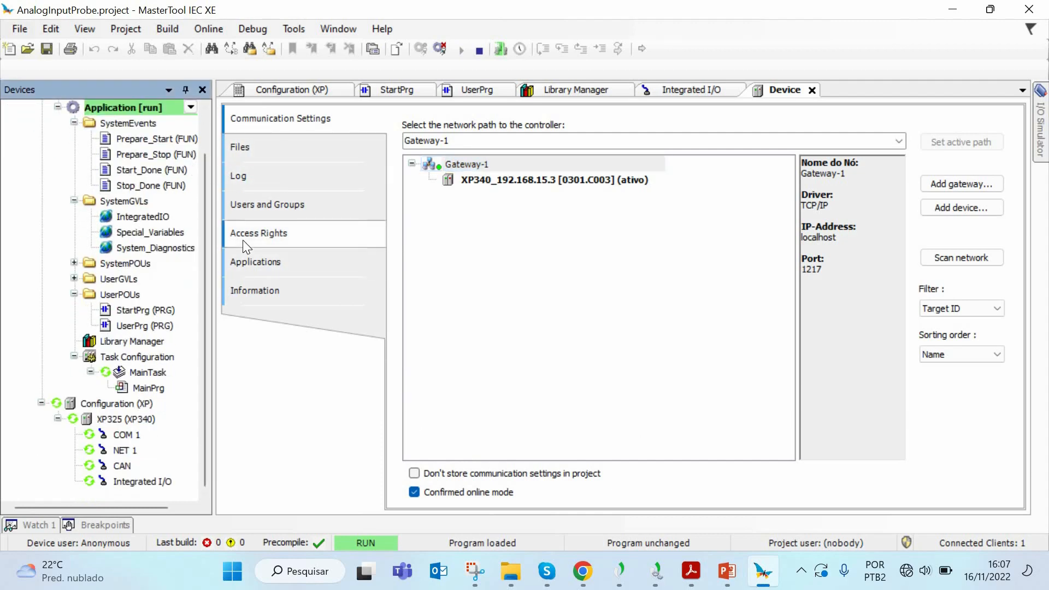
{"action": "mouse_move", "coordinate": [198, 200]}
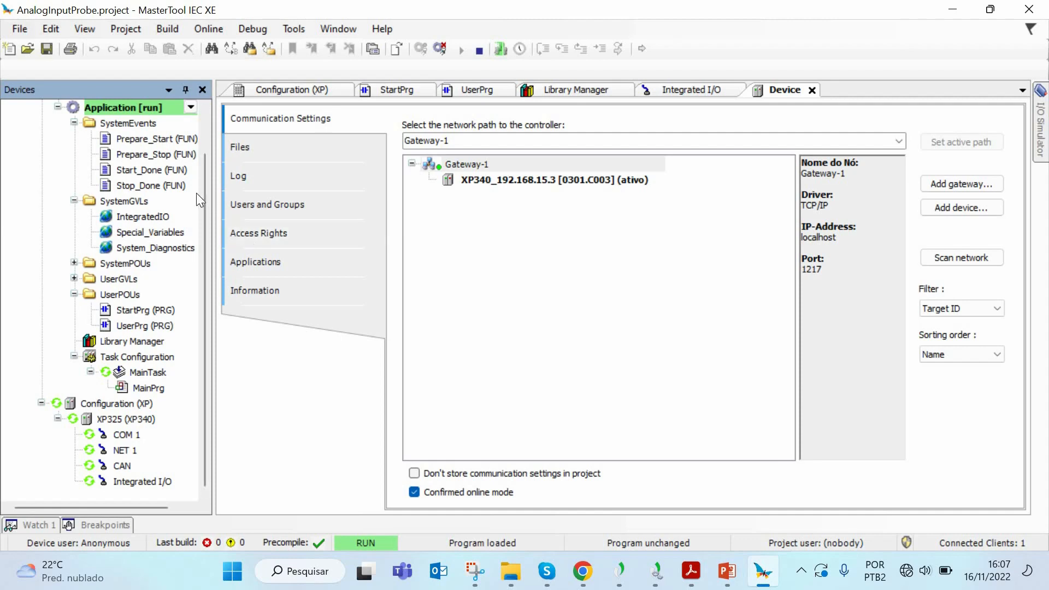
{"action": "mouse_move", "coordinate": [199, 201]}
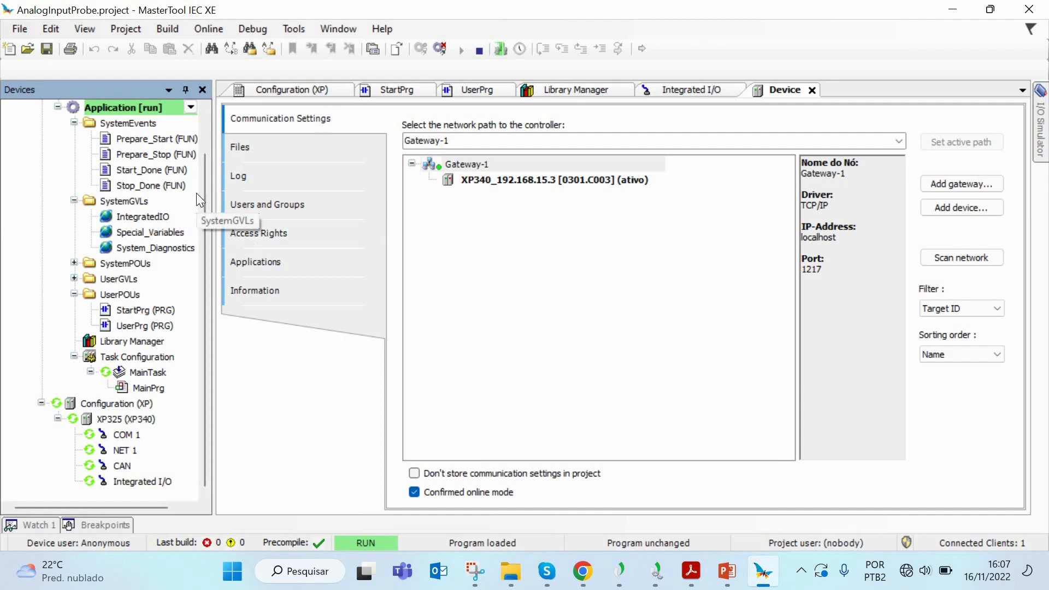
{"action": "mouse_move", "coordinate": [243, 223]}
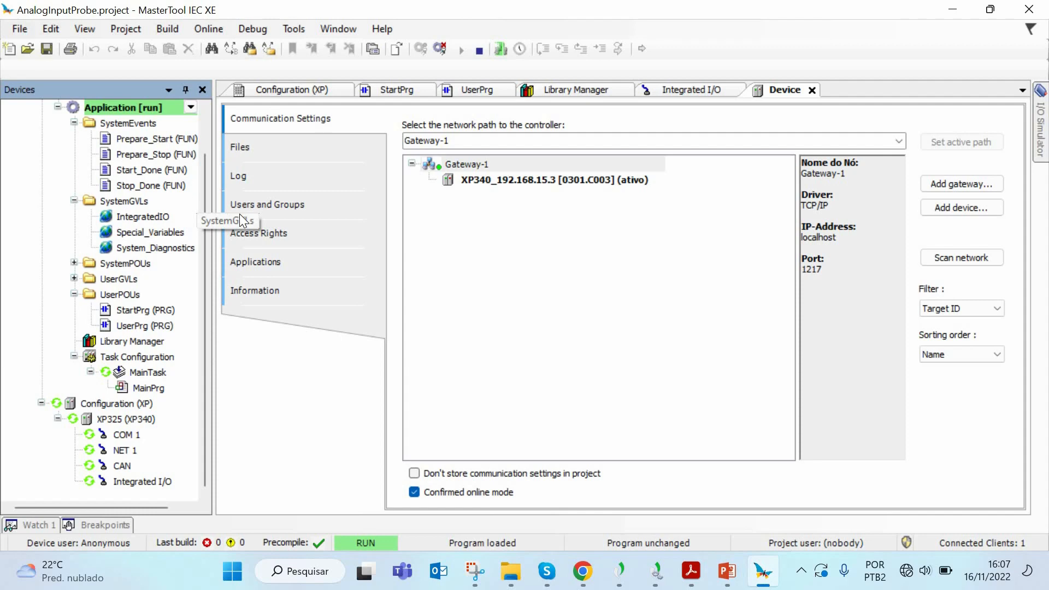
{"action": "mouse_move", "coordinate": [255, 262]}
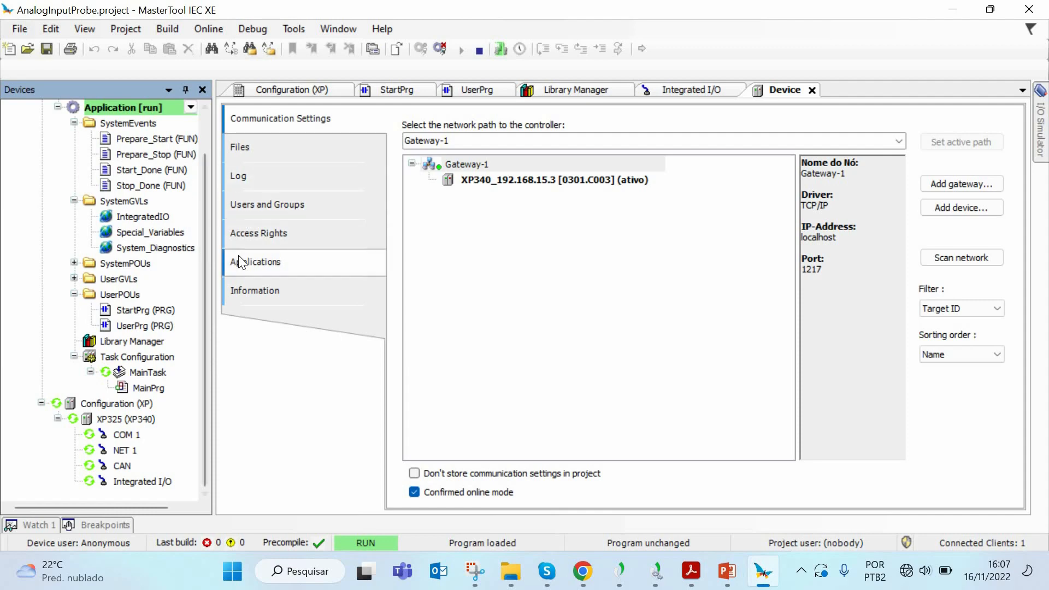
{"action": "mouse_move", "coordinate": [248, 228]}
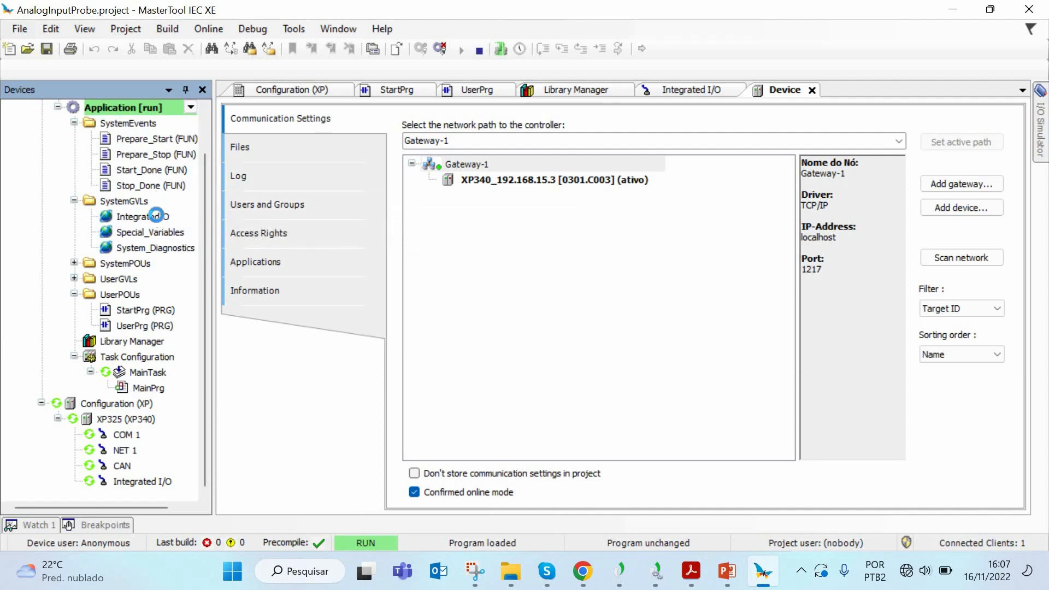
Bring up the IntegratedIO online monitor and inspect the AO0 and AO1 analog output rows
{"action": "double_click", "coordinate": [143, 216]}
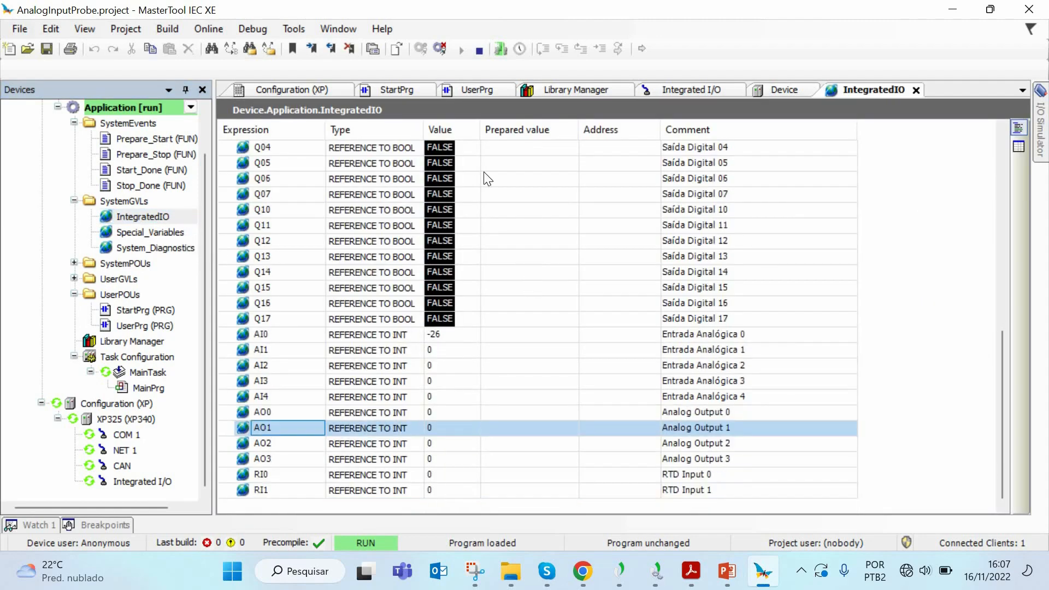
{"action": "mouse_move", "coordinate": [305, 416]}
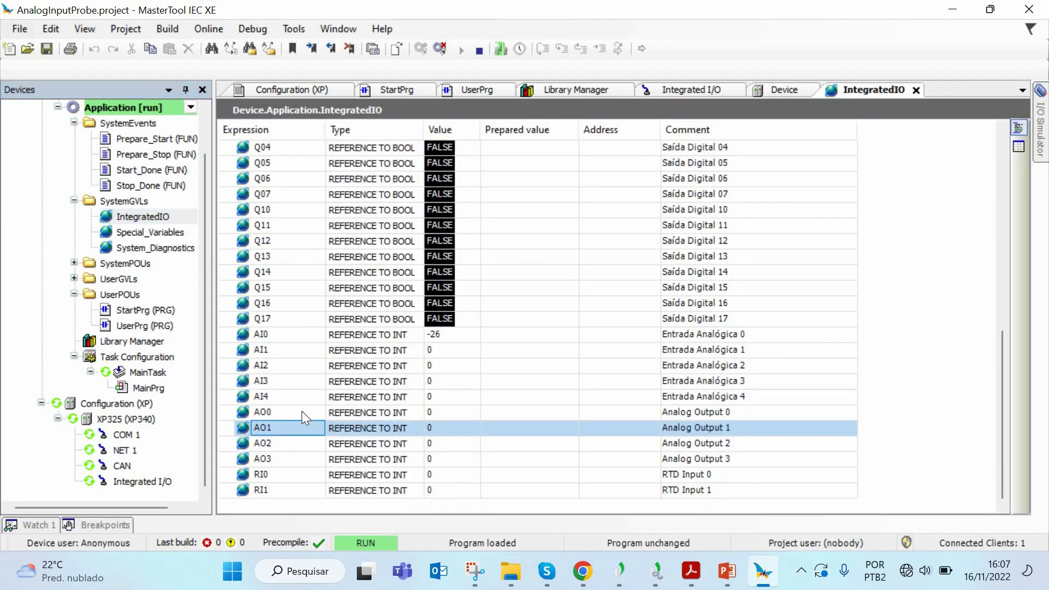
{"action": "left_click", "coordinate": [262, 412]}
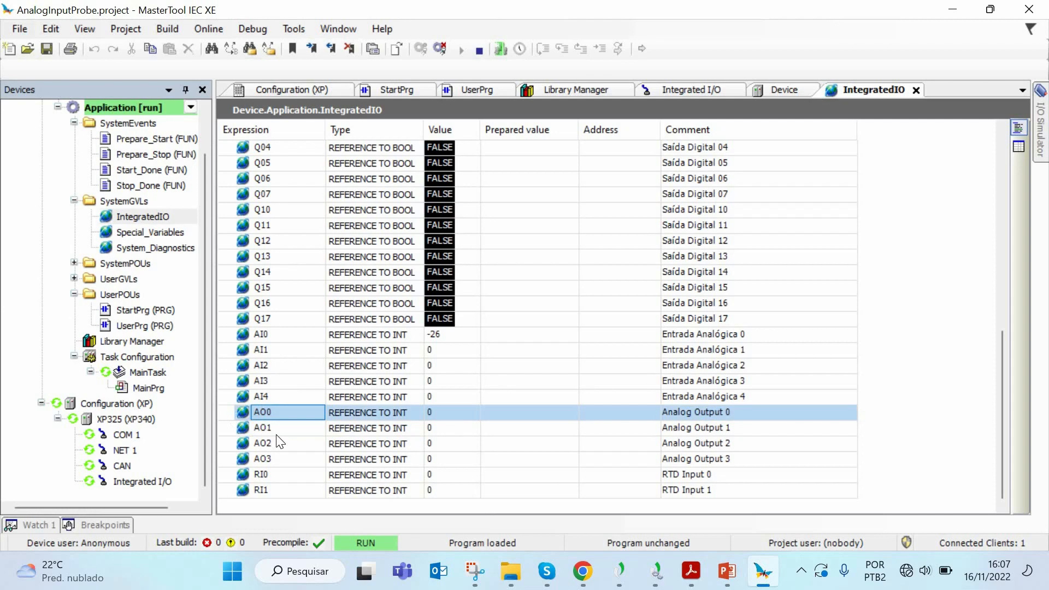
{"action": "left_click", "coordinate": [281, 428]}
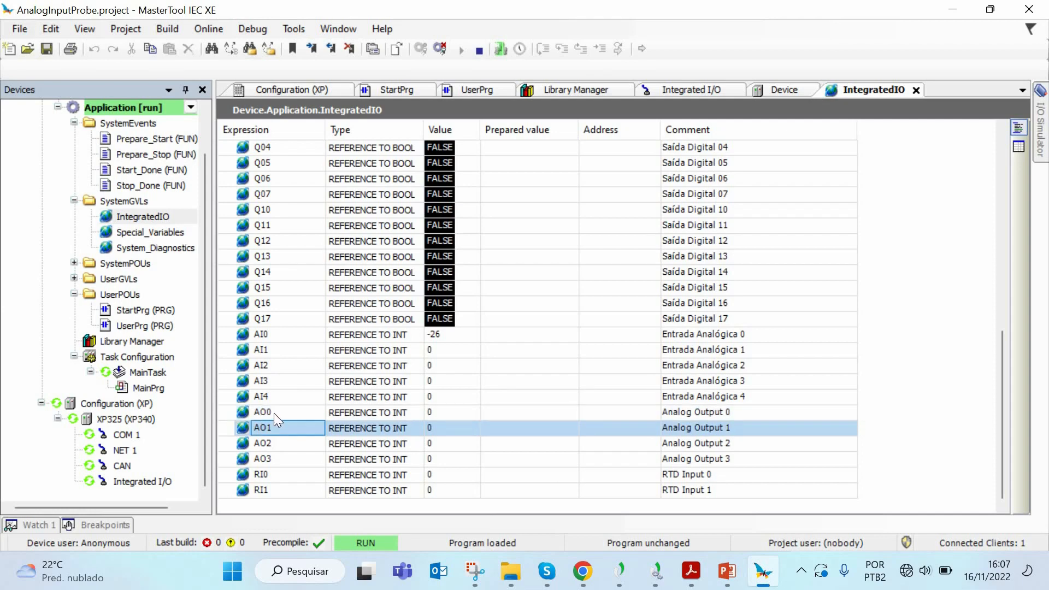
{"action": "left_click", "coordinate": [261, 412]}
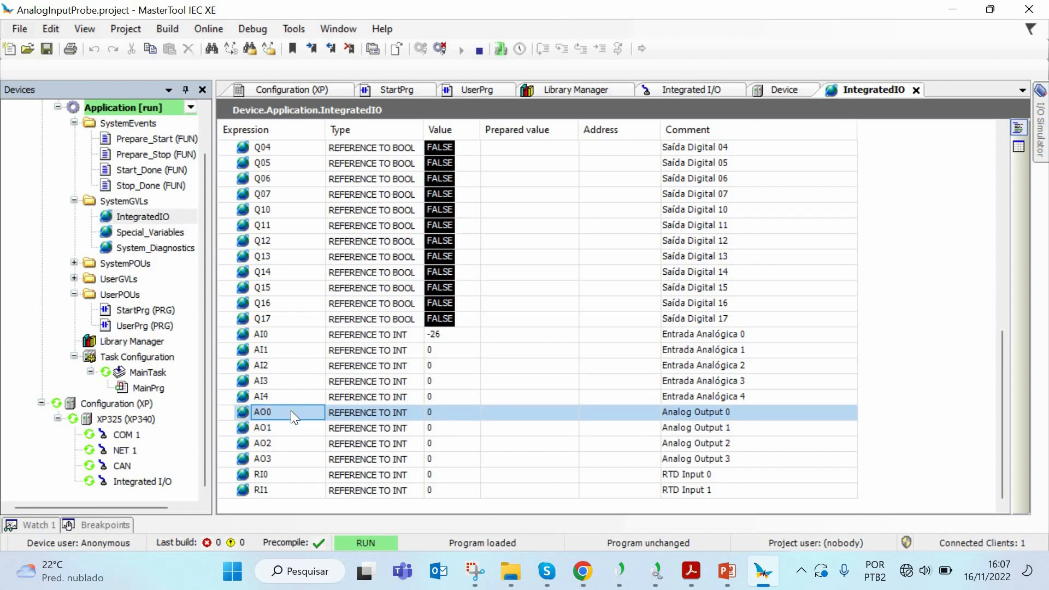
{"action": "mouse_move", "coordinate": [291, 476]}
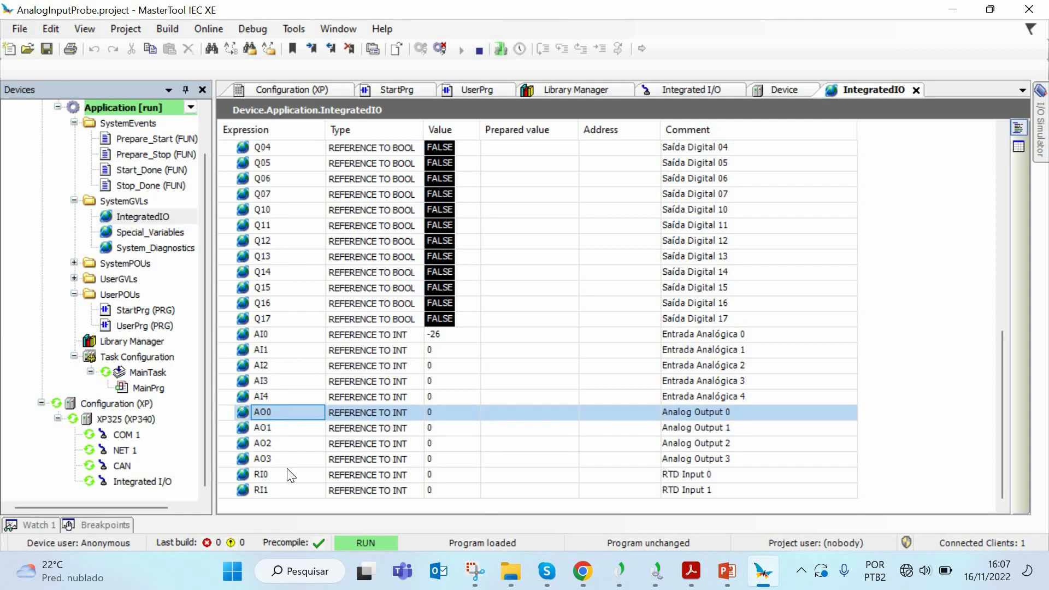
{"action": "mouse_move", "coordinate": [270, 431]}
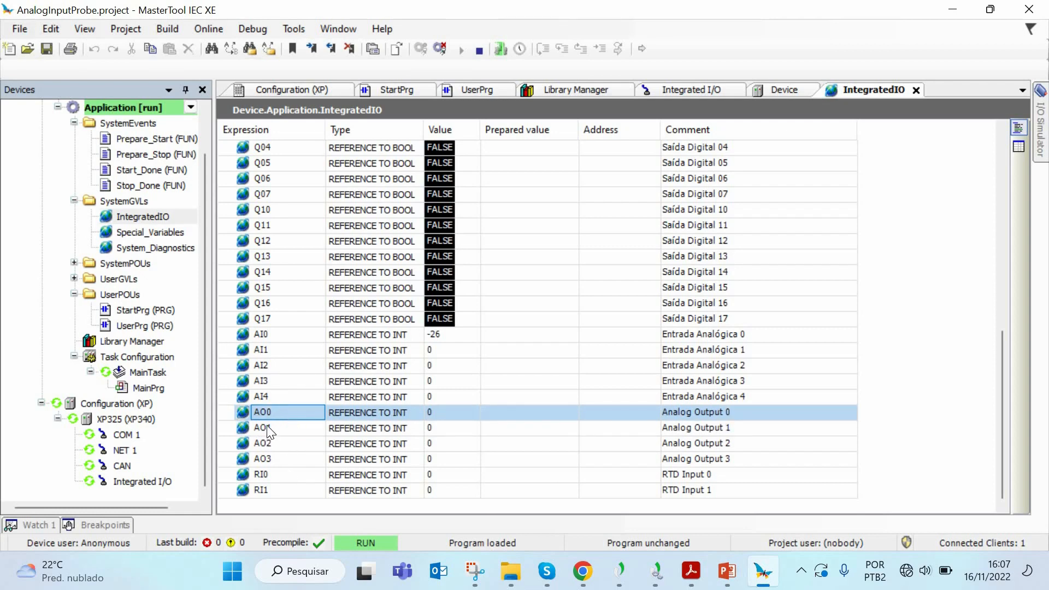
{"action": "left_click", "coordinate": [281, 427]}
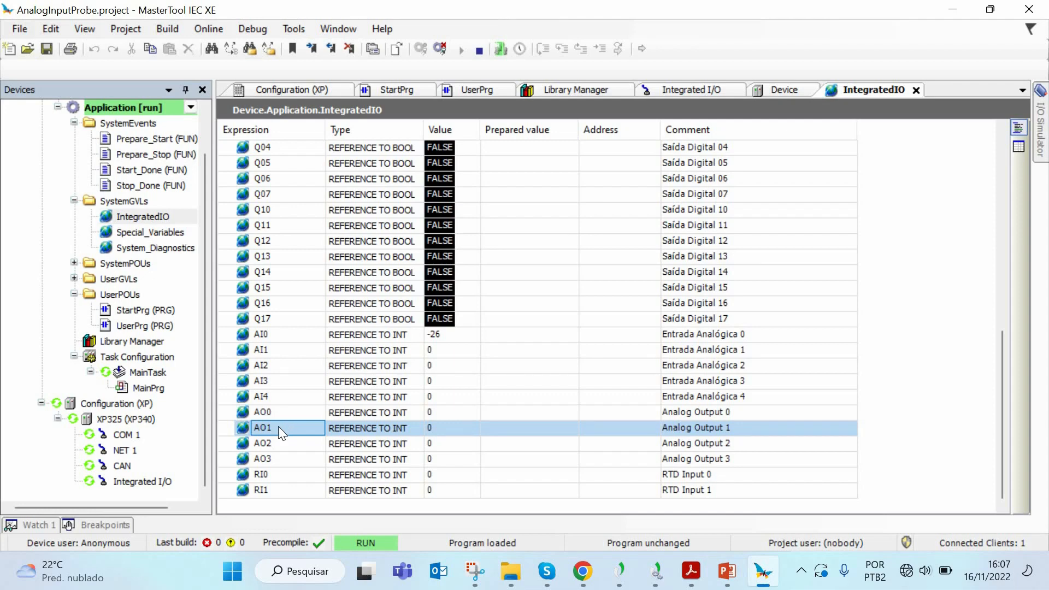
{"action": "mouse_move", "coordinate": [290, 420]}
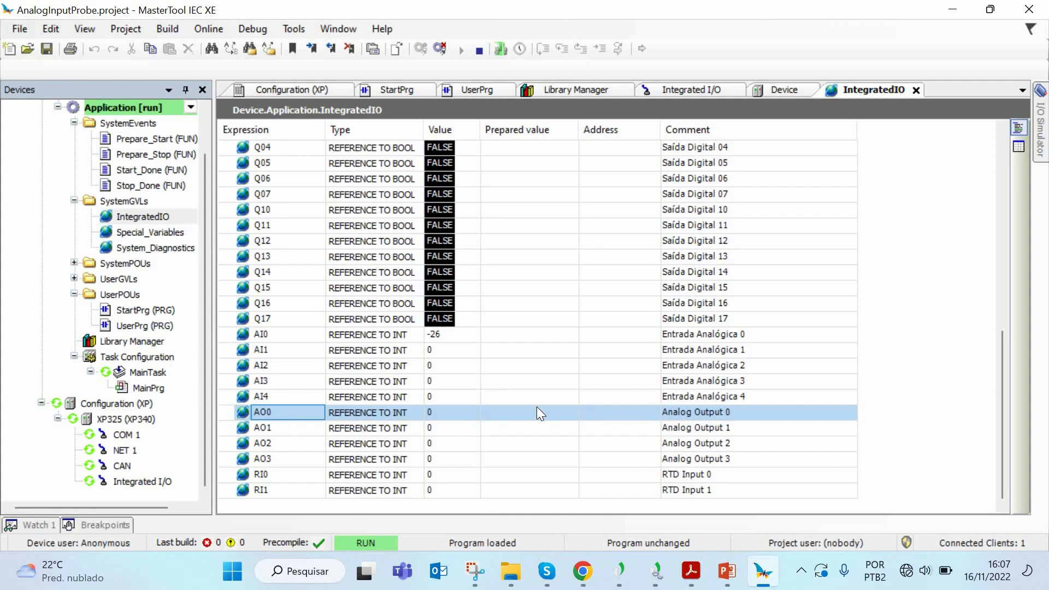
Enter 30000 as the prepared value for Analog Output AO0
{"action": "double_click", "coordinate": [529, 412]}
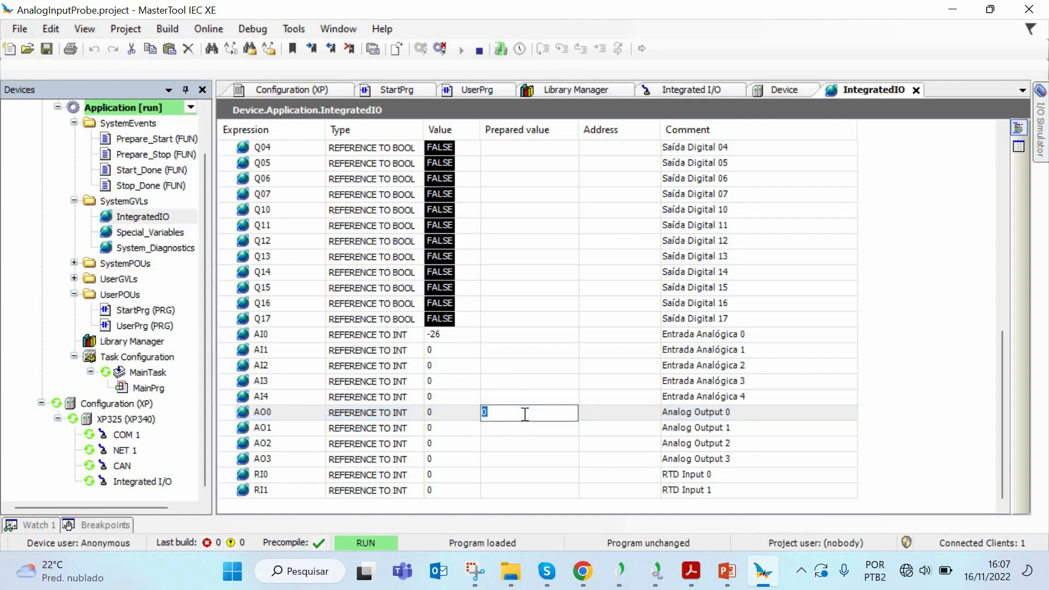
{"action": "type", "text": "3000"}
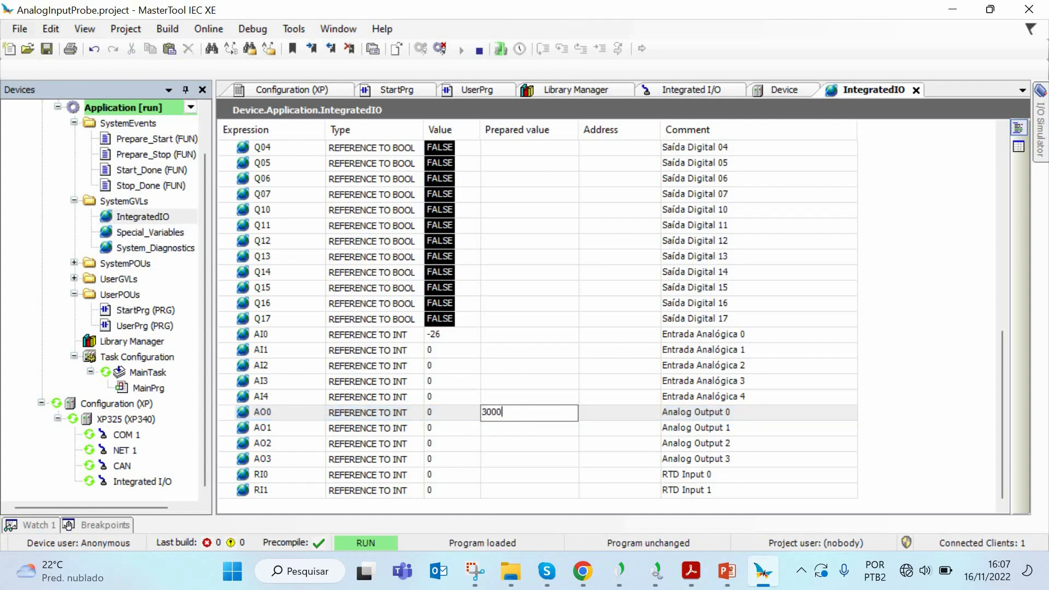
{"action": "type", "text": "0"}
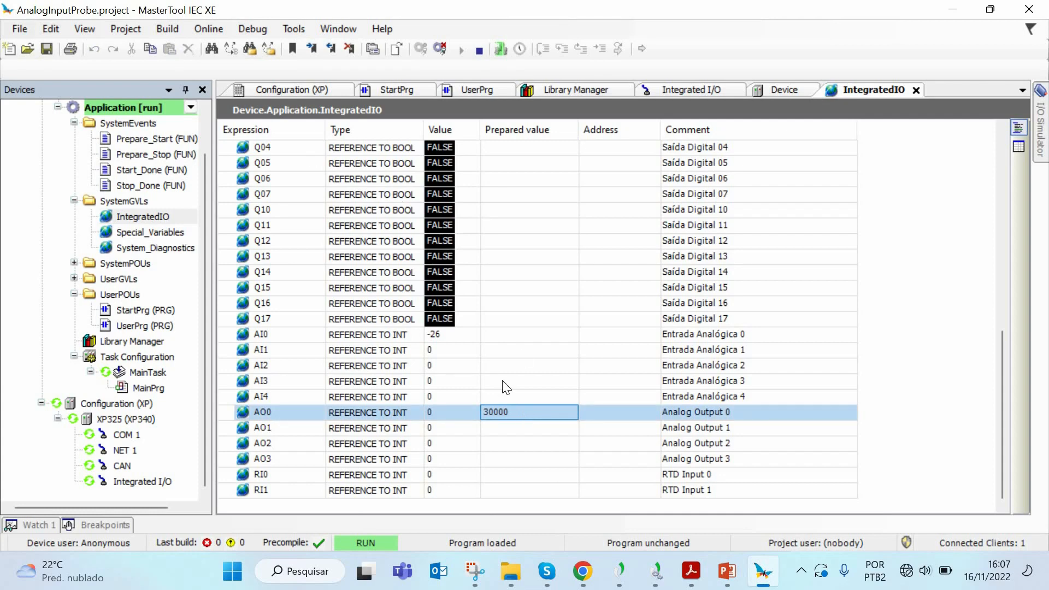
{"action": "mouse_move", "coordinate": [473, 314]}
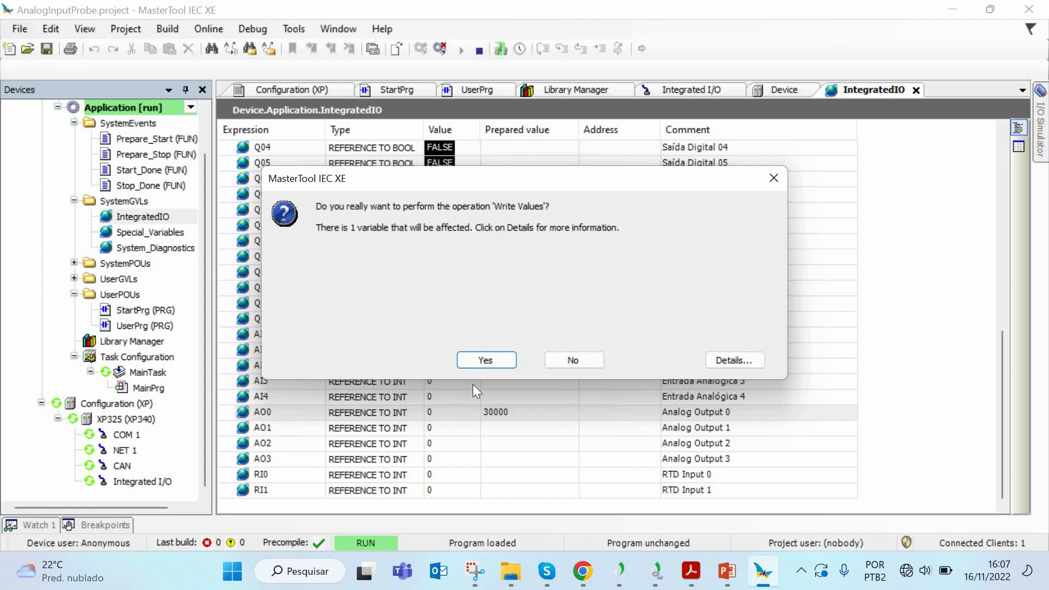
Confirm writing 30000 to AO0 and check that AI0 now reads about 30027
{"action": "left_click", "coordinate": [485, 360]}
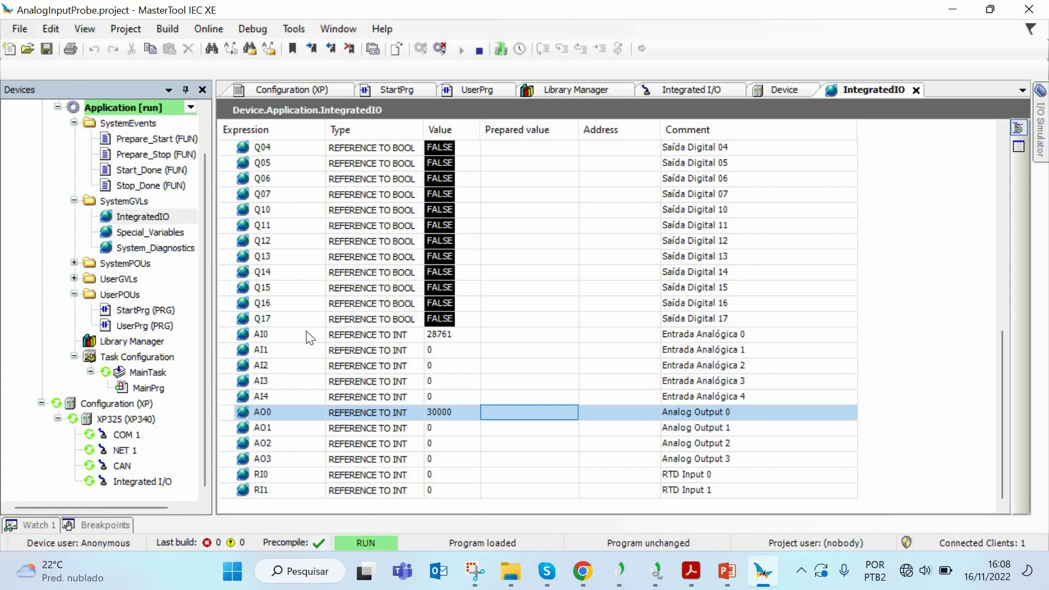
{"action": "left_click", "coordinate": [288, 335]}
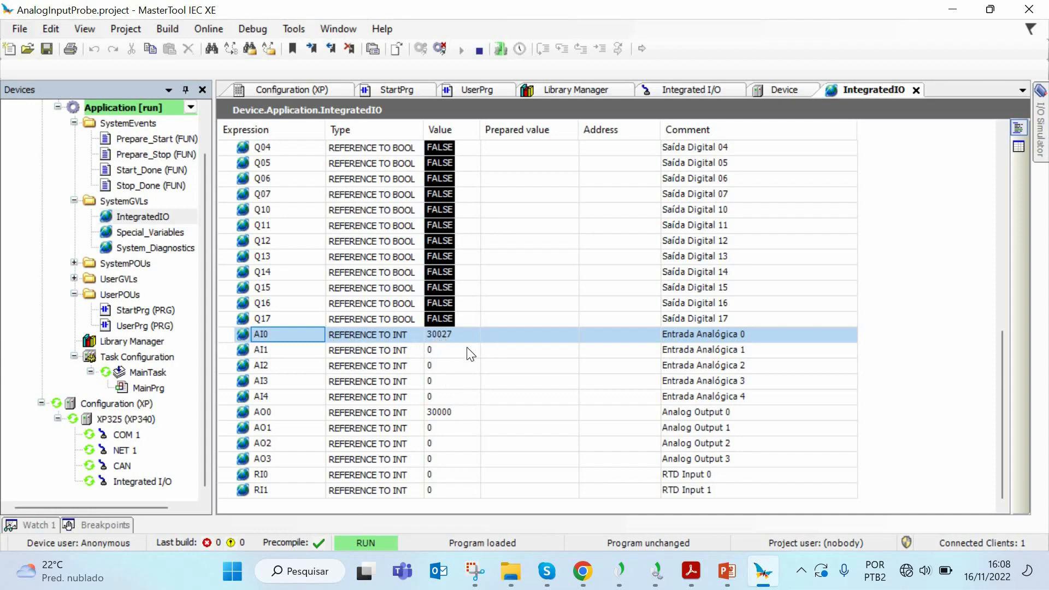
{"action": "mouse_move", "coordinate": [461, 342]}
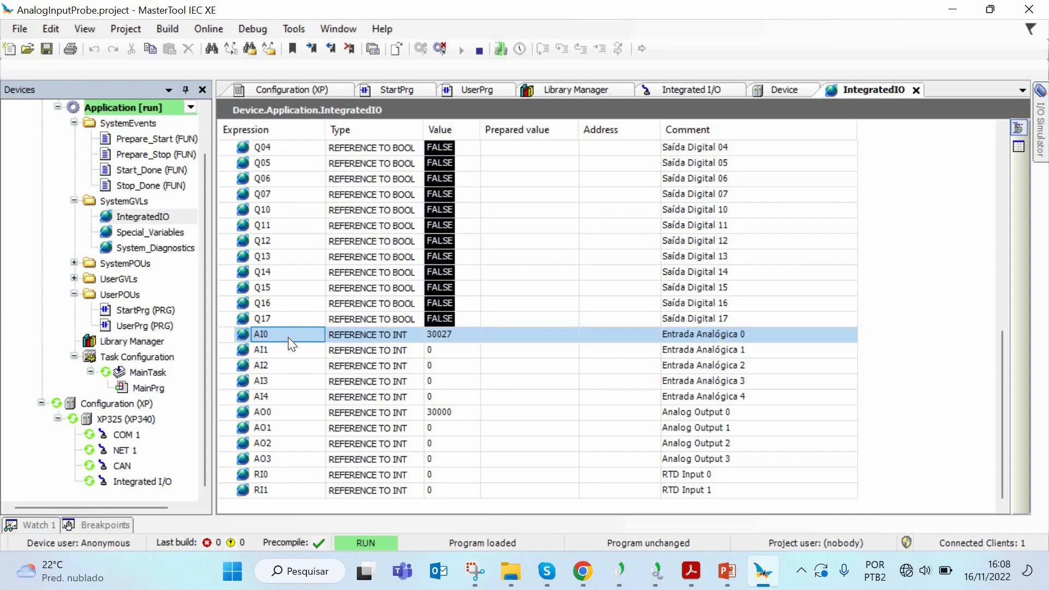
{"action": "mouse_move", "coordinate": [432, 117]}
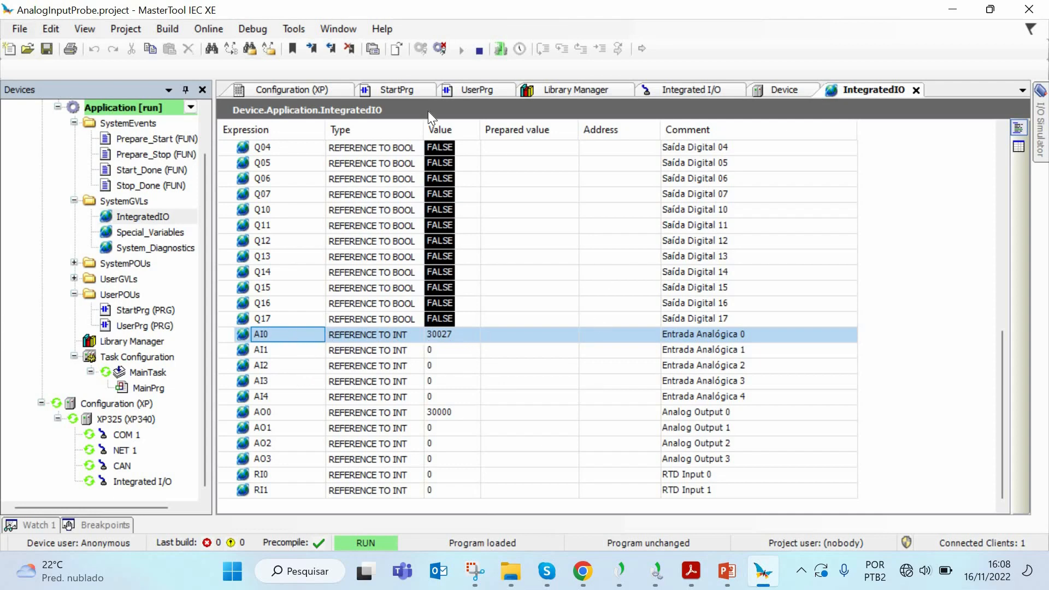
{"action": "mouse_move", "coordinate": [347, 442]}
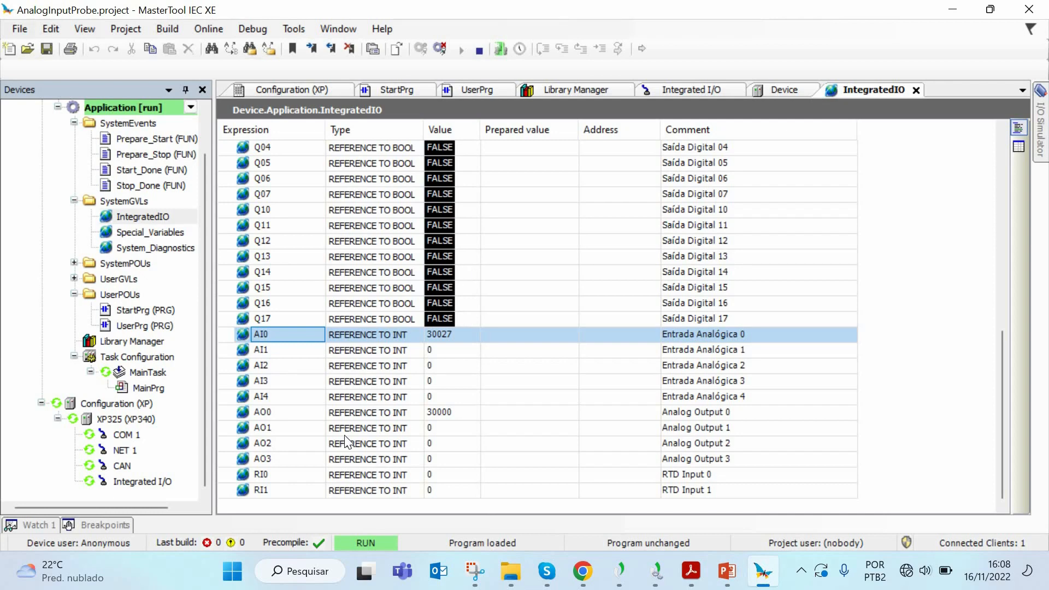
Prepare 30000 for Analog Output AO1 and write it to the controller
{"action": "double_click", "coordinate": [529, 428]}
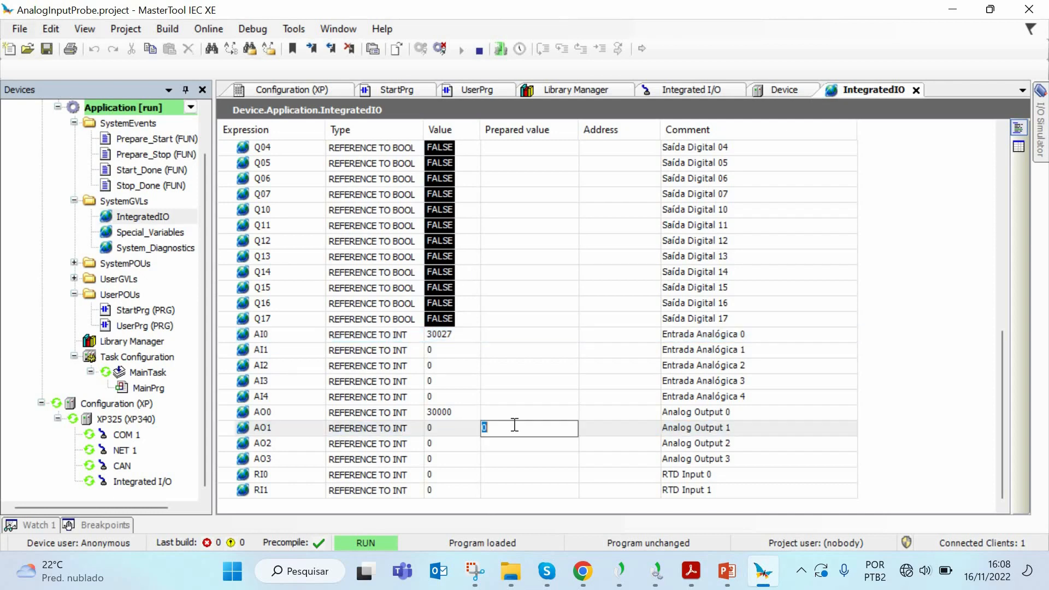
{"action": "type", "text": "30000"}
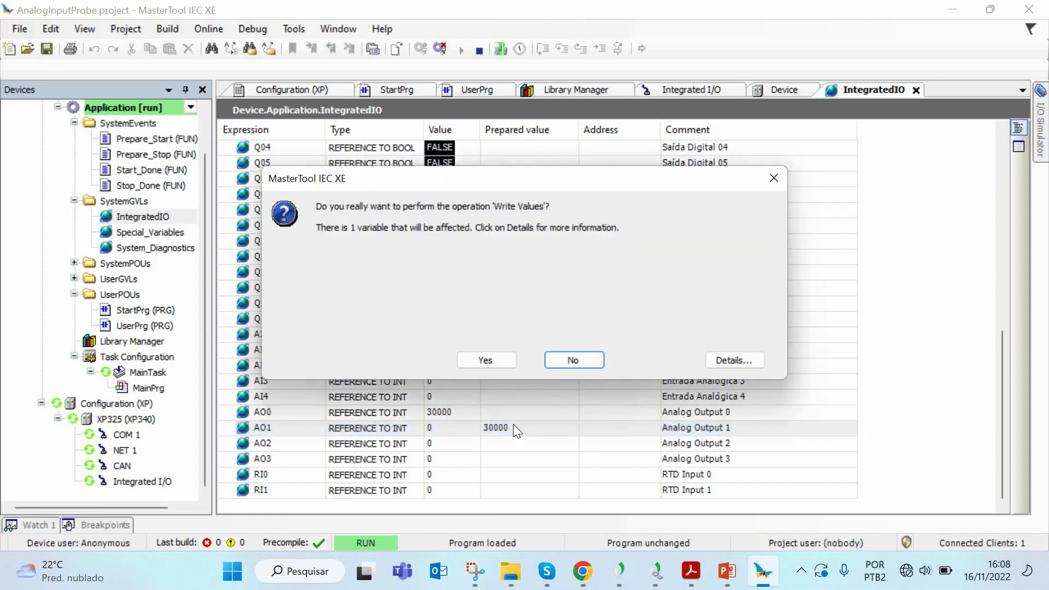
{"action": "left_click", "coordinate": [486, 360]}
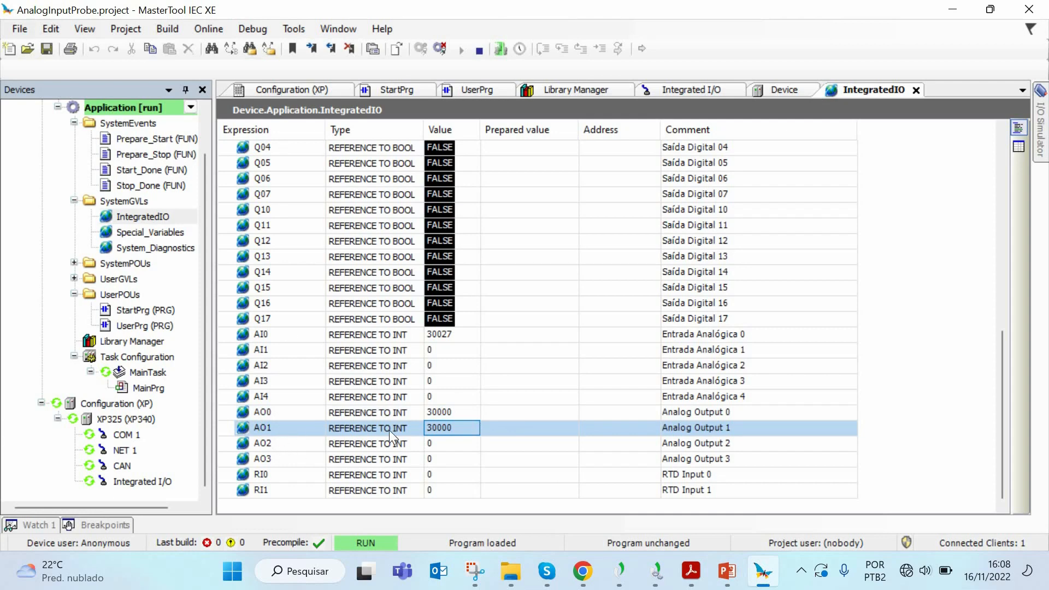
Check the AO0 and AO1 rows, then switch to StartPrg to see AnalogInput0 reading about 29956
{"action": "left_click", "coordinate": [263, 413]}
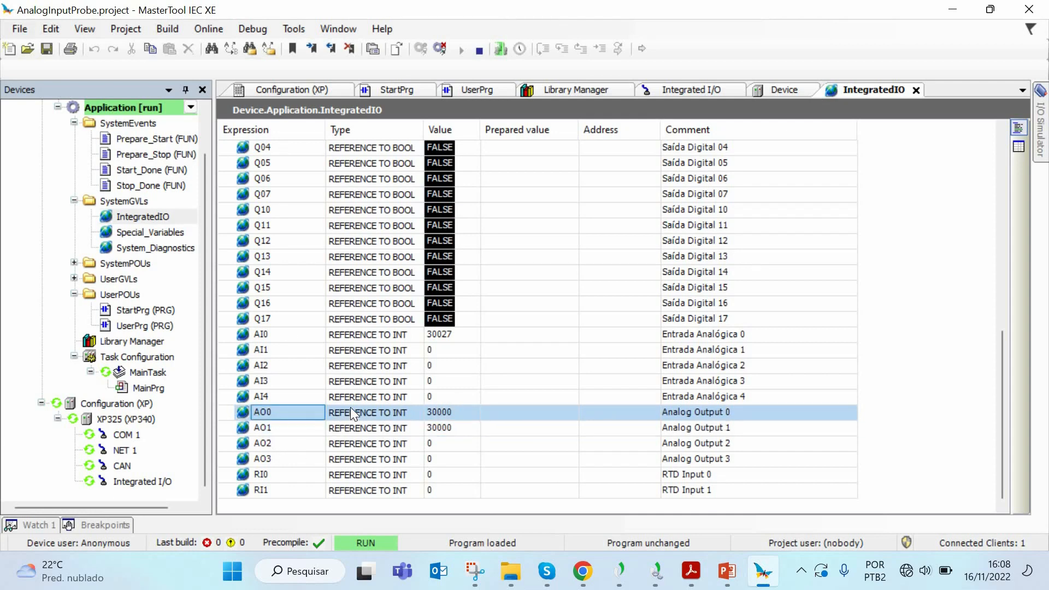
{"action": "left_click", "coordinate": [261, 428]}
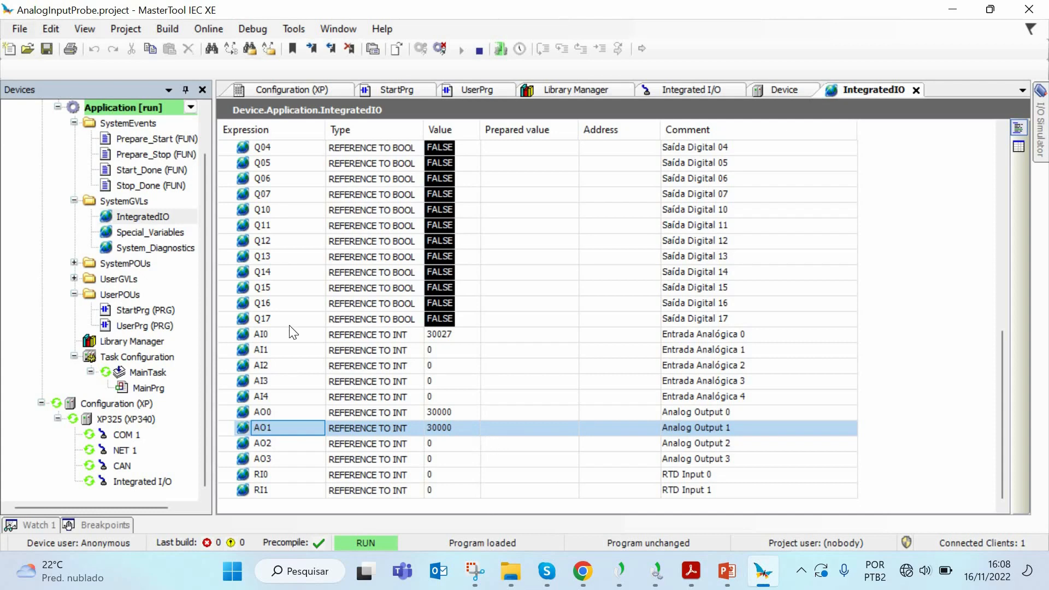
{"action": "mouse_move", "coordinate": [468, 380]}
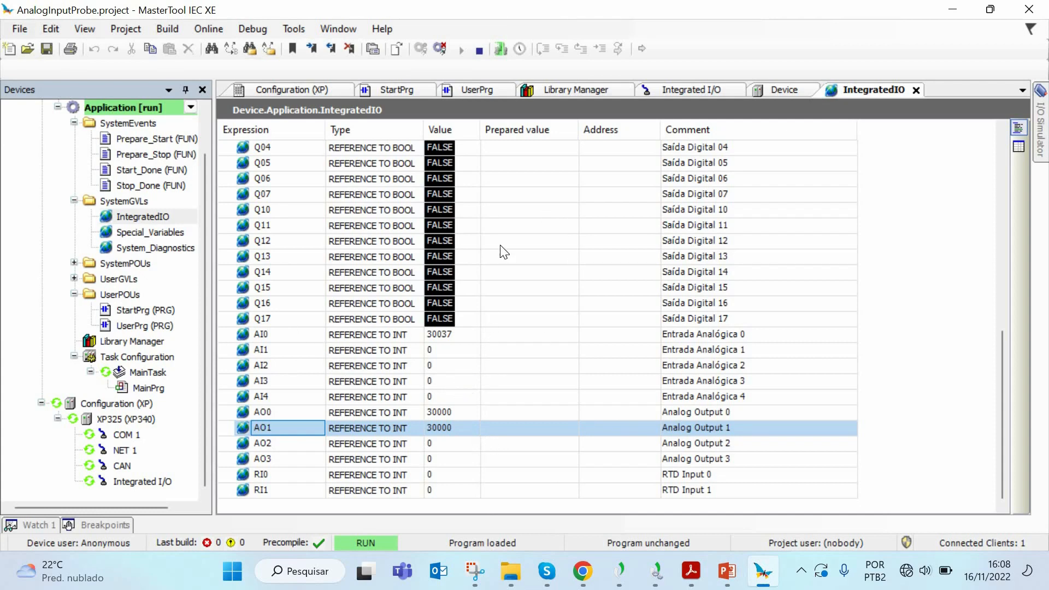
{"action": "left_click", "coordinate": [395, 89]}
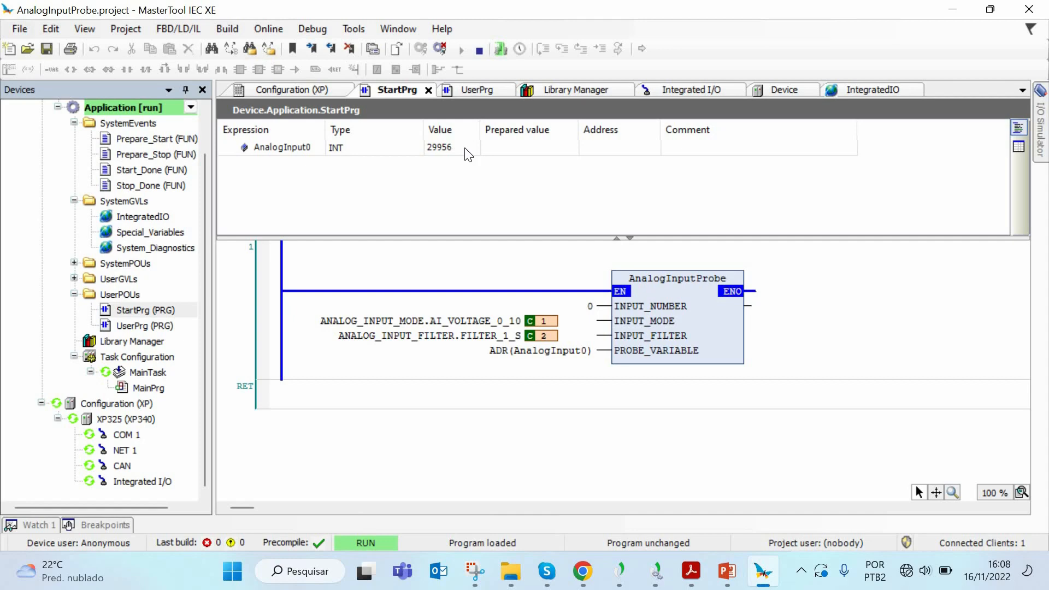
{"action": "mouse_move", "coordinate": [370, 166]}
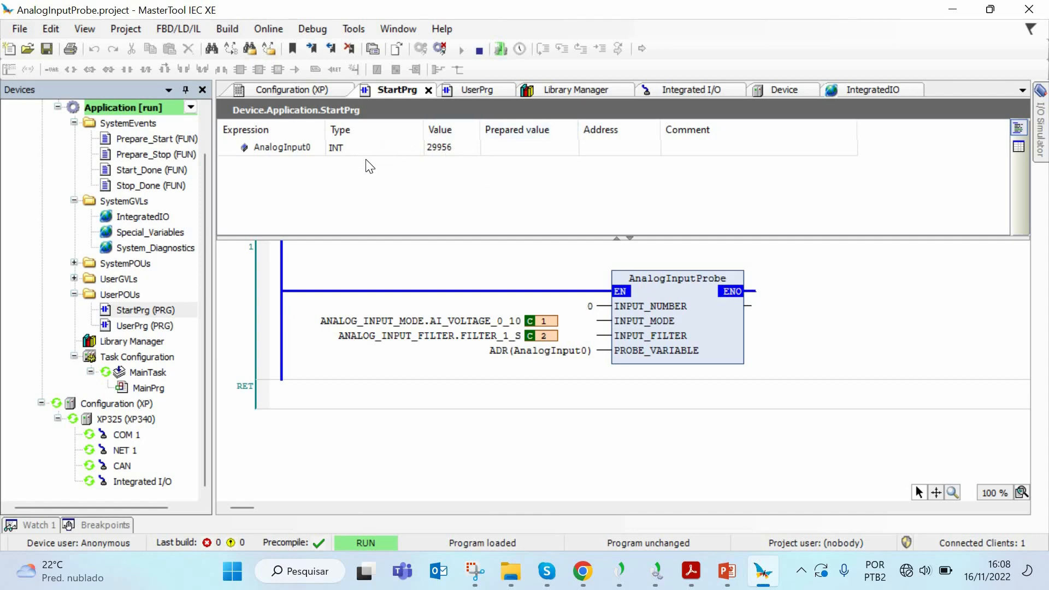
{"action": "mouse_move", "coordinate": [455, 209]}
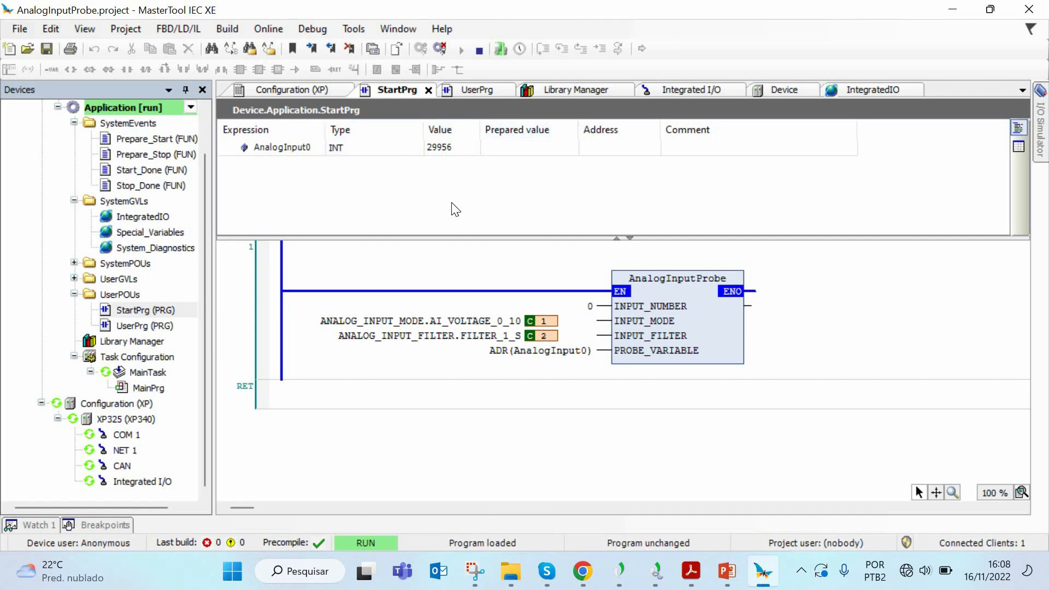
{"action": "mouse_move", "coordinate": [441, 467]}
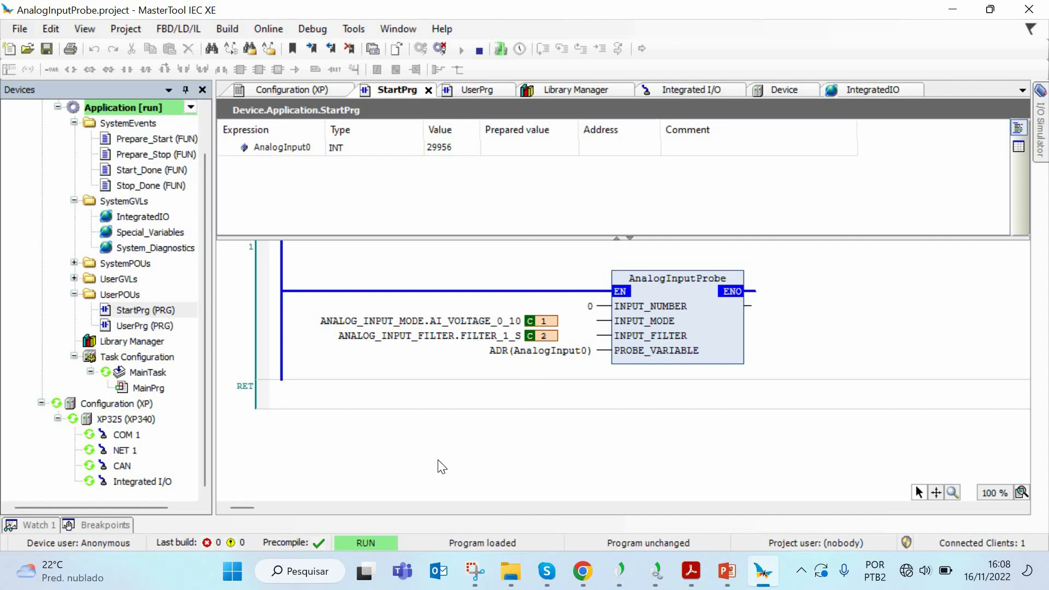
{"action": "mouse_move", "coordinate": [434, 467]}
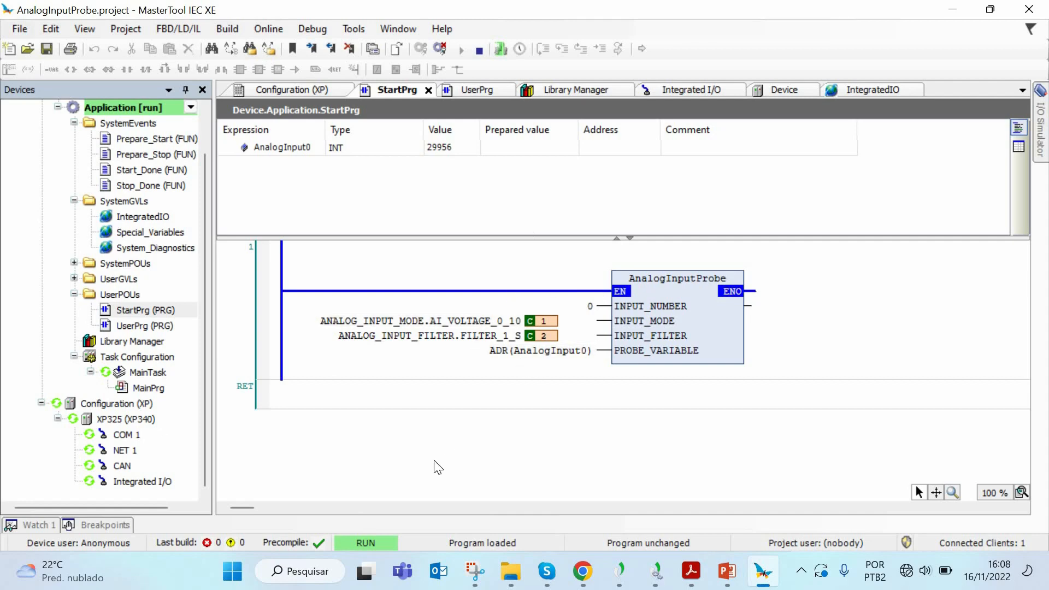
{"action": "mouse_move", "coordinate": [691, 338]}
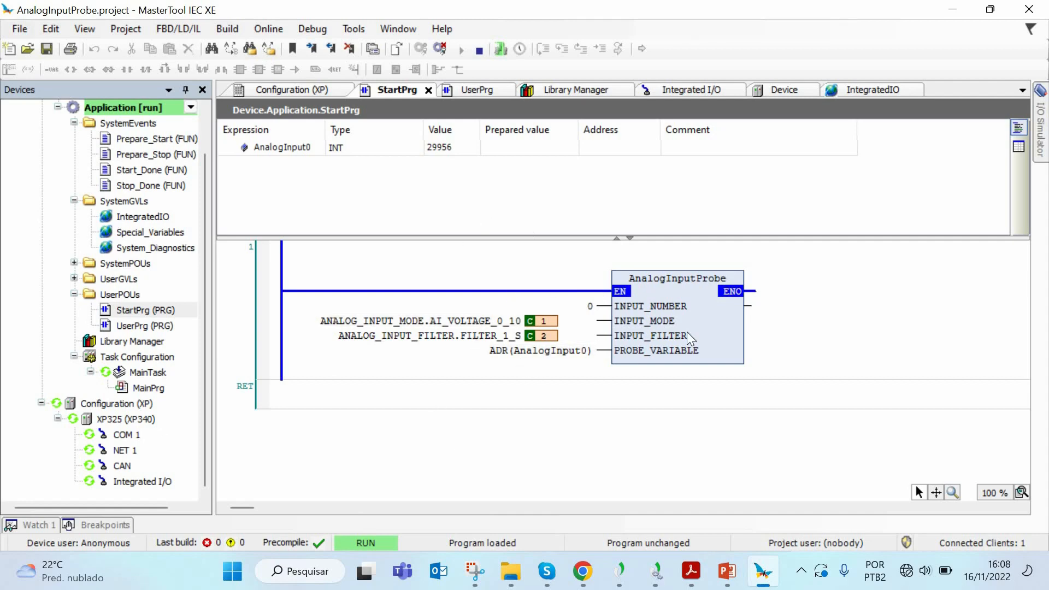
{"action": "mouse_move", "coordinate": [732, 267]}
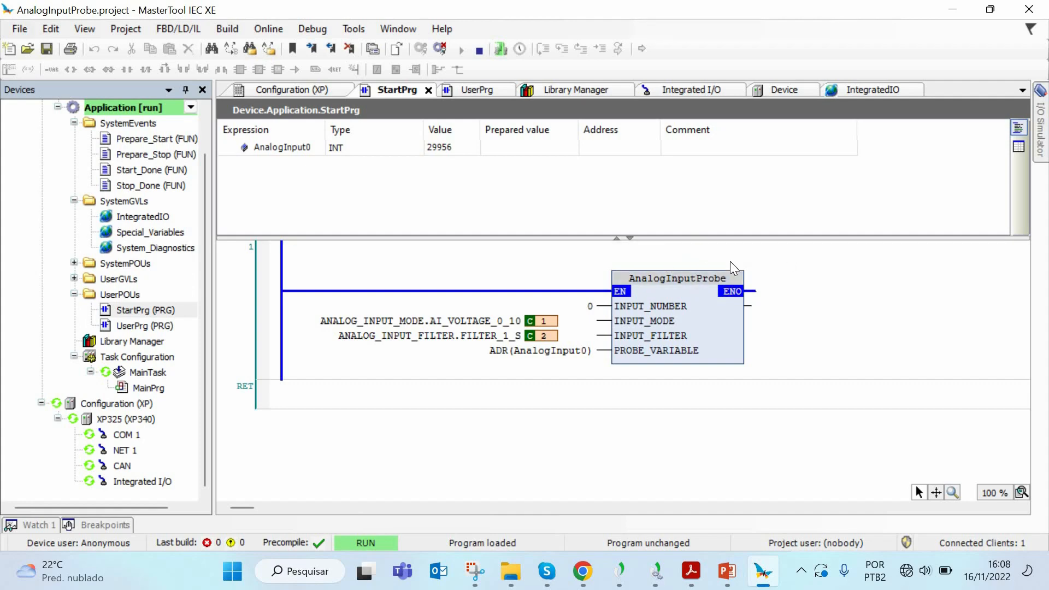
{"action": "mouse_move", "coordinate": [721, 223]}
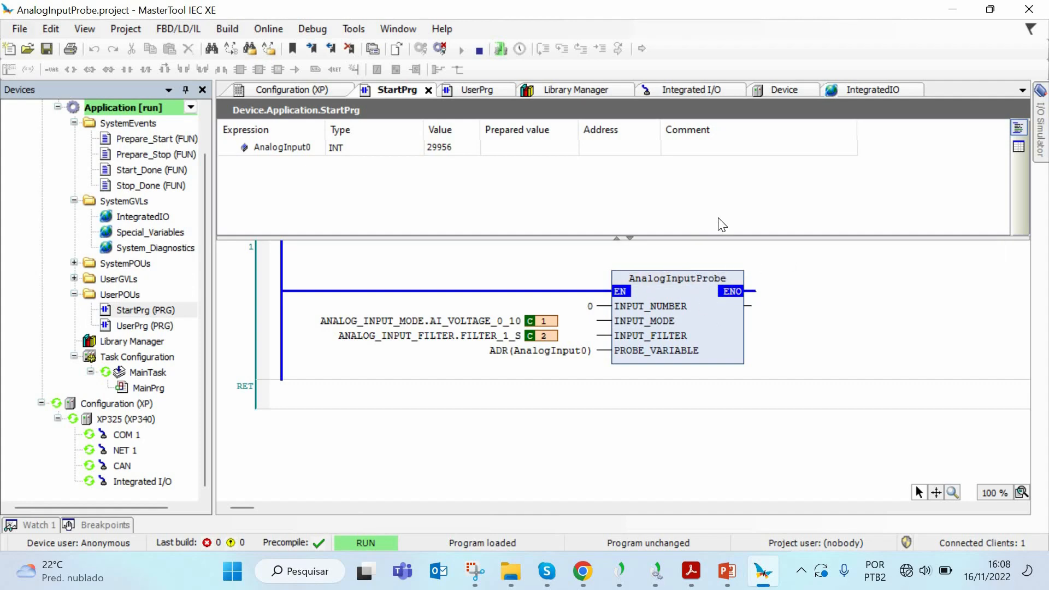